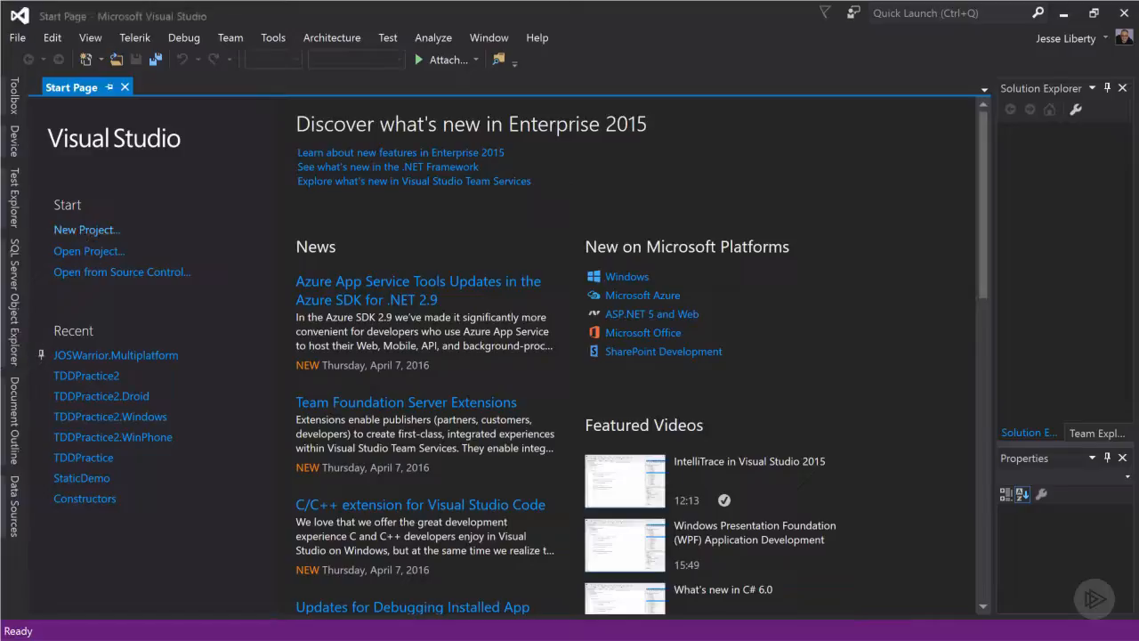
Create a Visual C# Classic Desktop console application project named InheritanceDemo.
click(86, 229)
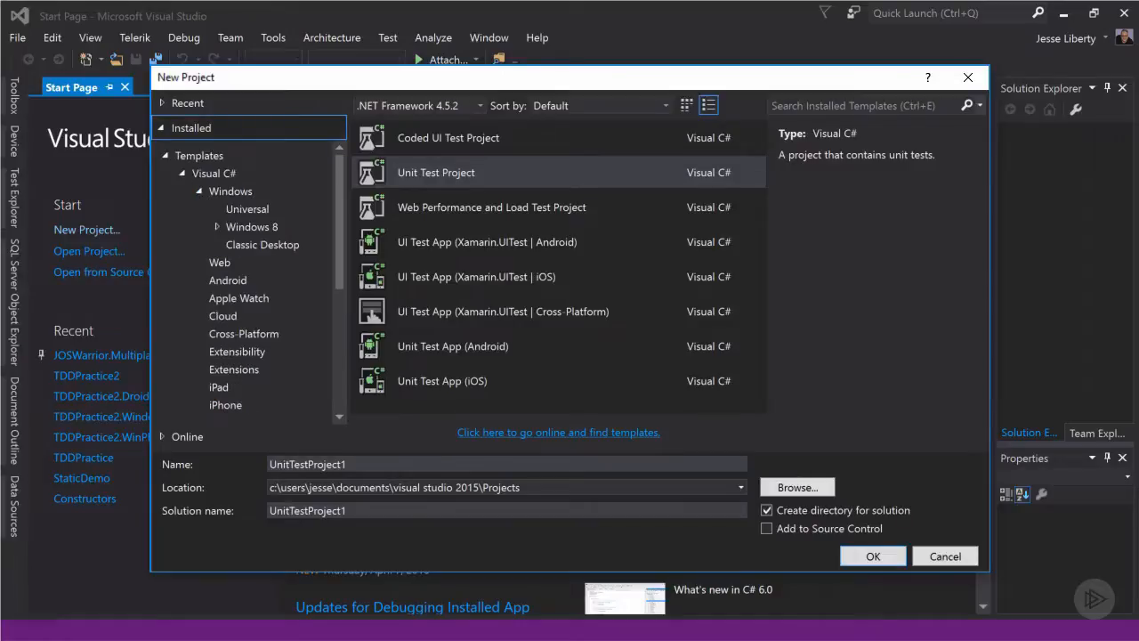
click(262, 244)
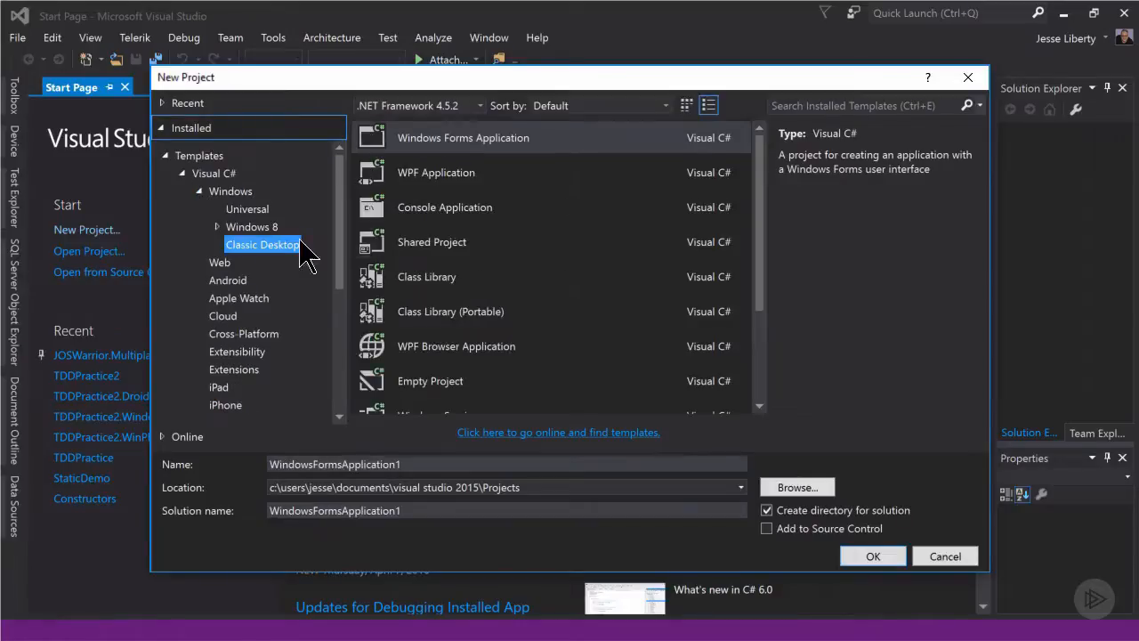
click(445, 206)
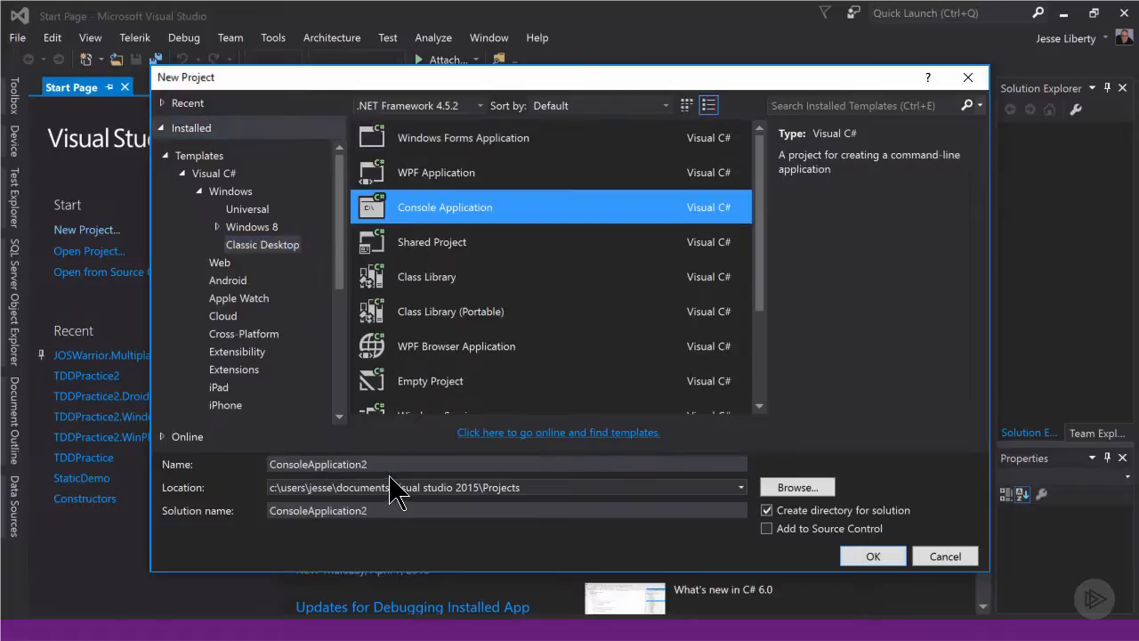
triple_click(317, 464)
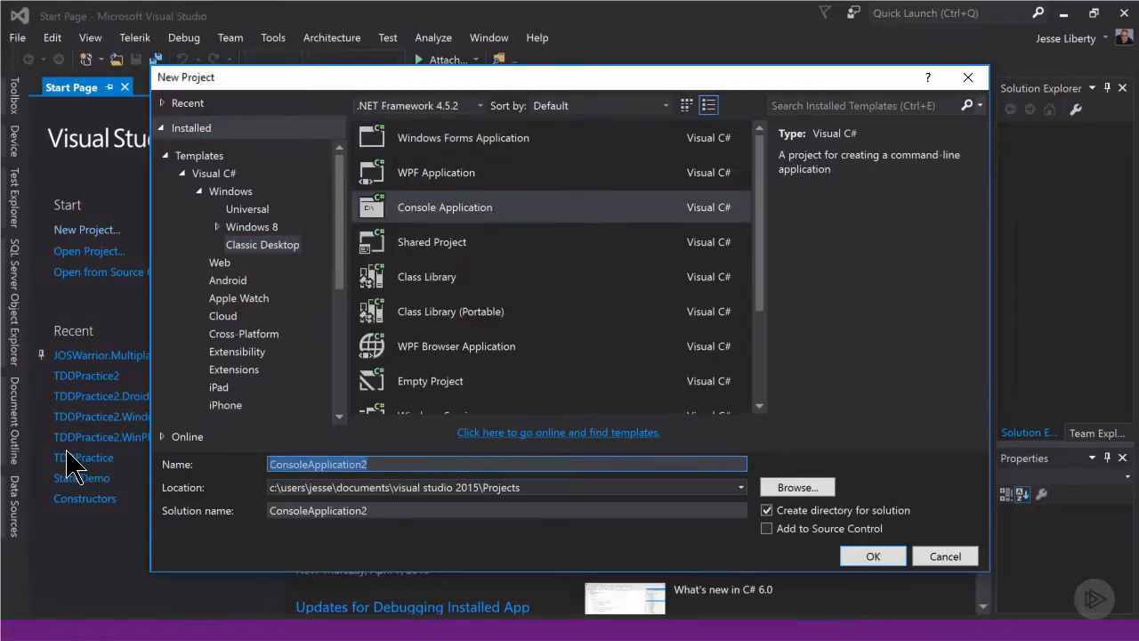
click(873, 555)
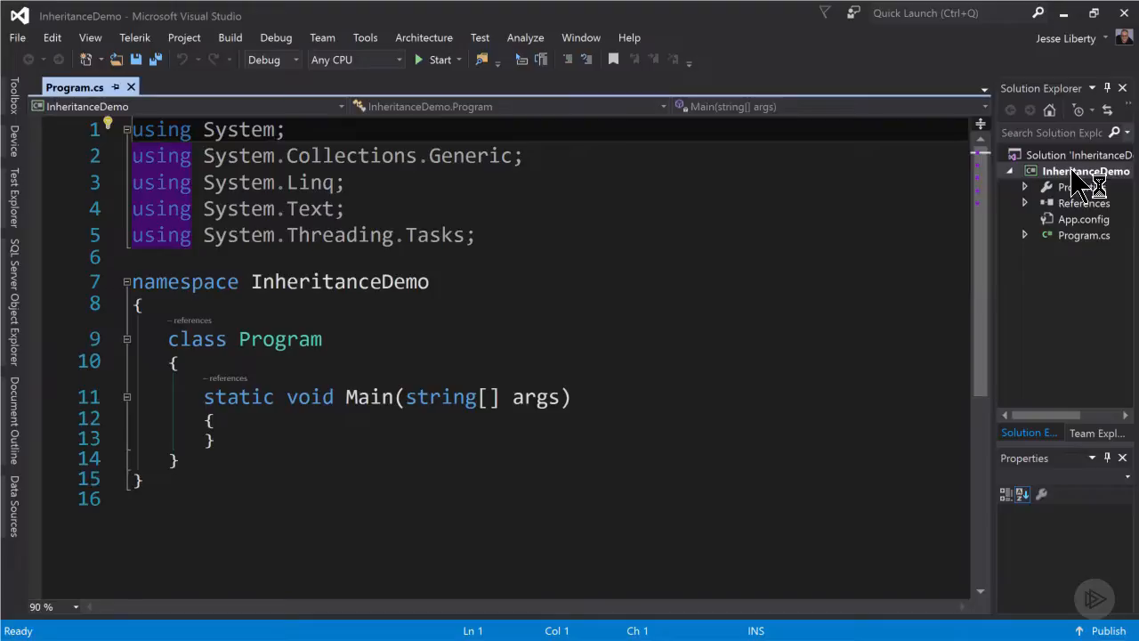
Add a new class file named Employee.cs to the InheritanceDemo project.
right_click(1084, 171)
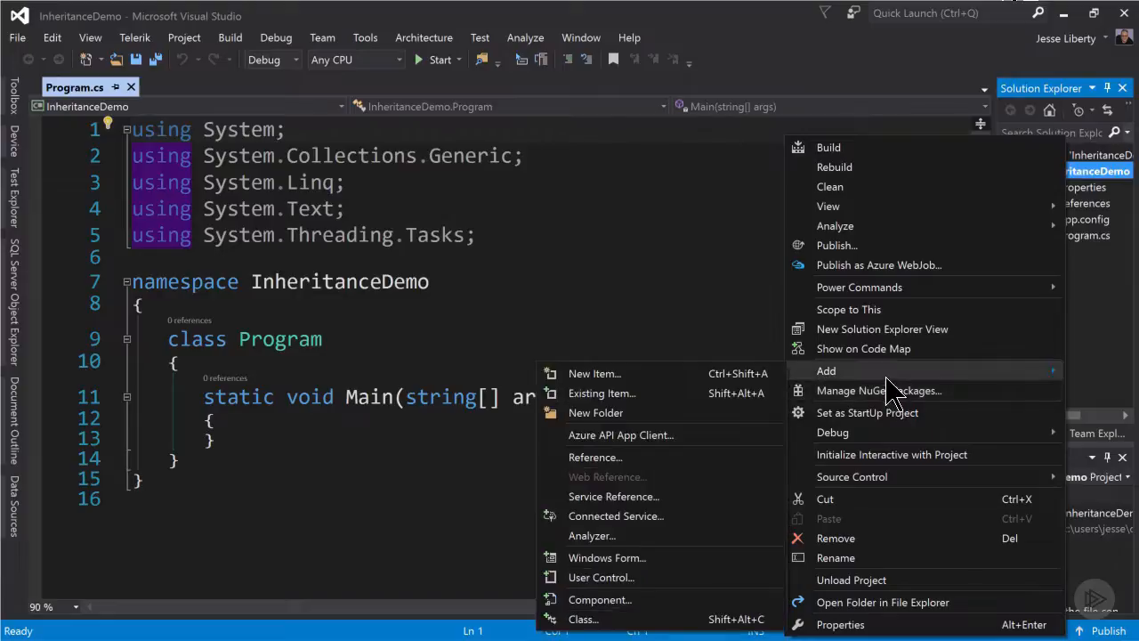
mouse_move(614, 623)
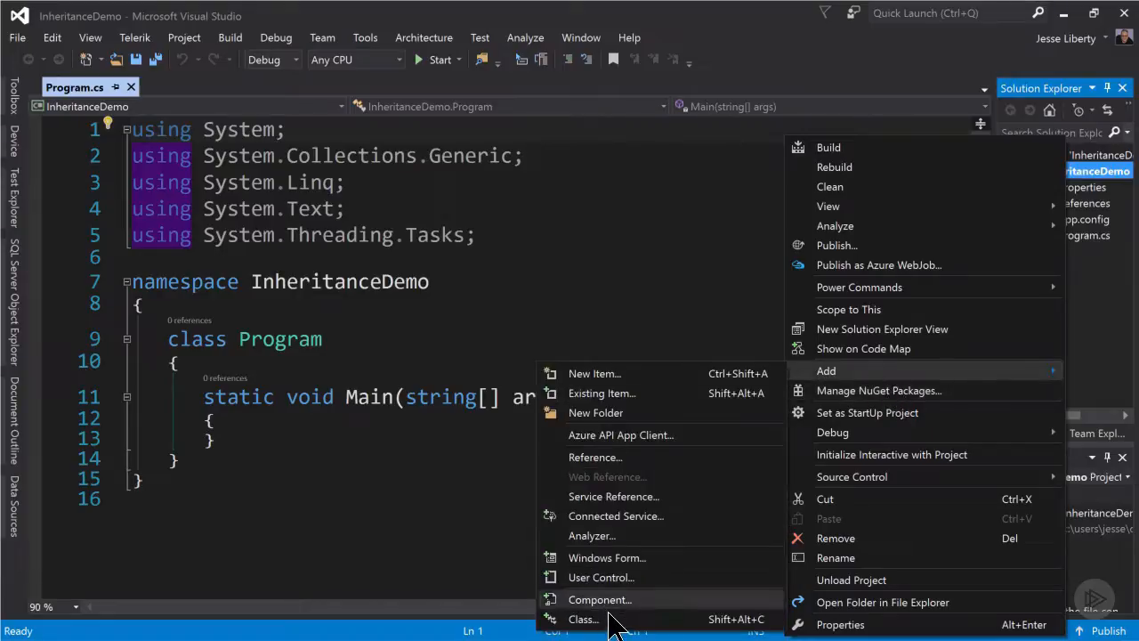
click(583, 619)
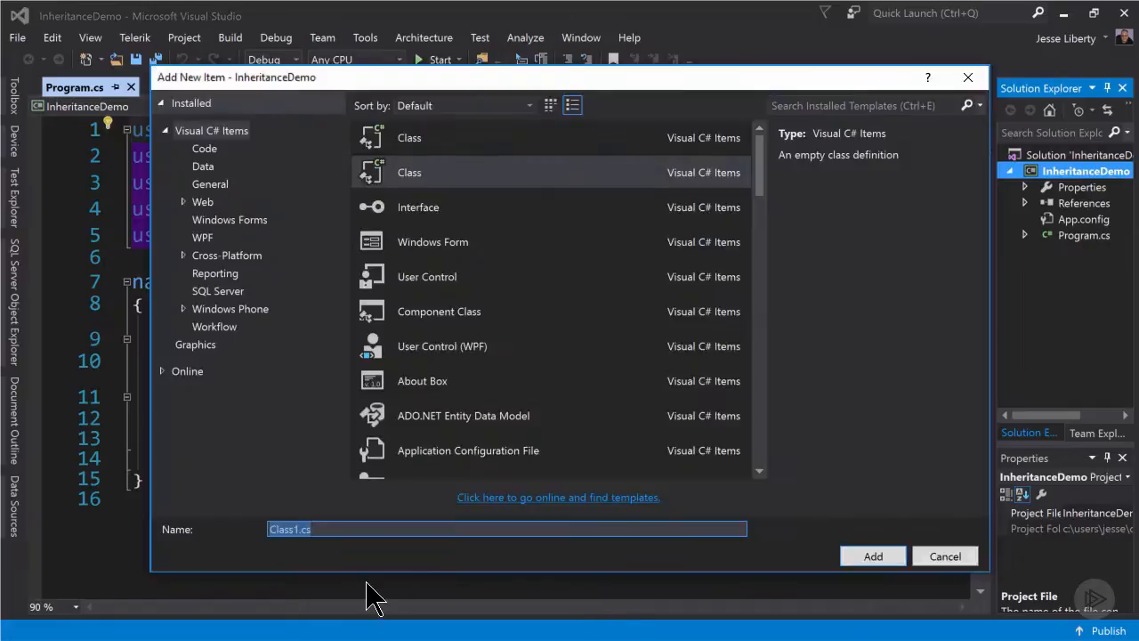
text(Emp)
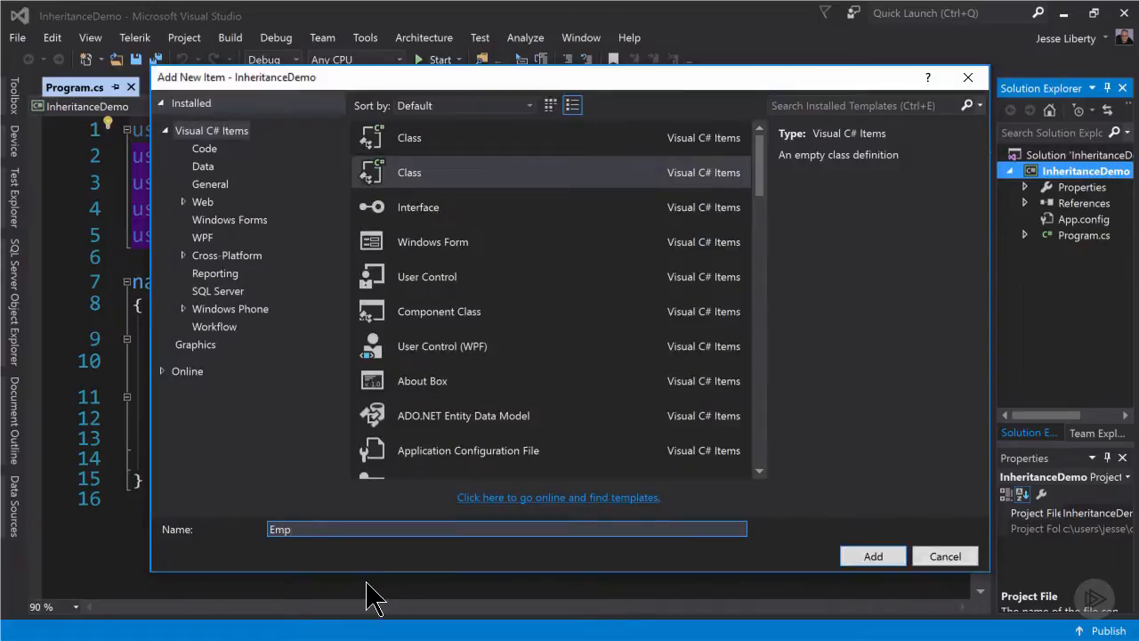
click(872, 554)
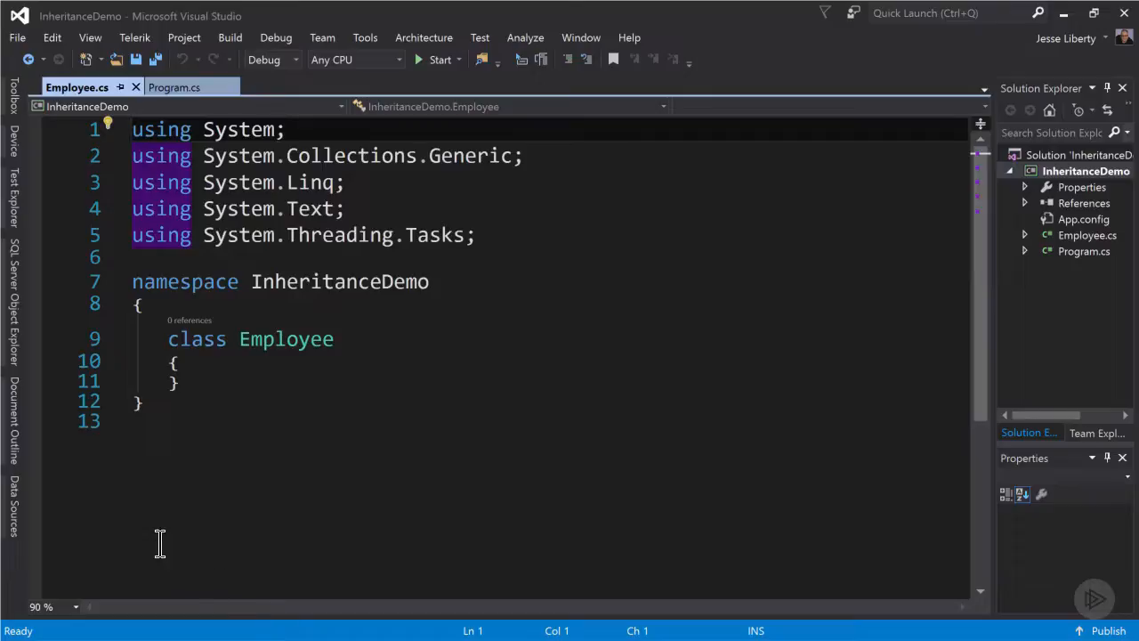
Make Employee public and add a string Name property and protected double vacationDays field.
click(169, 339)
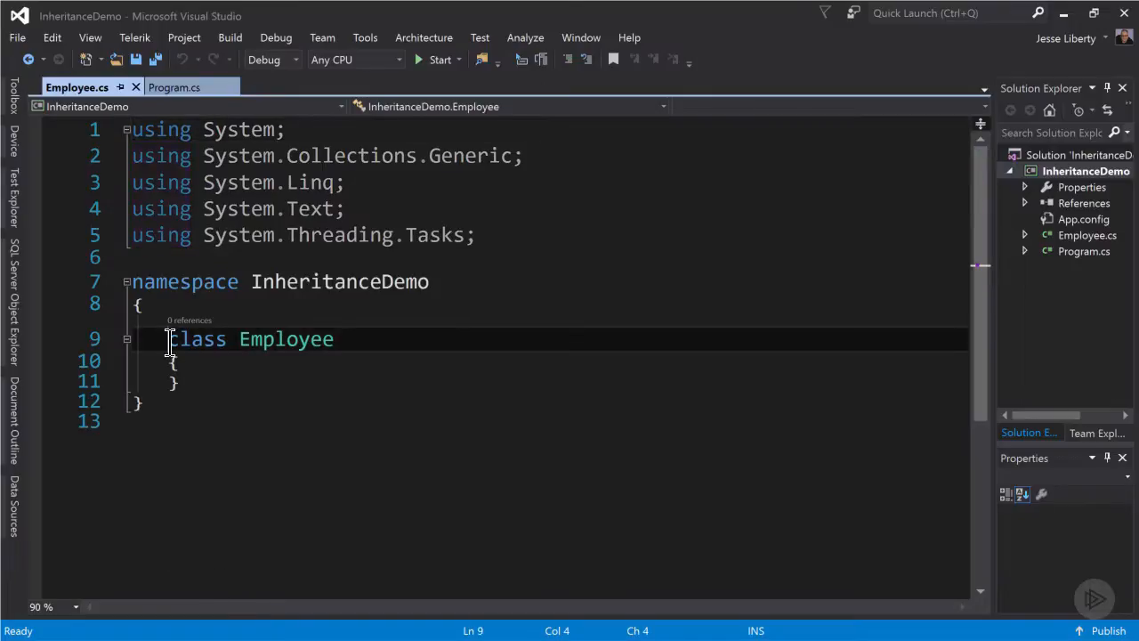
text(public)
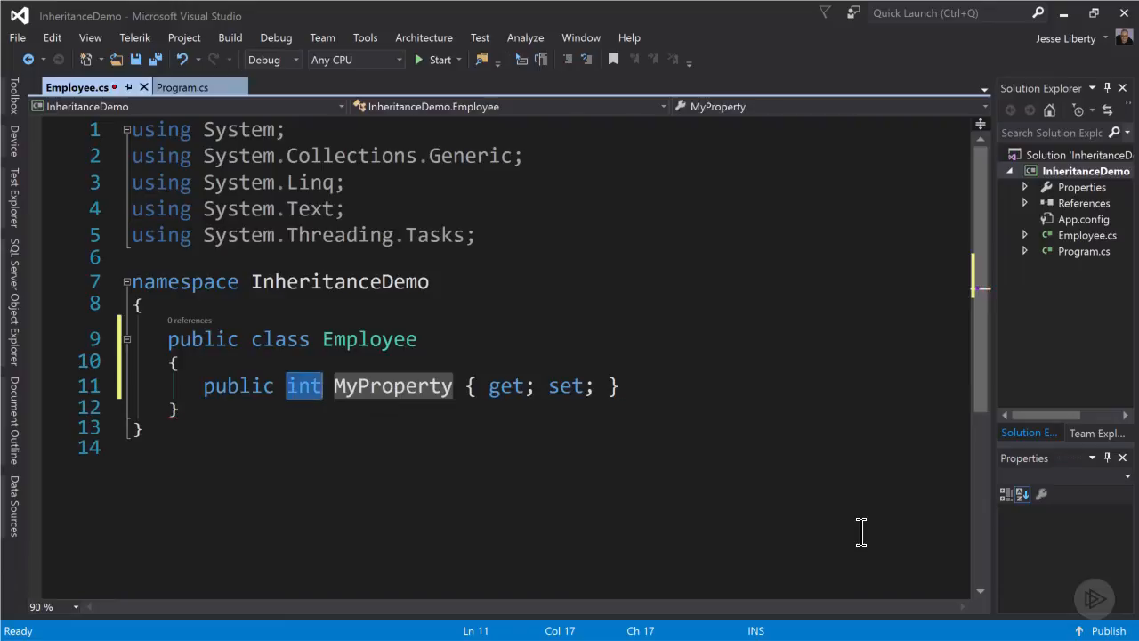
text(string)
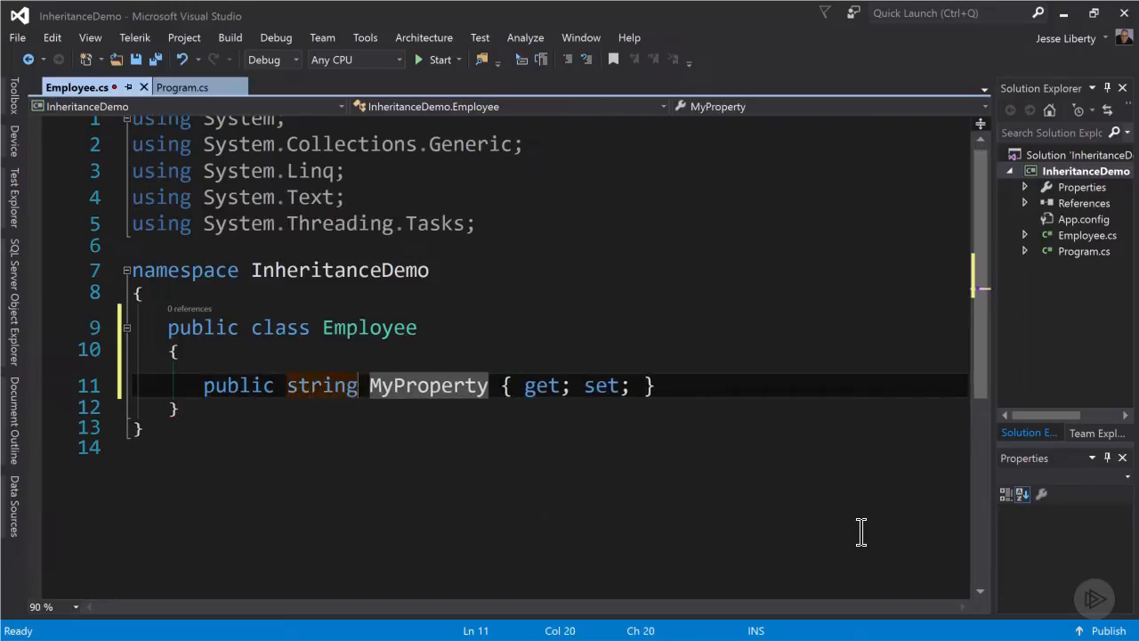
text(Name)
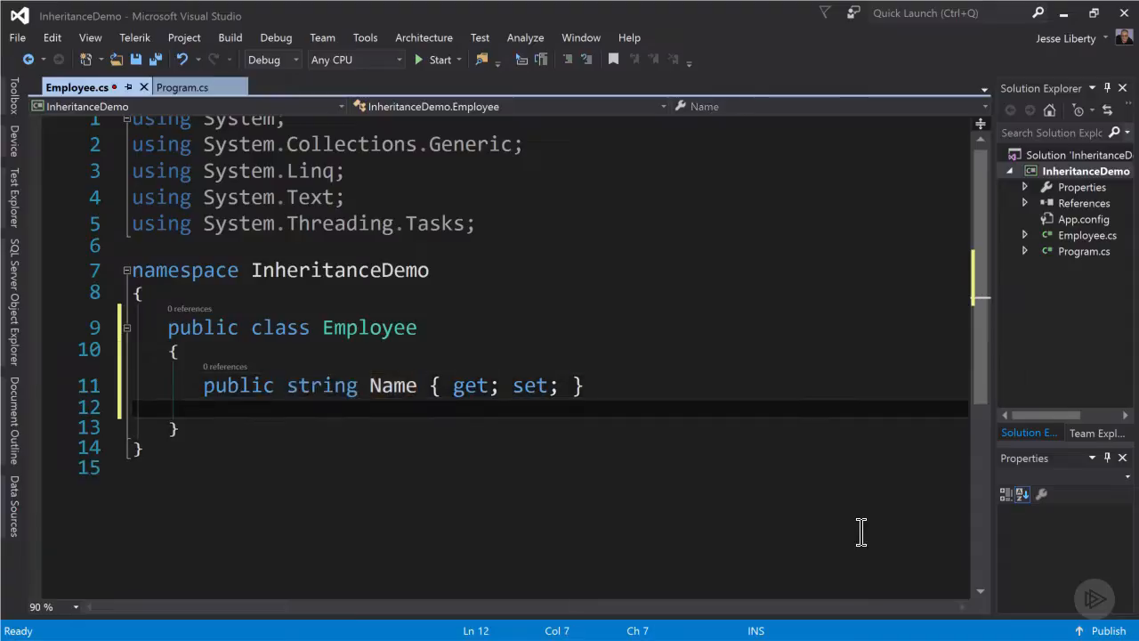
text(protected)
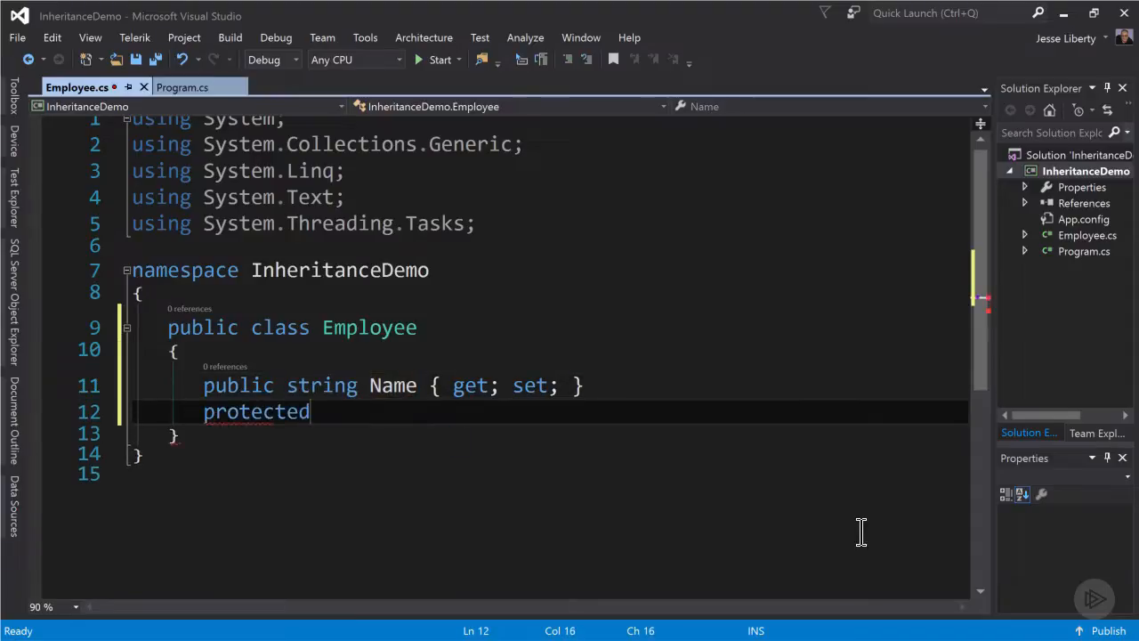
text(double)
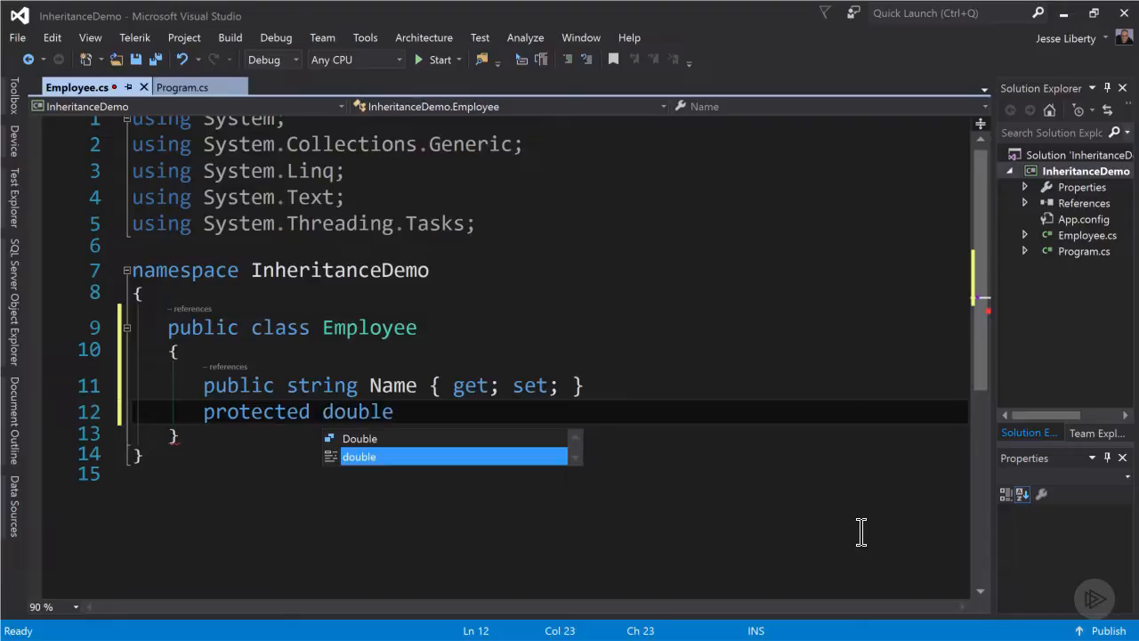
text(vaca)
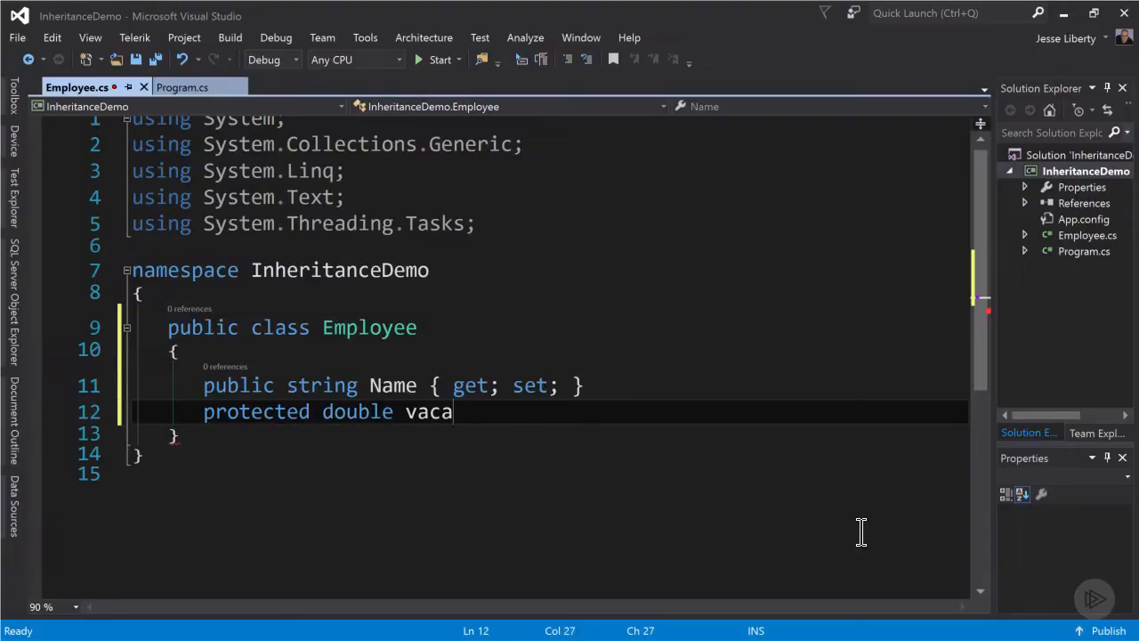
text(tionDays;)
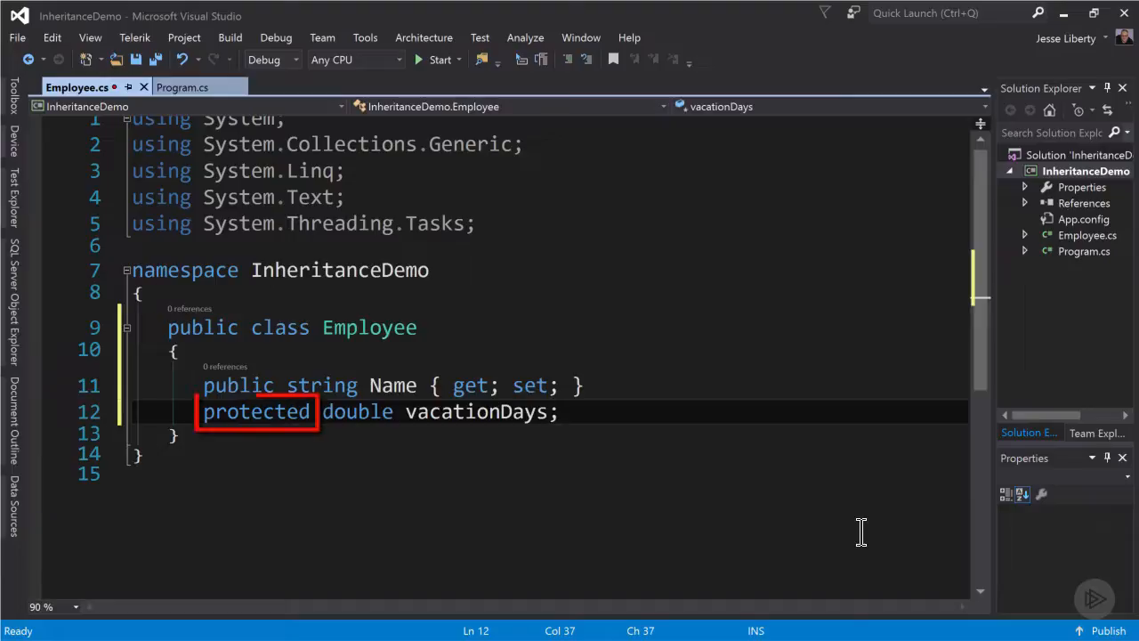
Add an empty public virtual void TakeVacation() method to Employee.
key(Enter)
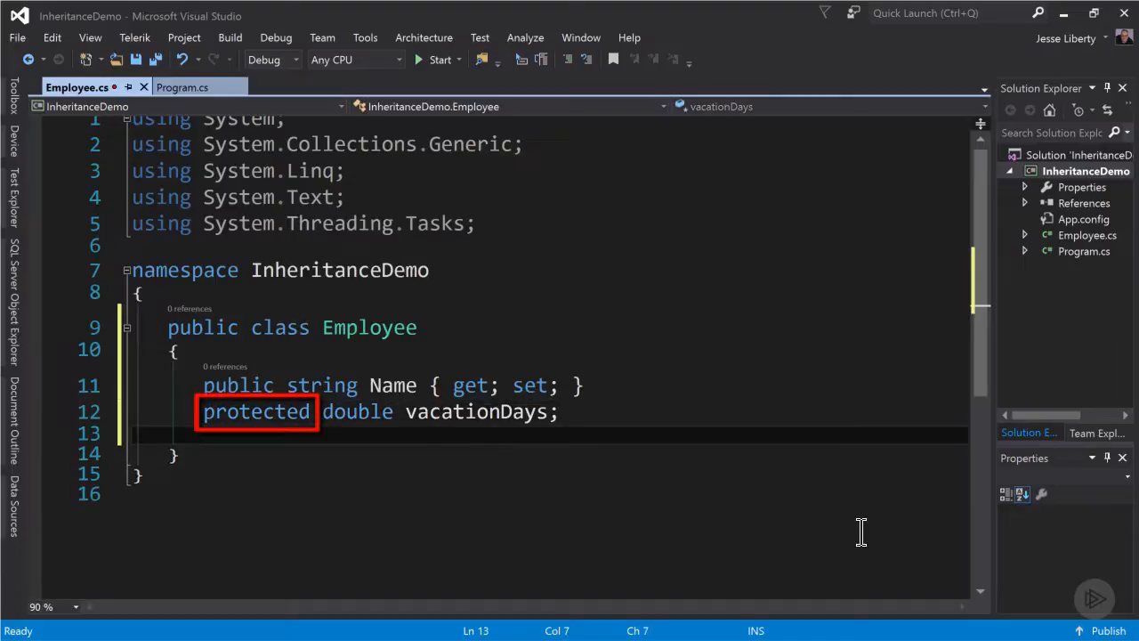
text(public virtual void TakeV)
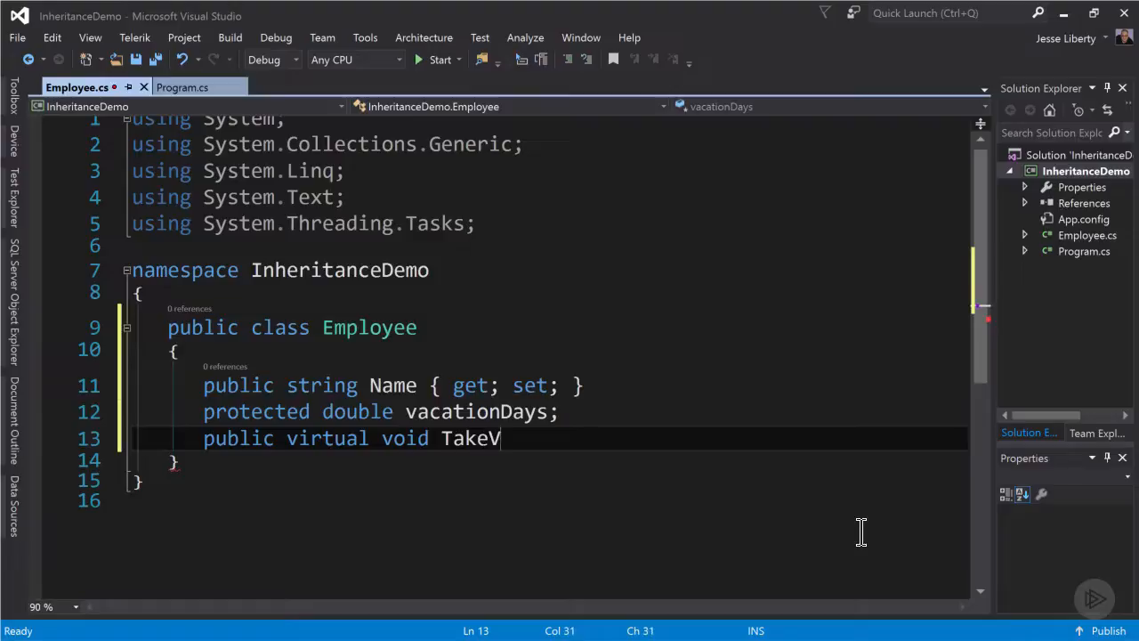
text(acation)
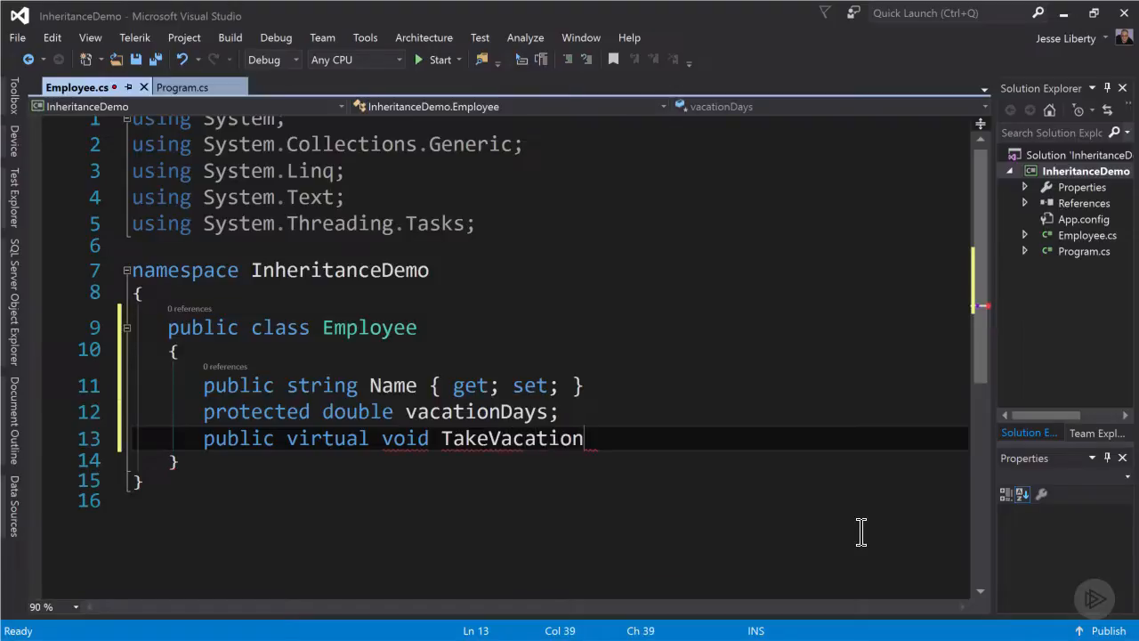
text(())
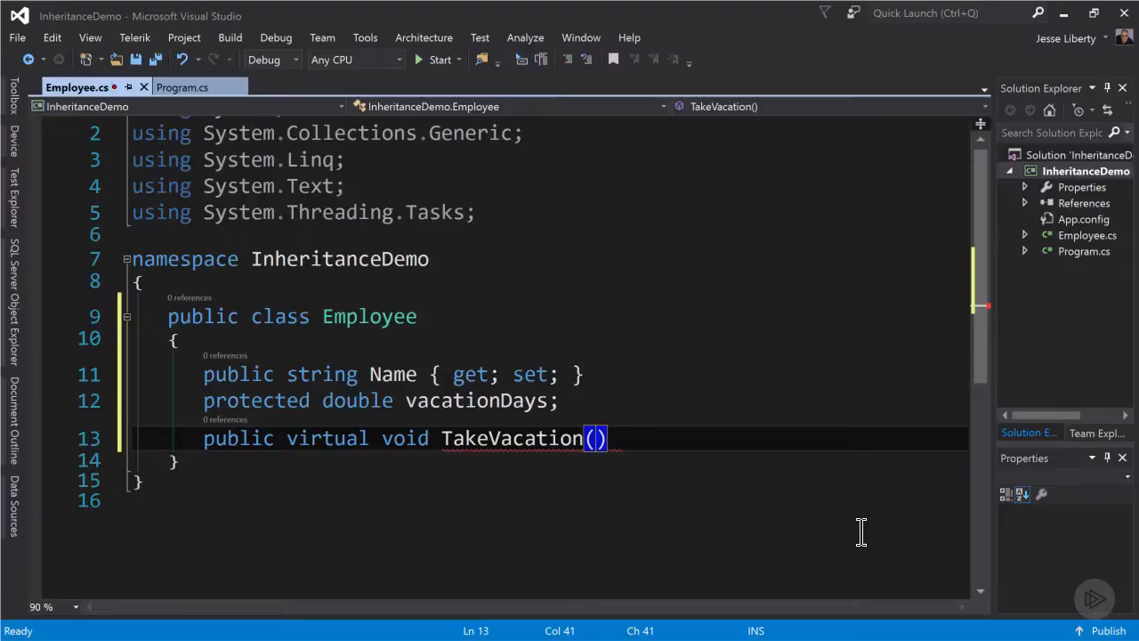
text({ })
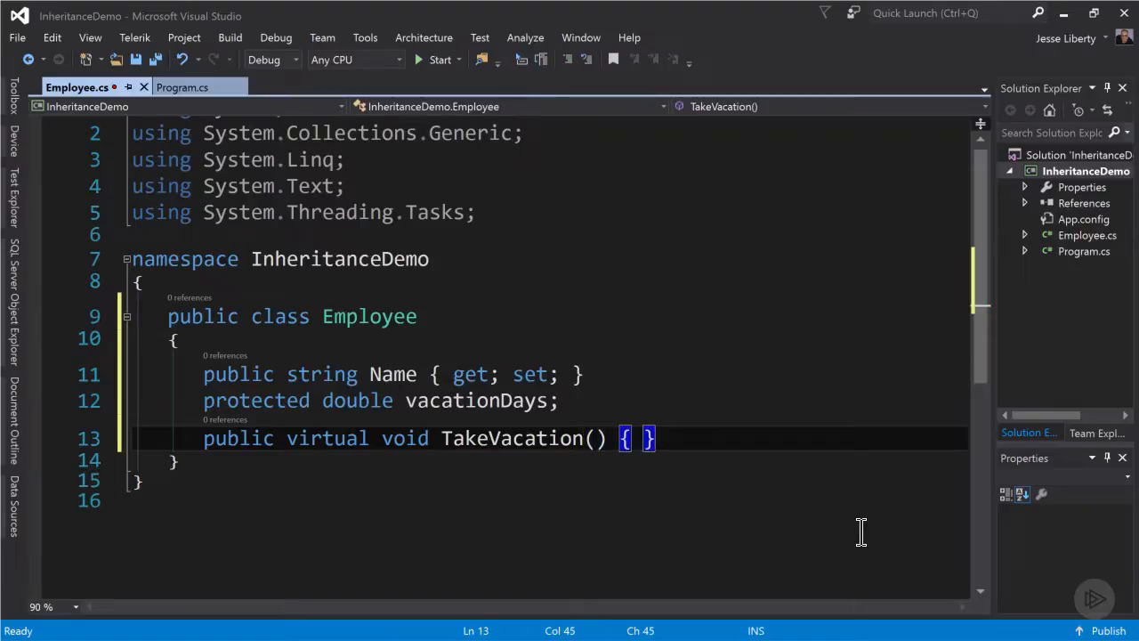
text(public Employee(string n)
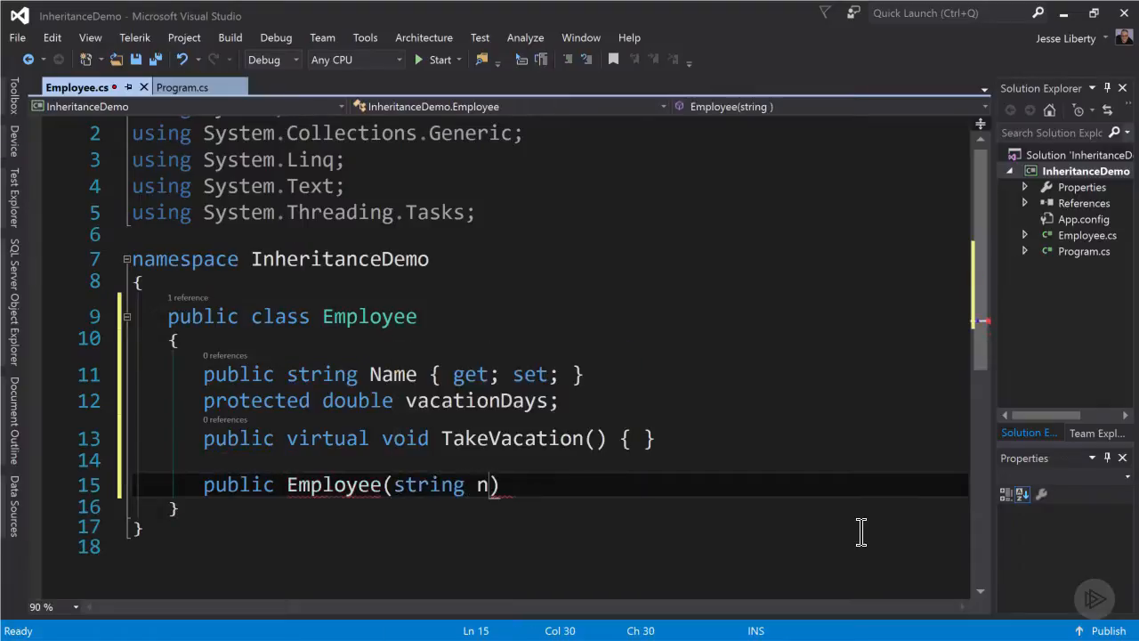
Finish the Employee(string name) constructor so its body sets Name = name.
text(ame)
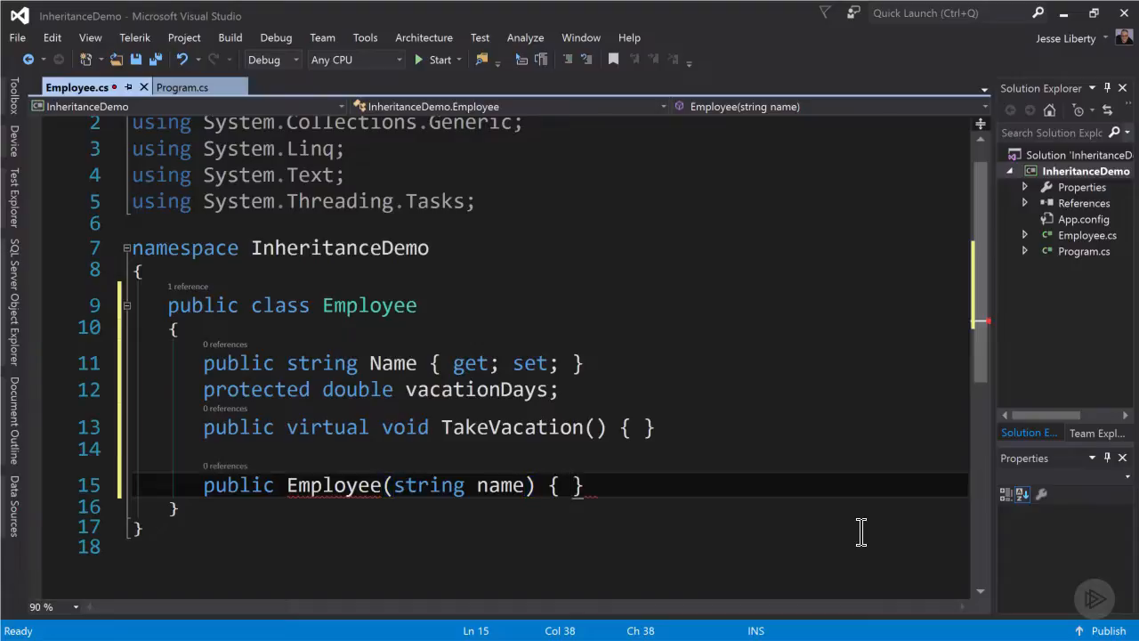
text(Name = name;)
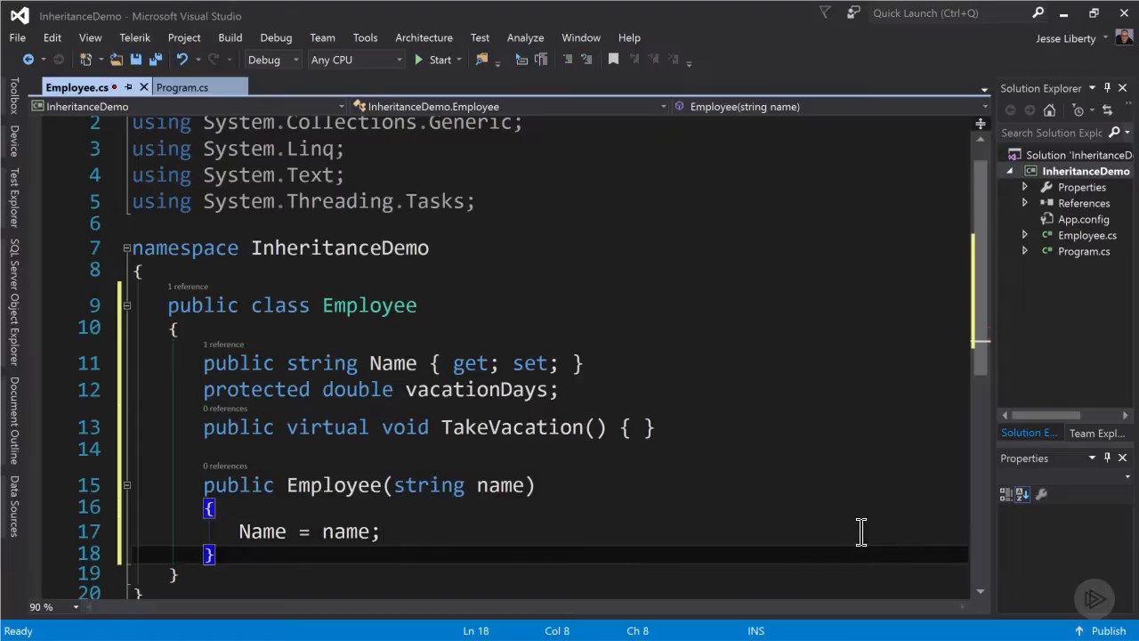
Override ToString in Employee to return $"[Employee: Name = {Name}]".
text(public override string ToString()
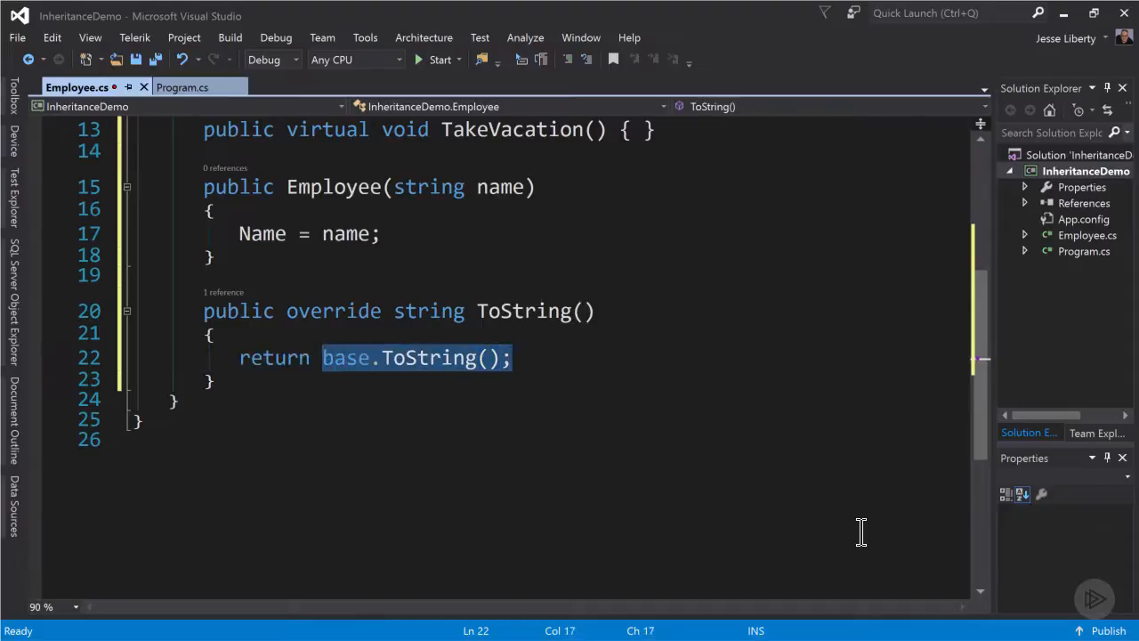
key(Delete)
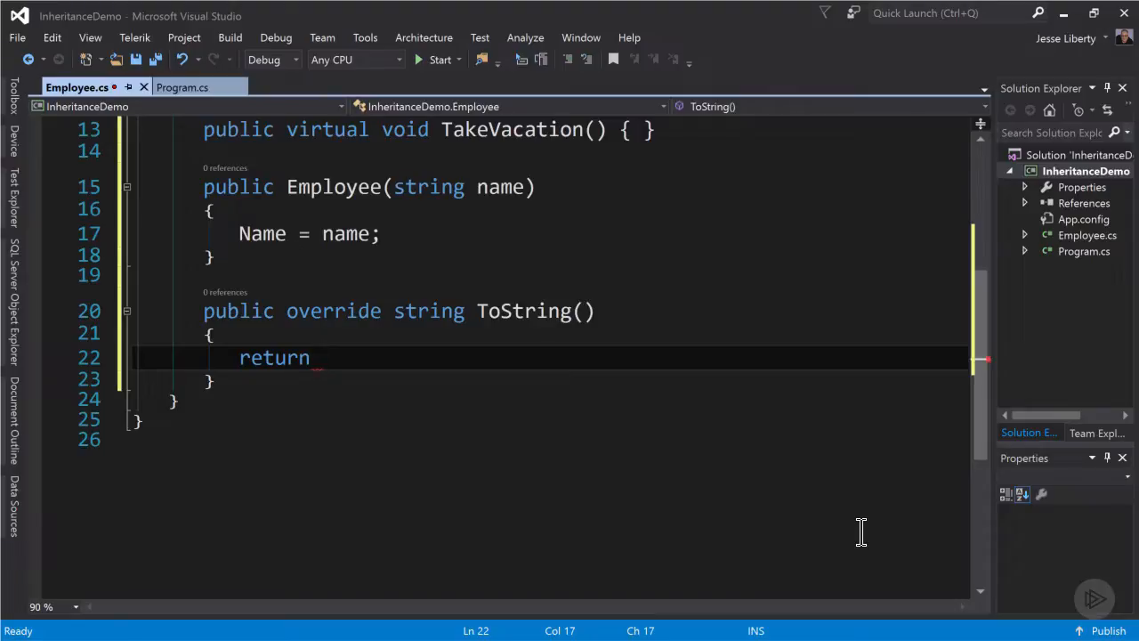
text($")
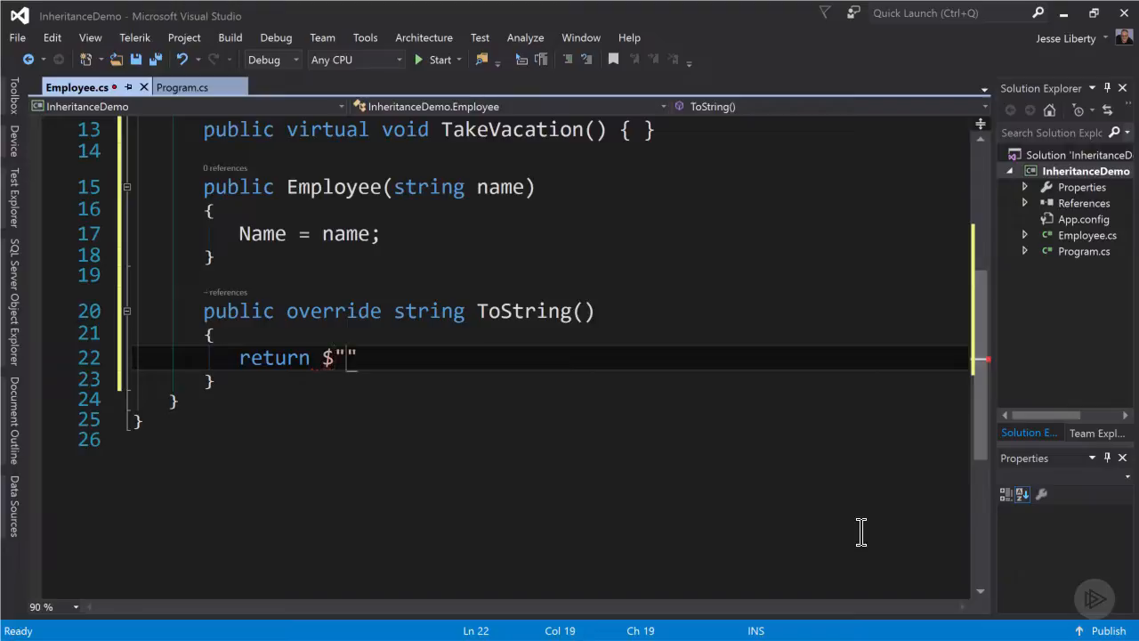
text([)
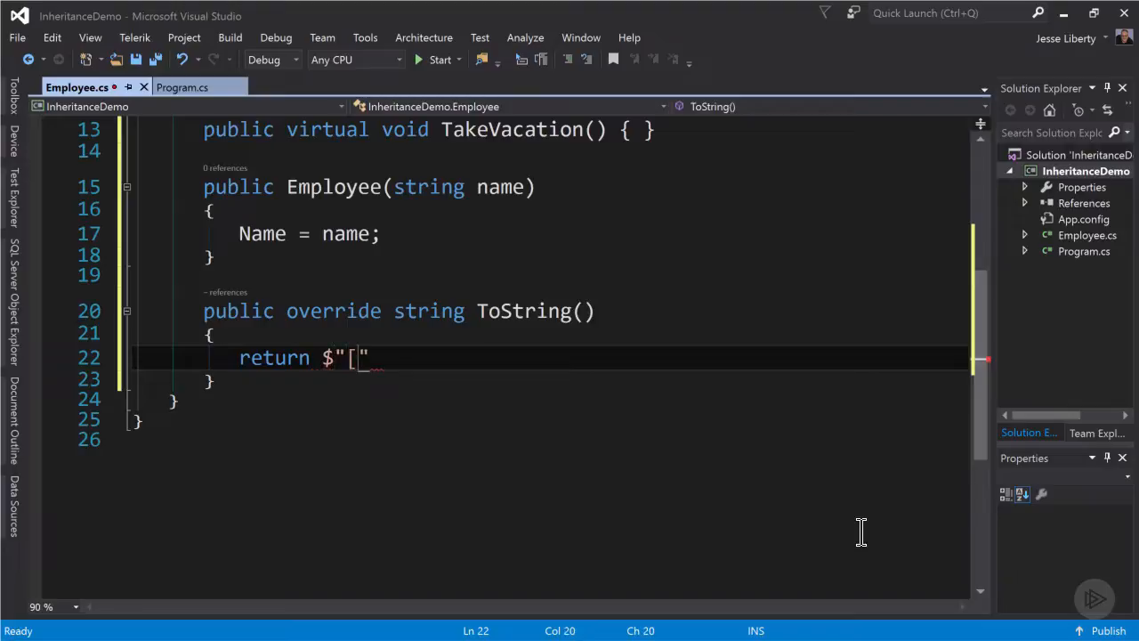
text(Employ)
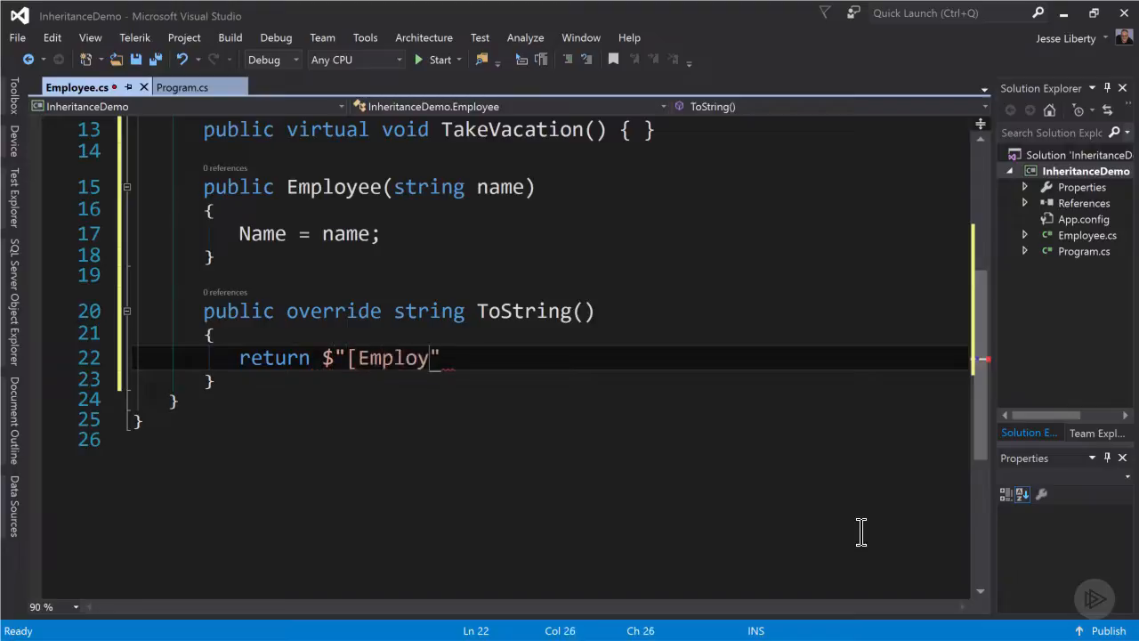
text(ee: Name)
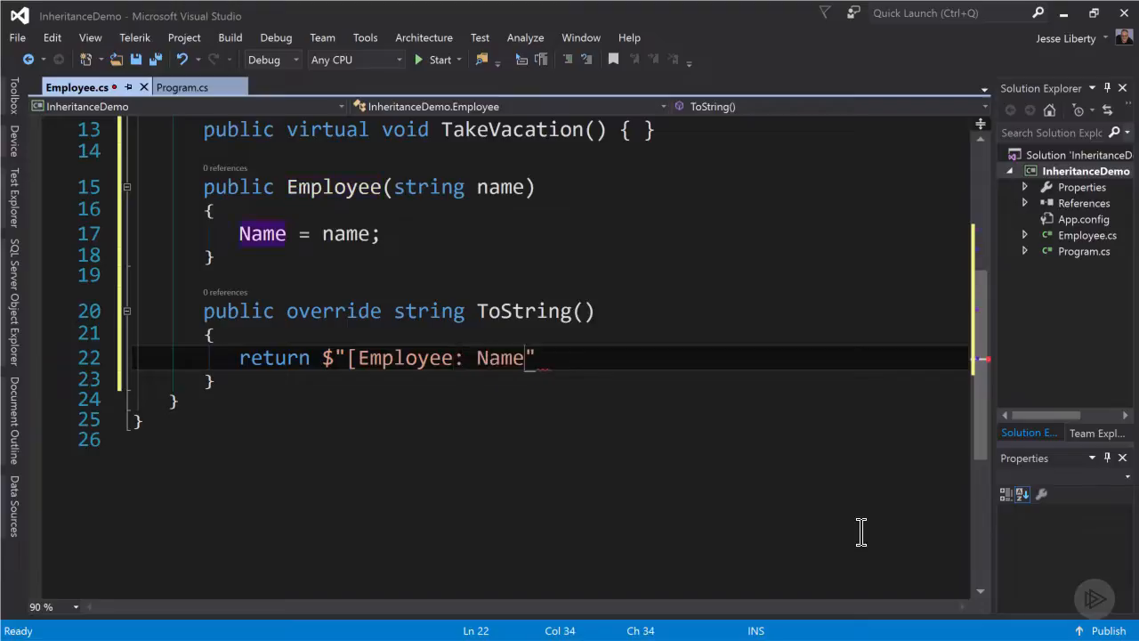
text(" ")
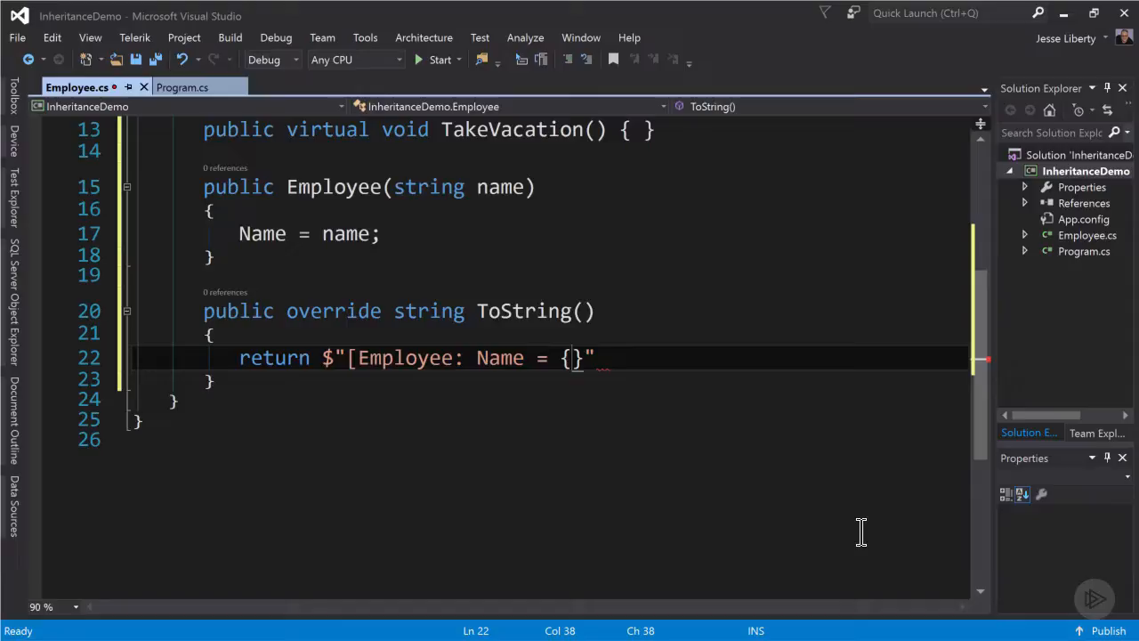
text(N)
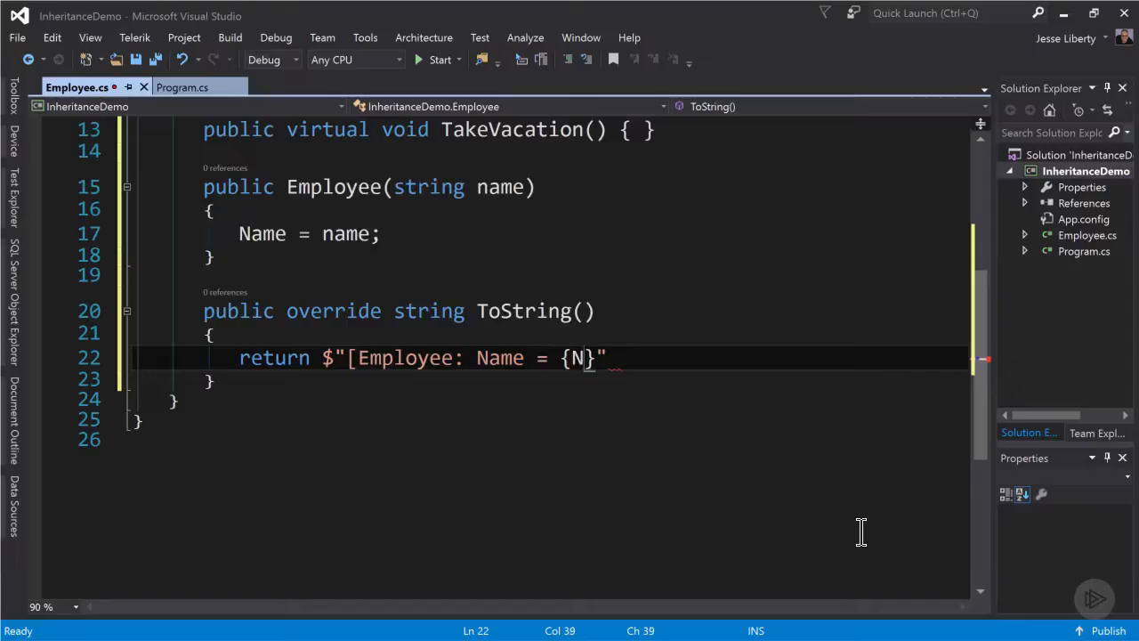
text(ame)
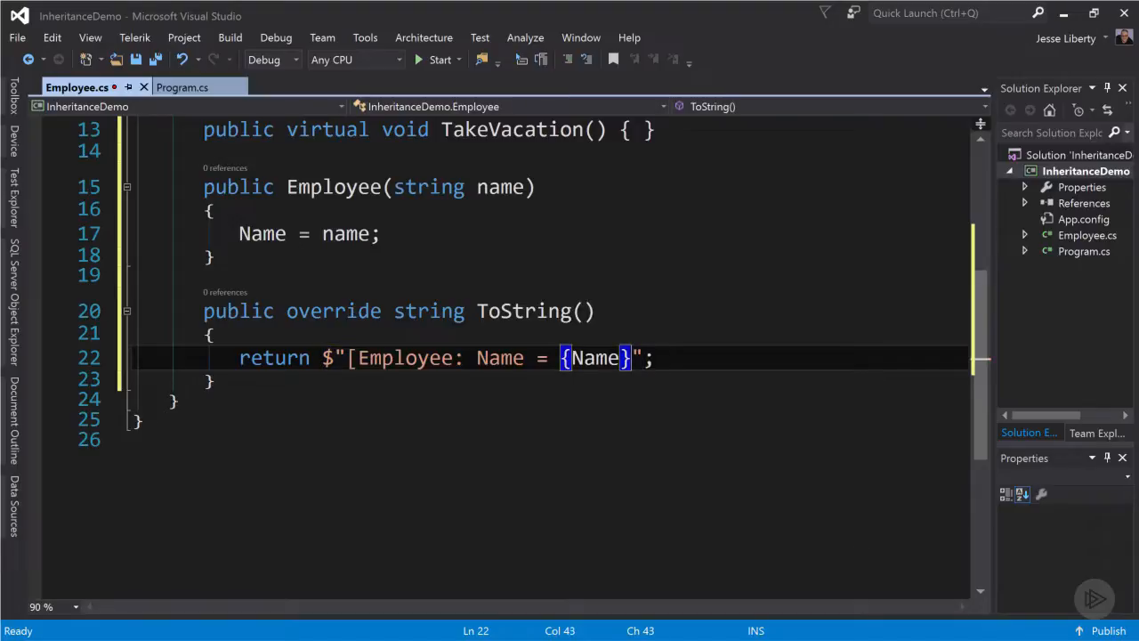
text(])
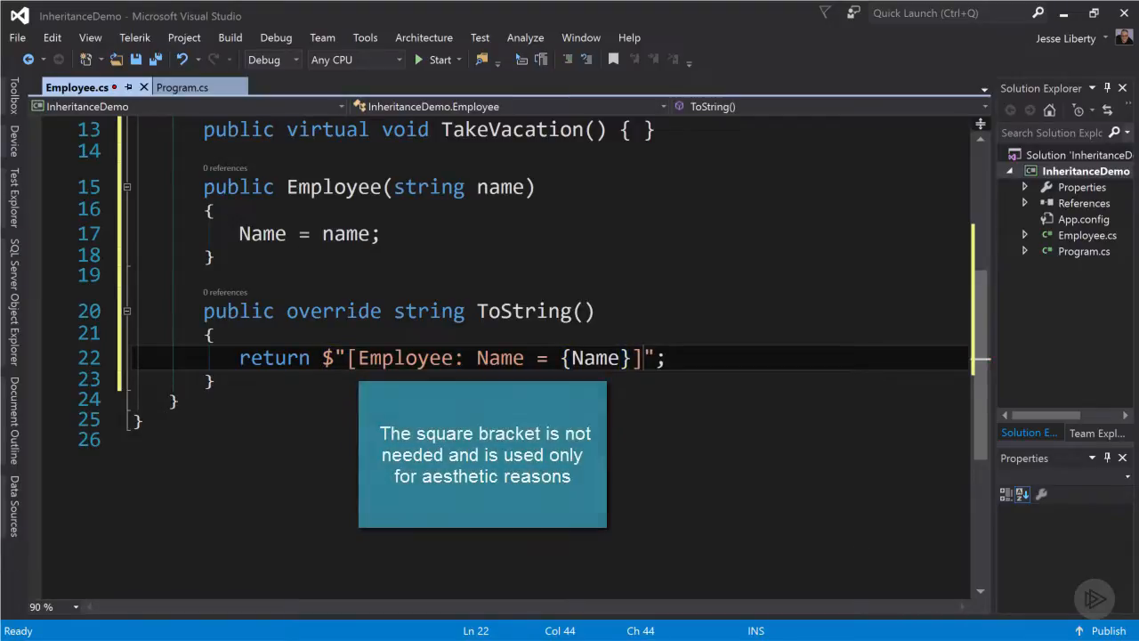
mouse_move(1039, 563)
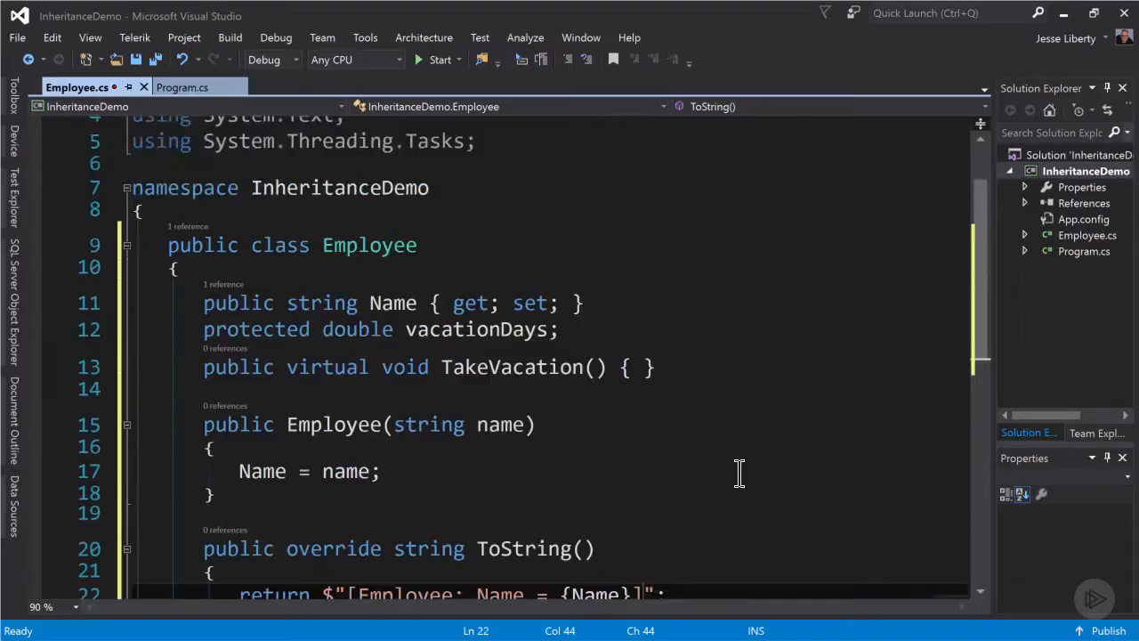
Scroll Employee.cs and bring up the InheritanceDemo project's context menu in Solution Explorer.
scroll(down, 3)
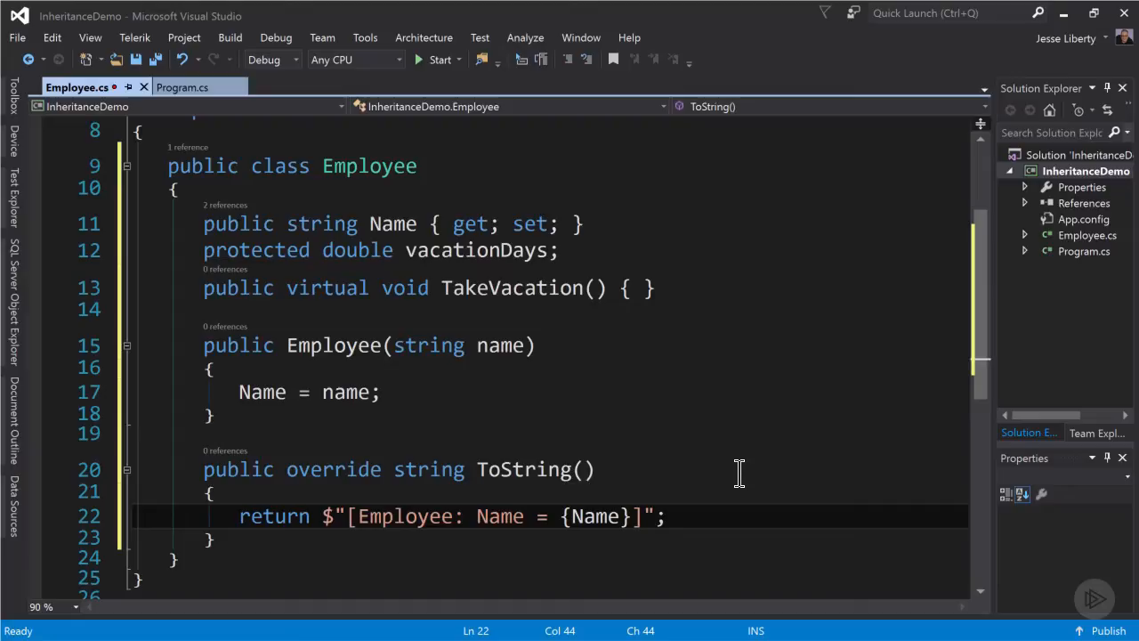
right_click(1086, 170)
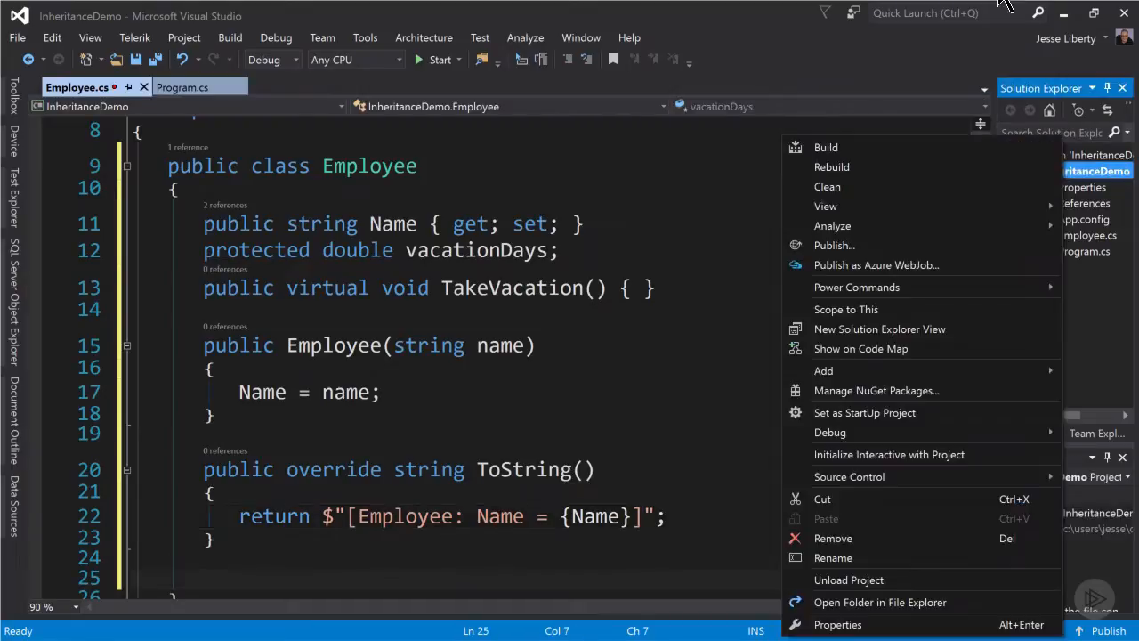
mouse_move(842, 615)
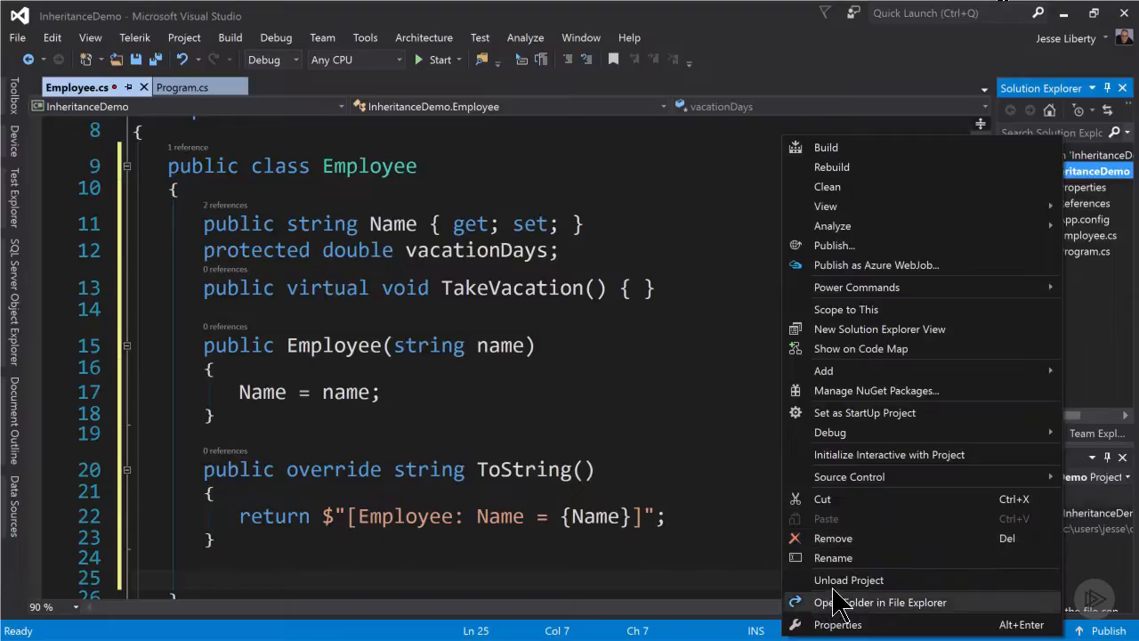
Add a Worker class file and declare it as public class Worker : Employee.
click(823, 370)
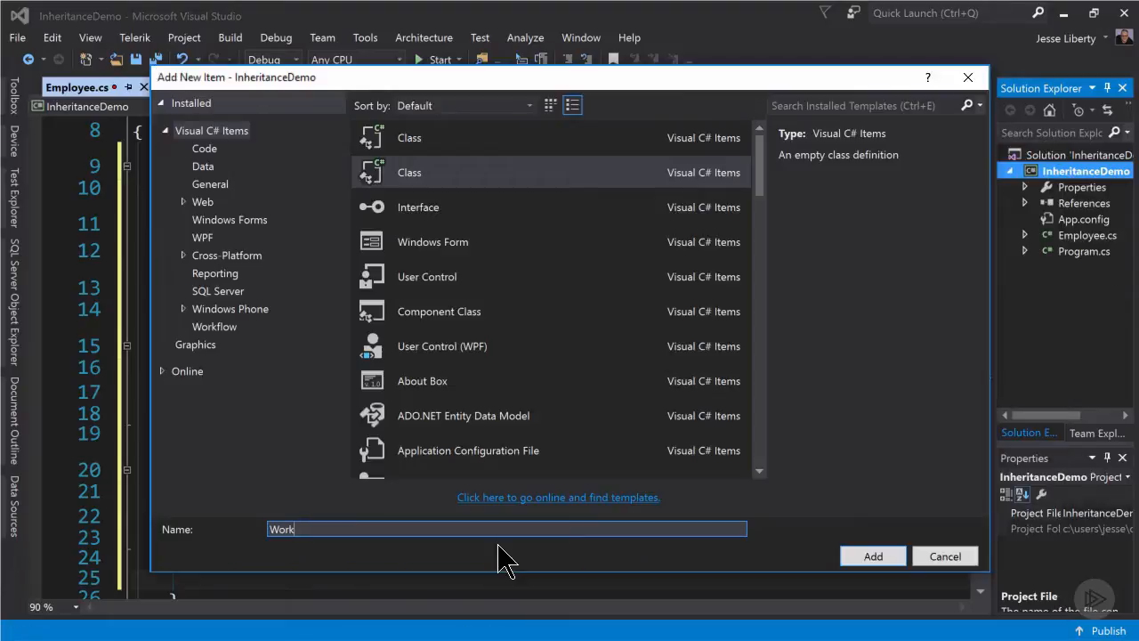
click(872, 555)
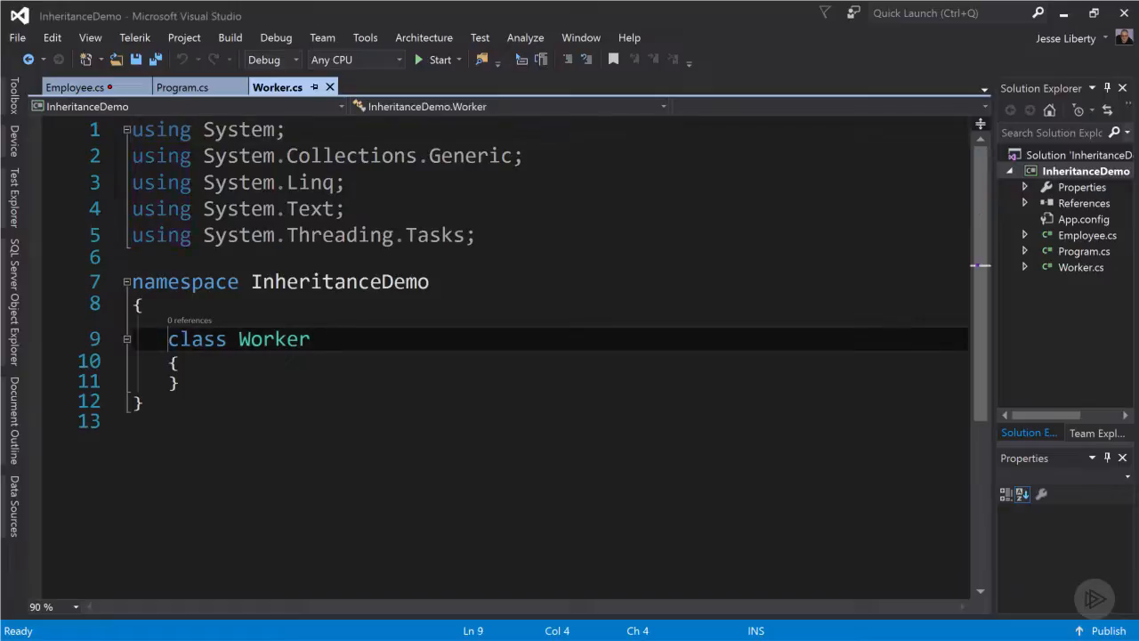
text(public)
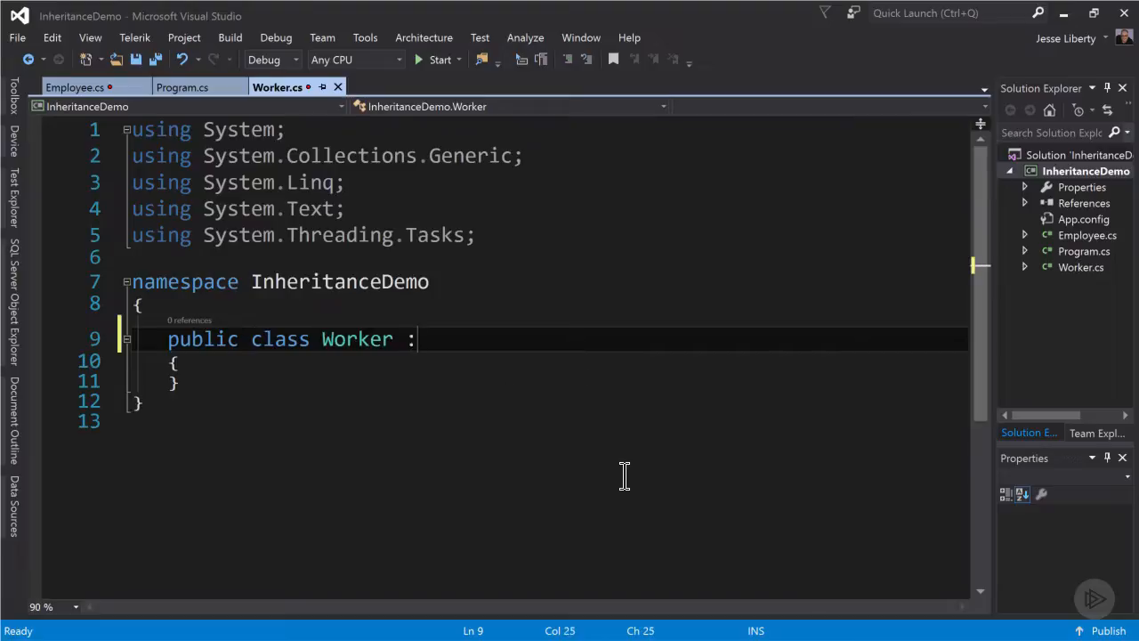
text(Employee)
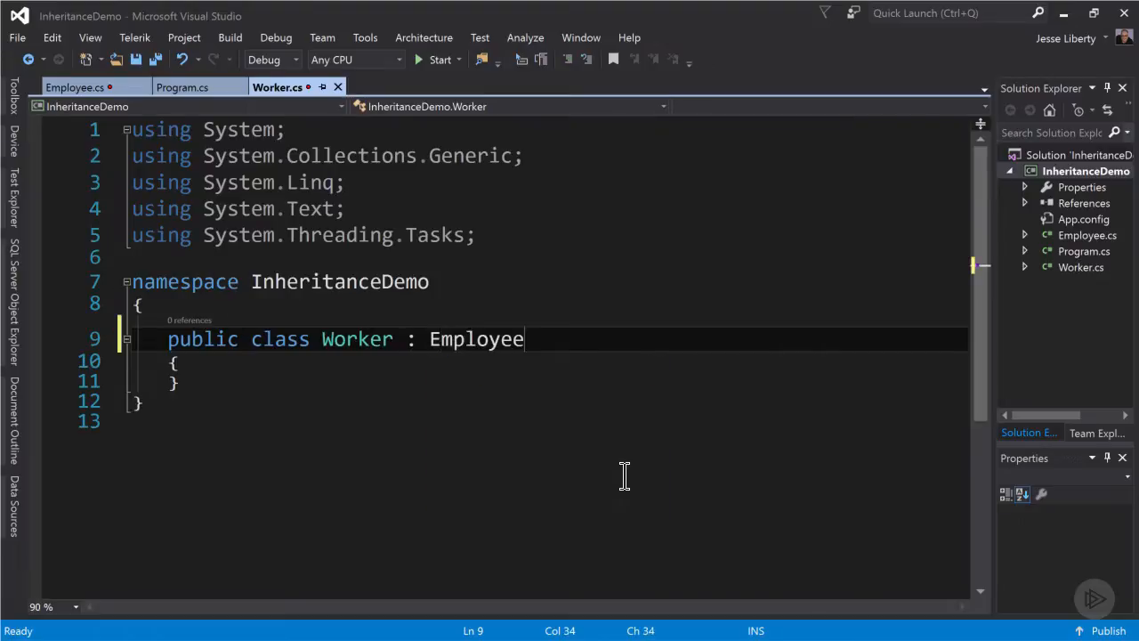
double_click(476, 339)
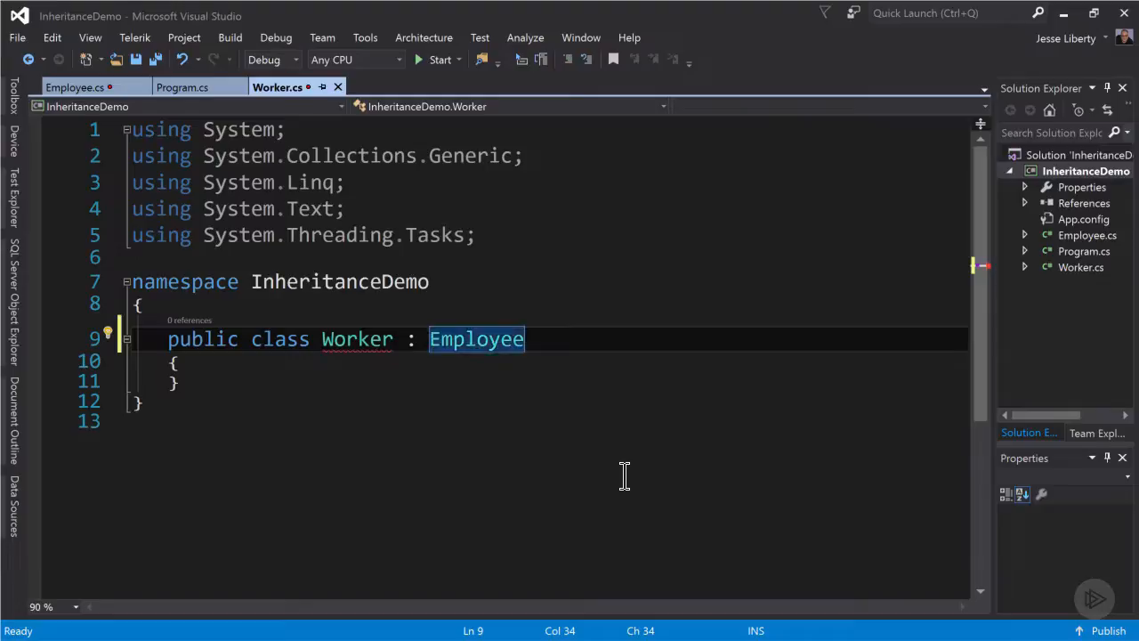
Add a double HourlyWage property and a Worker(string name, double wage) constructor signature.
text(public dou MyProperty { get; set; })
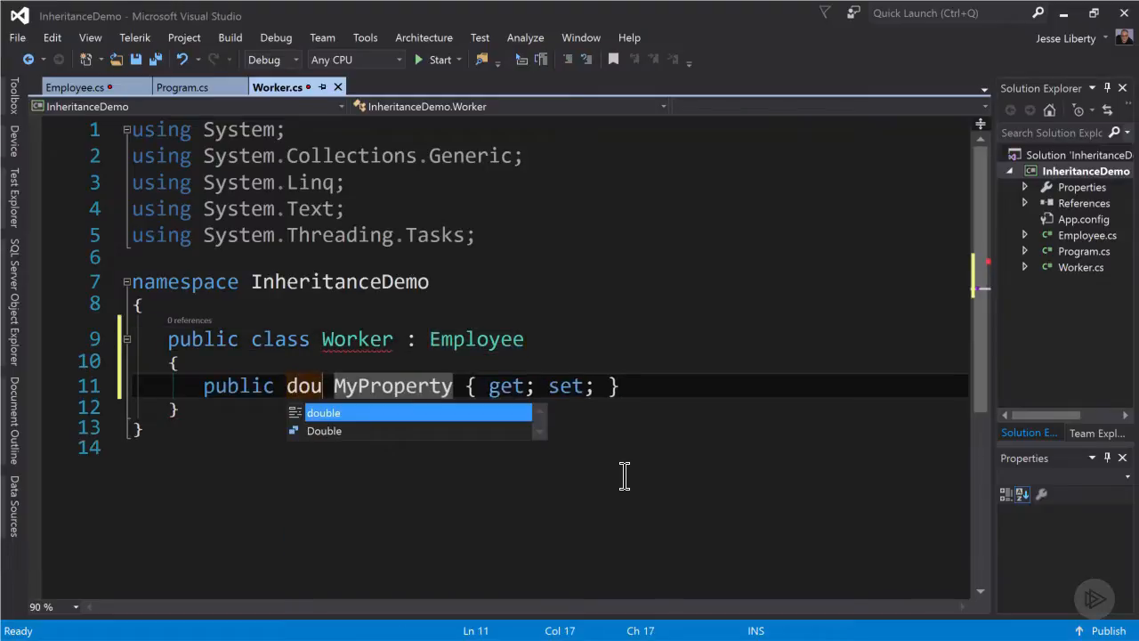
key(Tab)
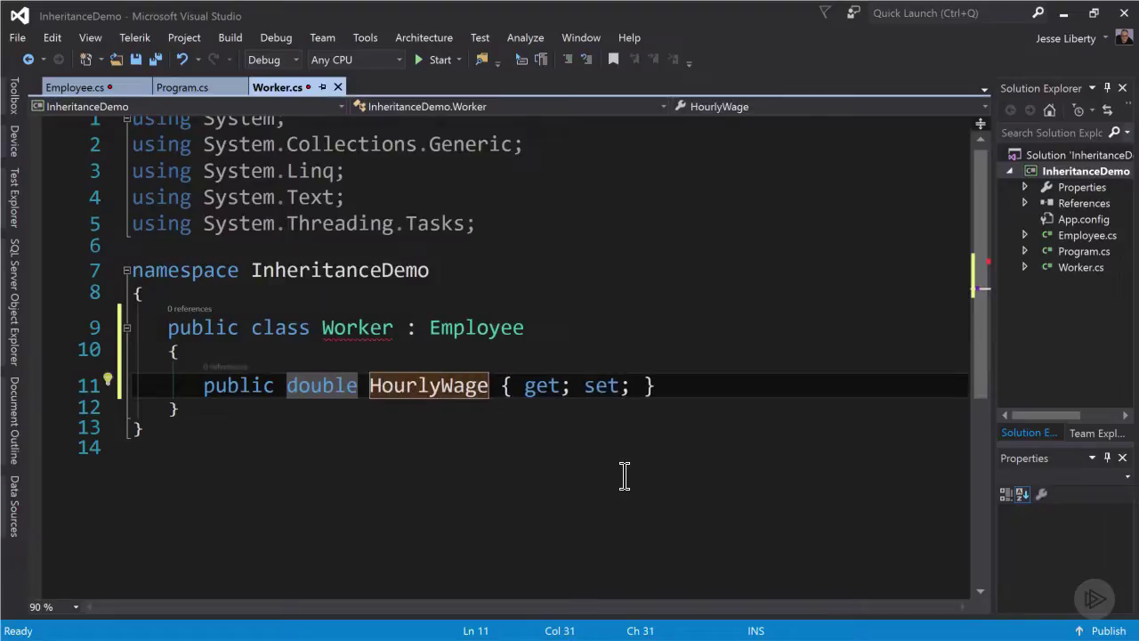
text(public Worker)
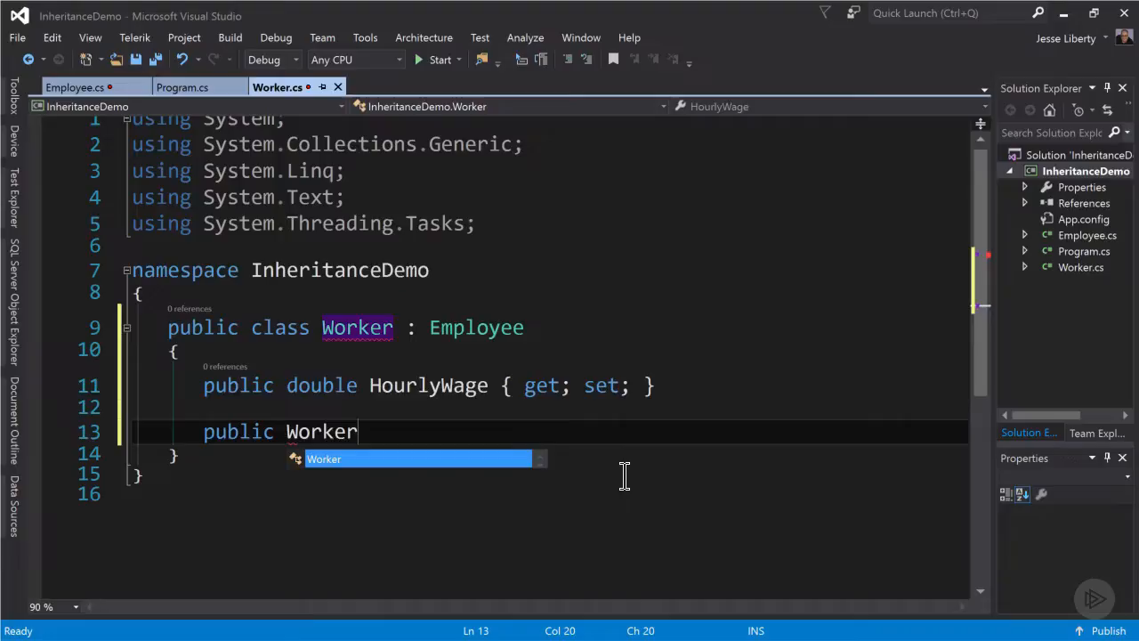
text((string n)
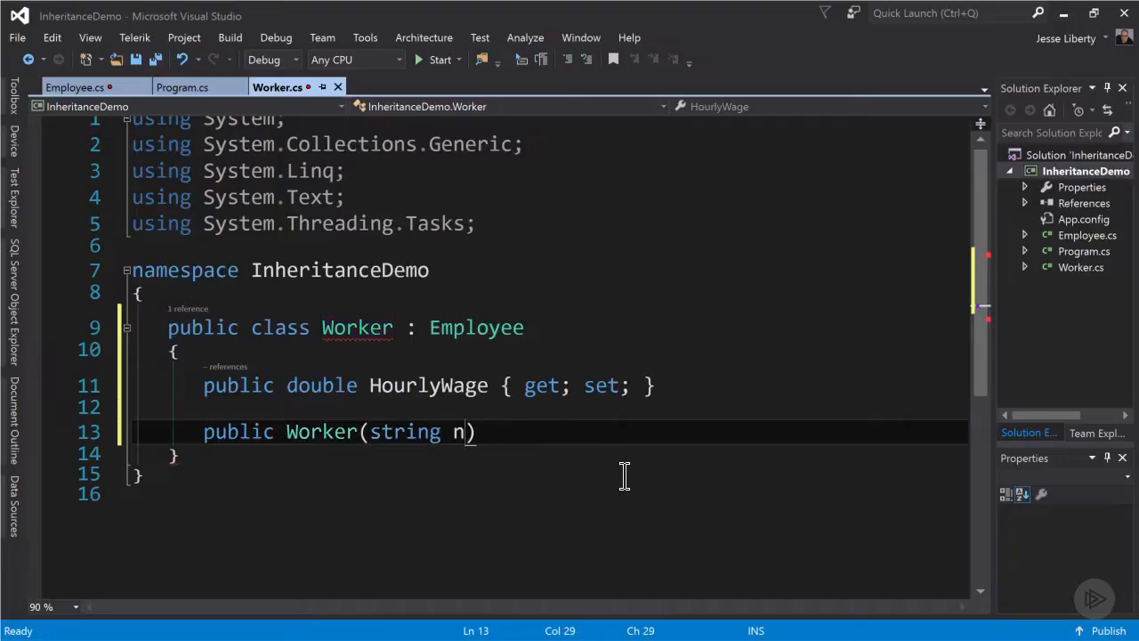
text(ame, double)
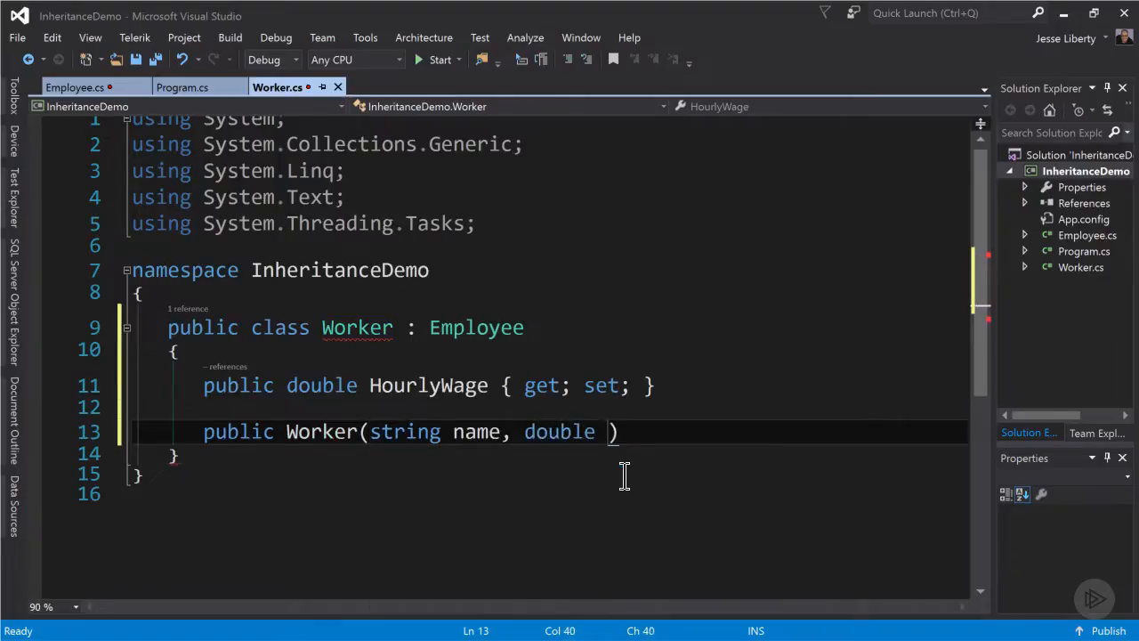
text(wage)
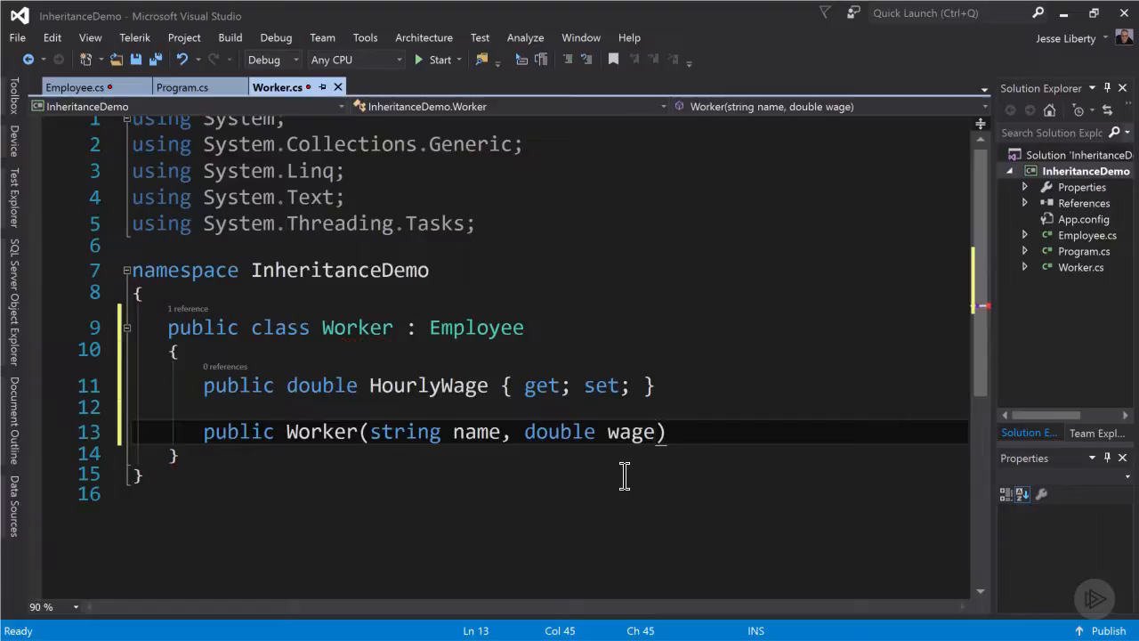
Chain the Worker constructor to base(name) and set HourlyWage = wage in its body.
double_click(631, 432)
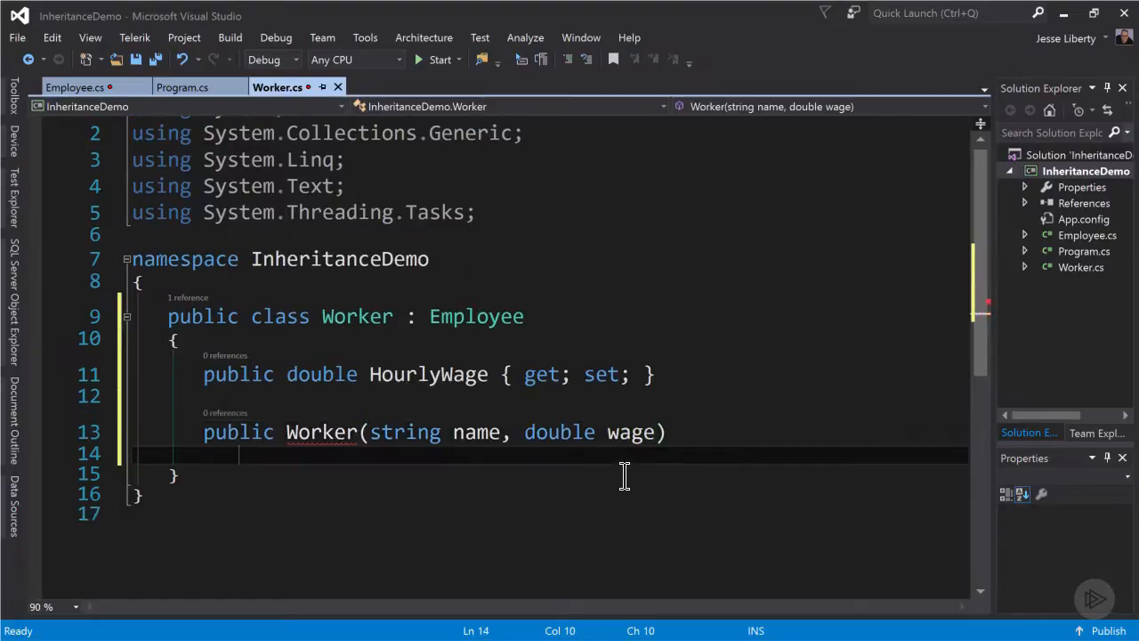
text(:base)
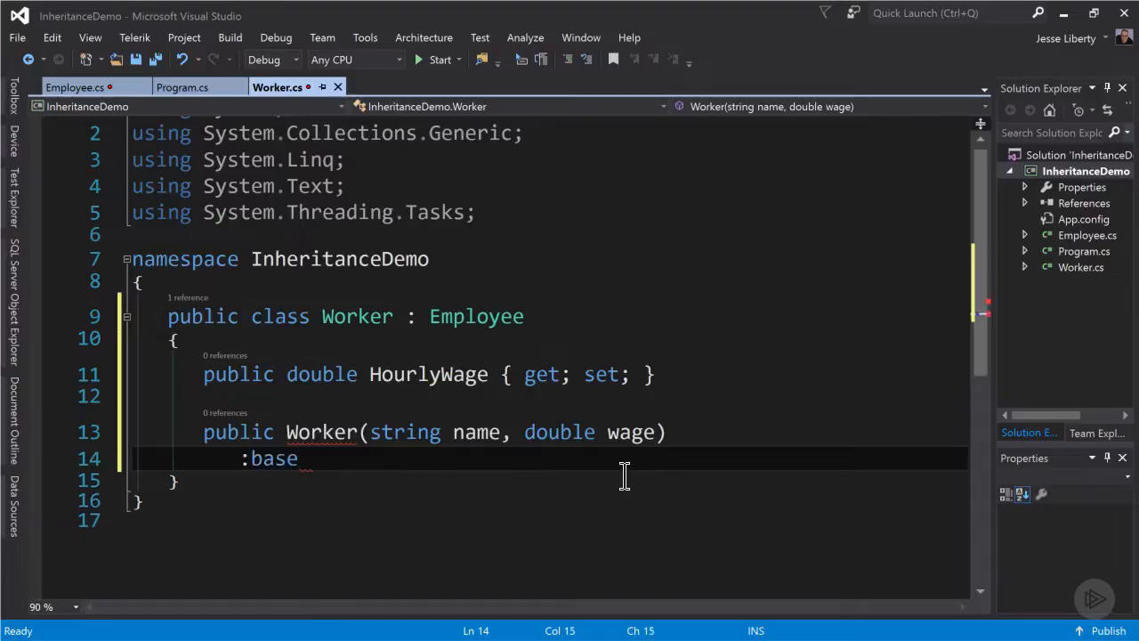
text((name))
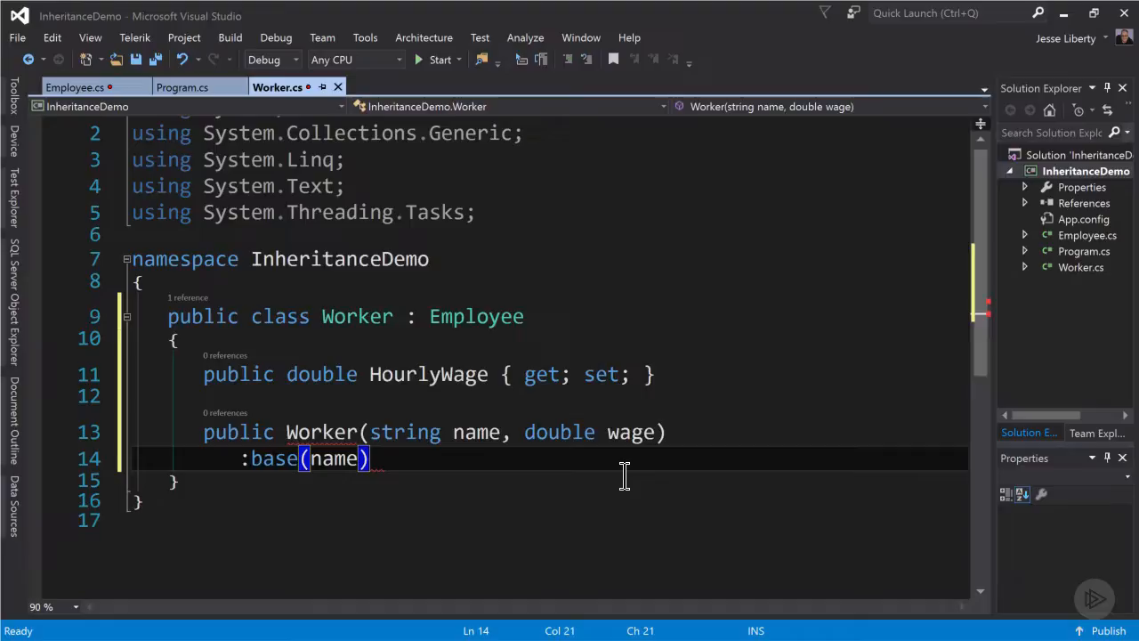
key(Enter)
text({)
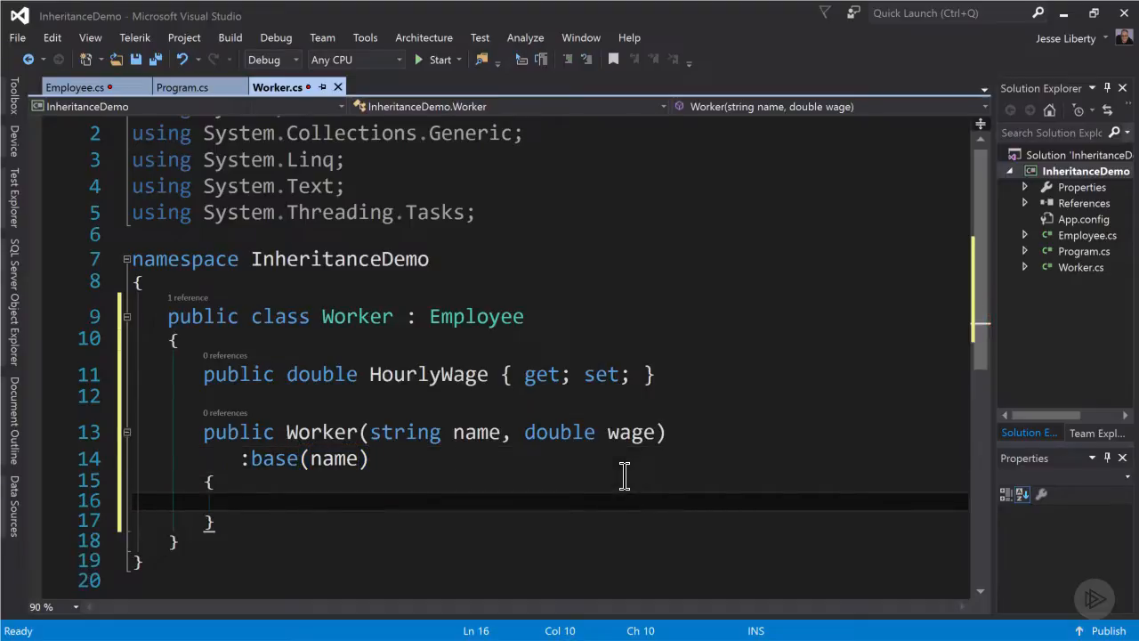
text(HourlyWage =)
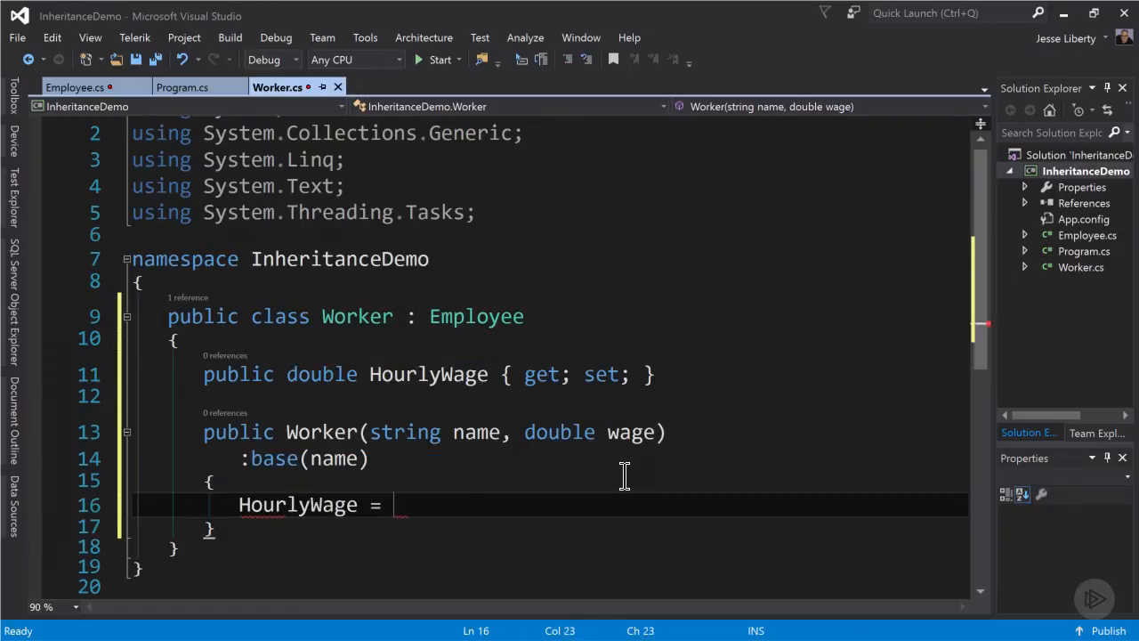
text(wage;)
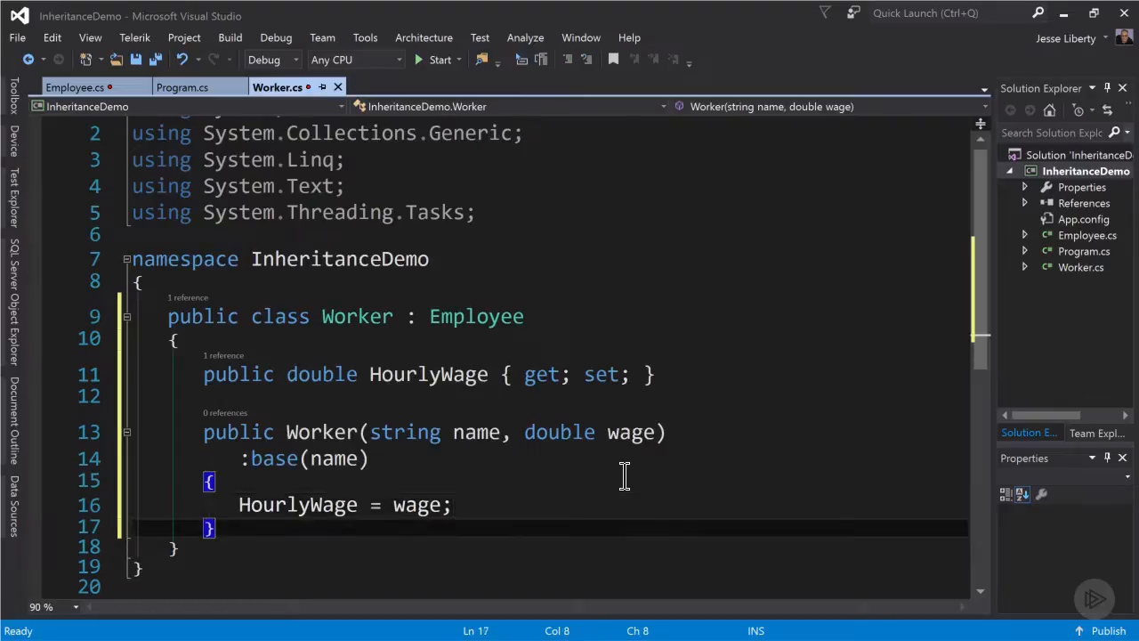
text(override void TakeVacation()
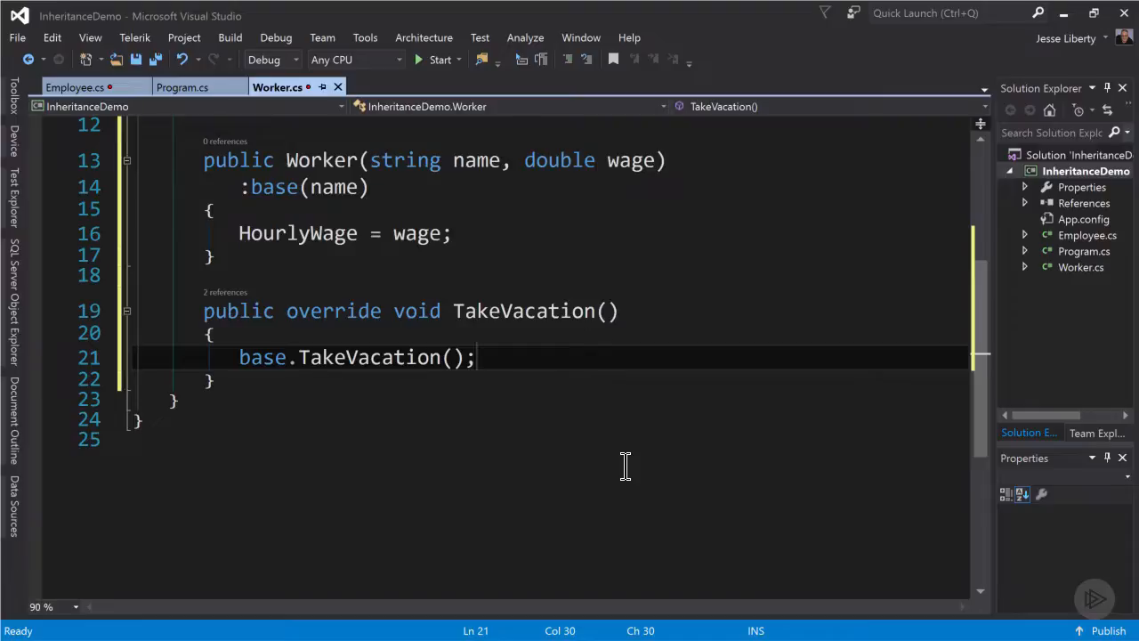
mouse_move(307, 460)
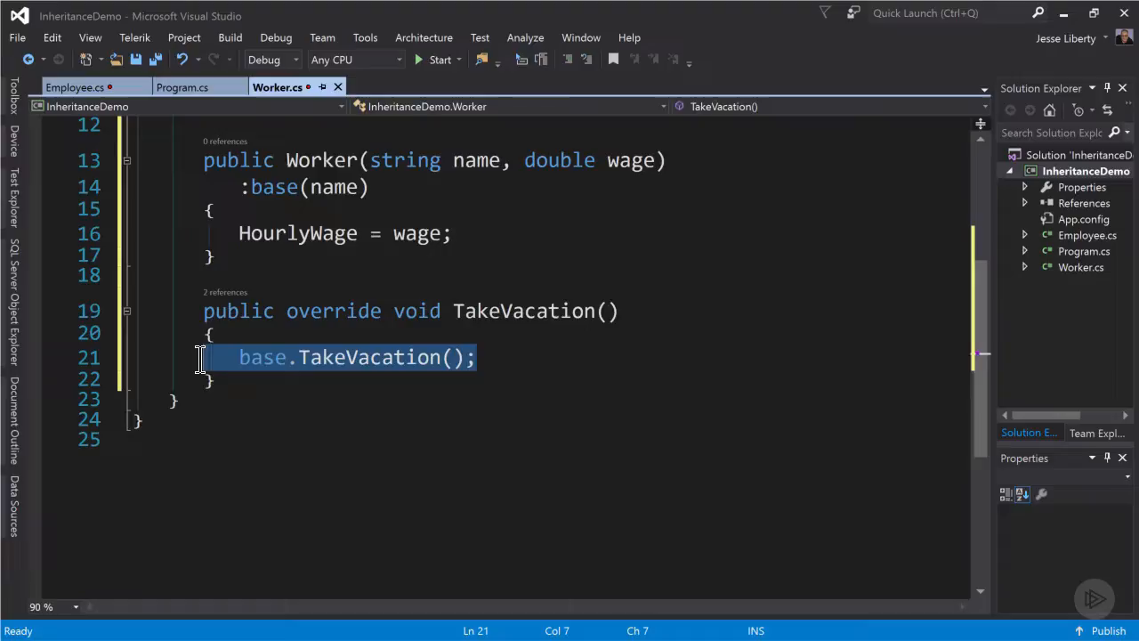
Replace base.TakeVacation() in Worker's override with vacationDays += 10;.
key(Delete)
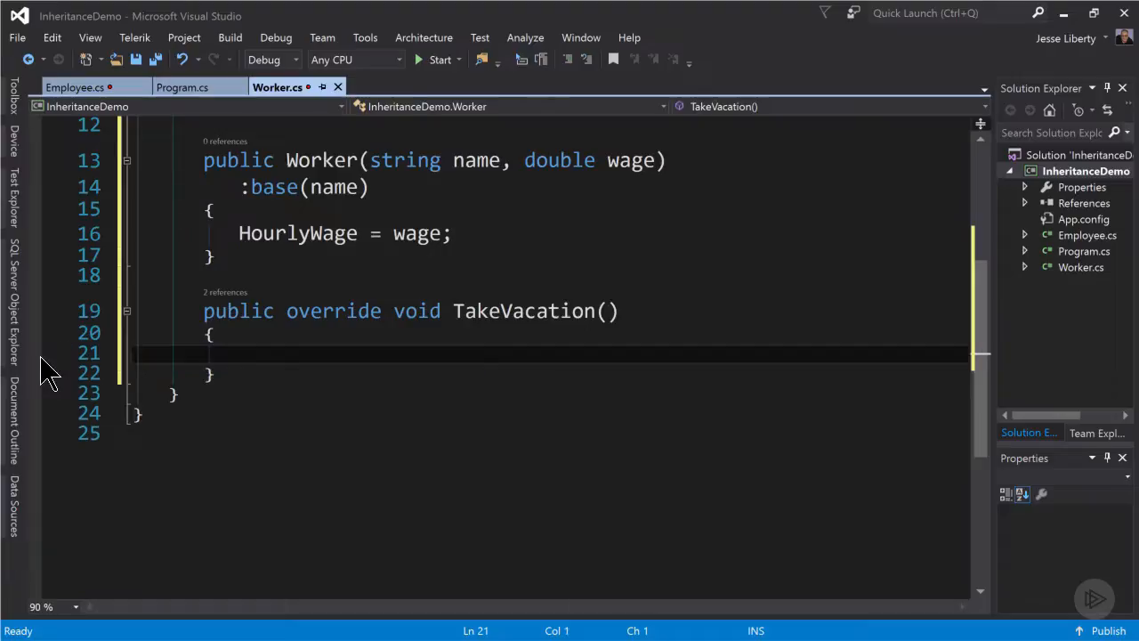
text(vacationDays)
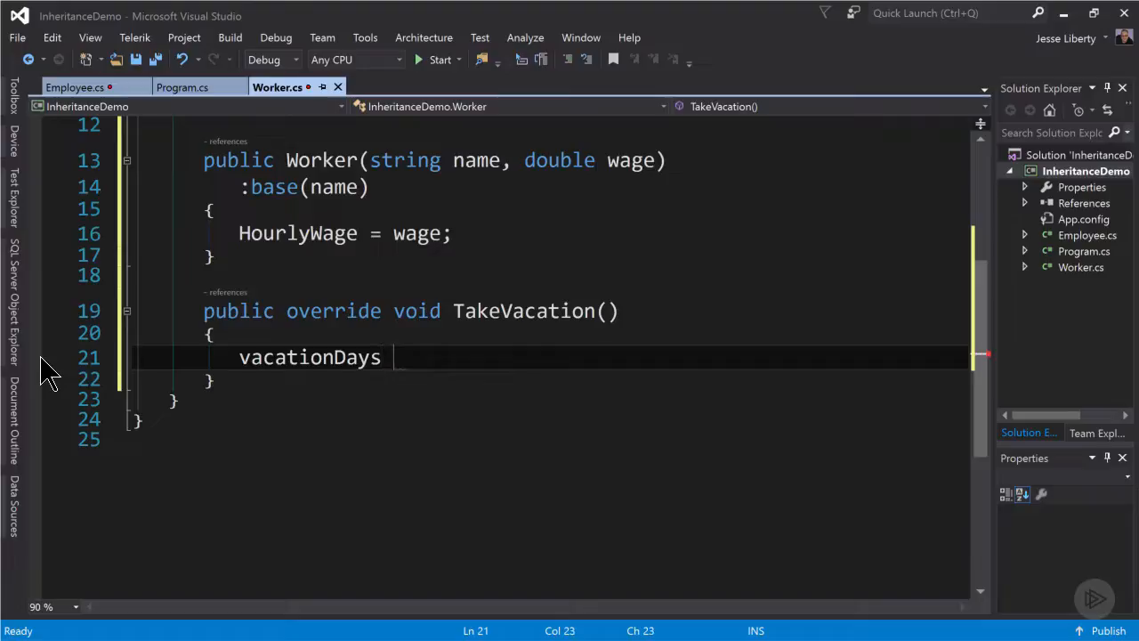
text(+= 10)
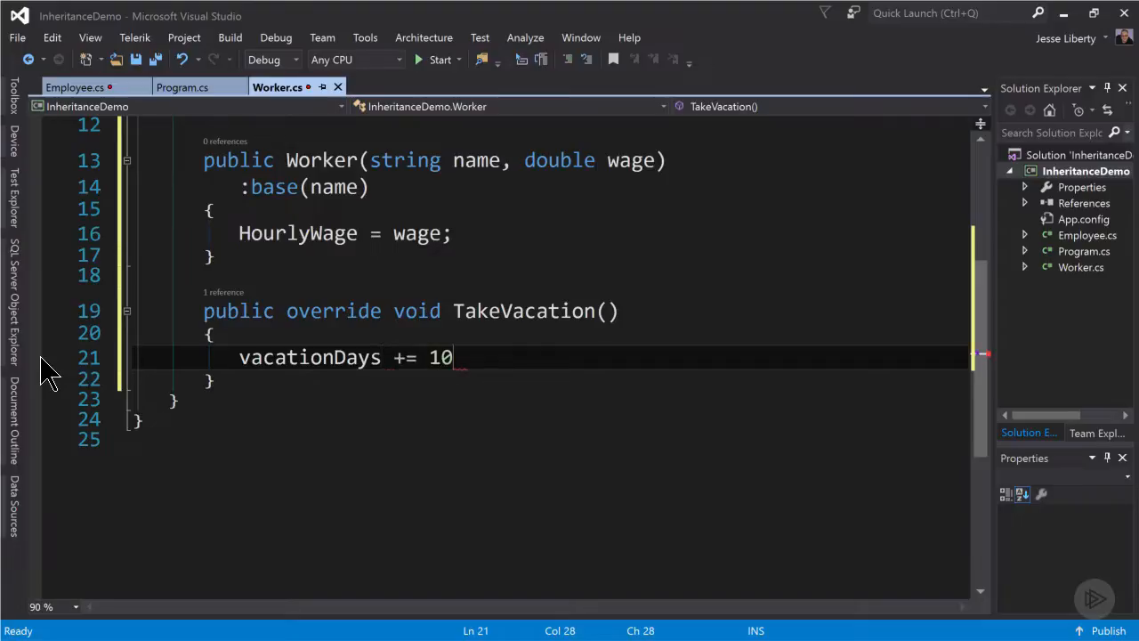
text(;)
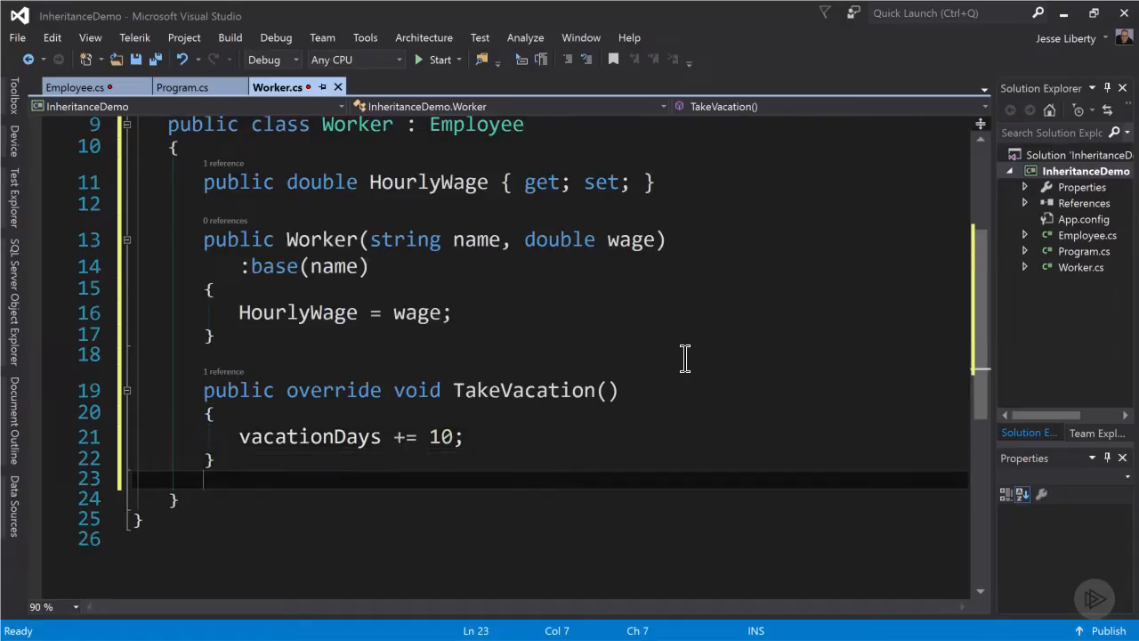
text(override string ToString()
text(return)
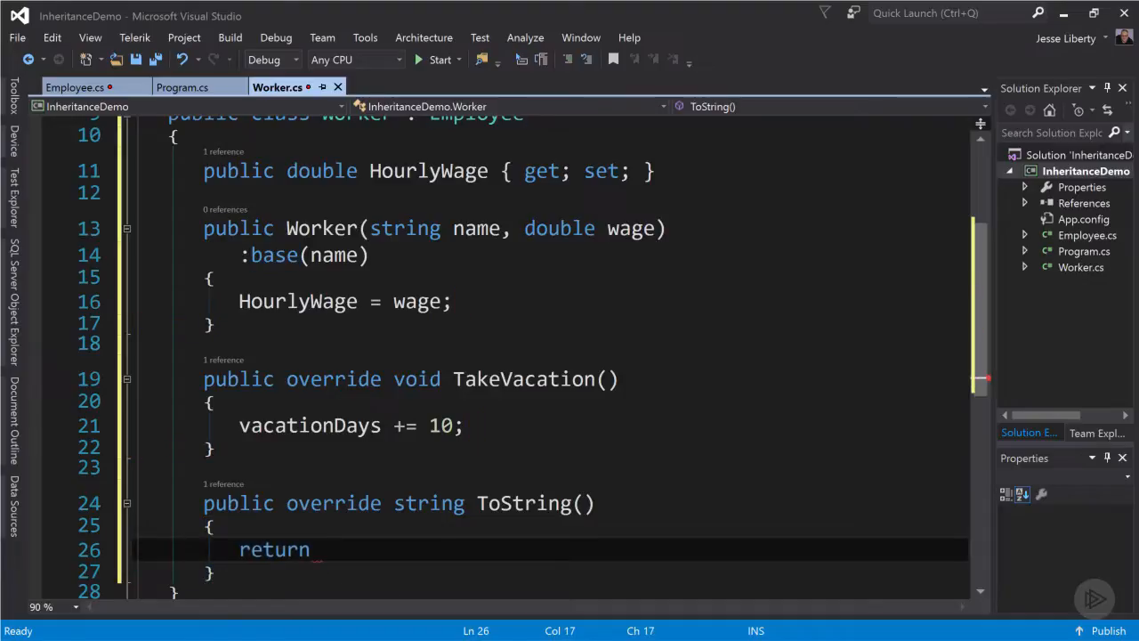
Make Worker's ToString return an interpolated string with Name, HourlyWage and vacationDays.
text($)
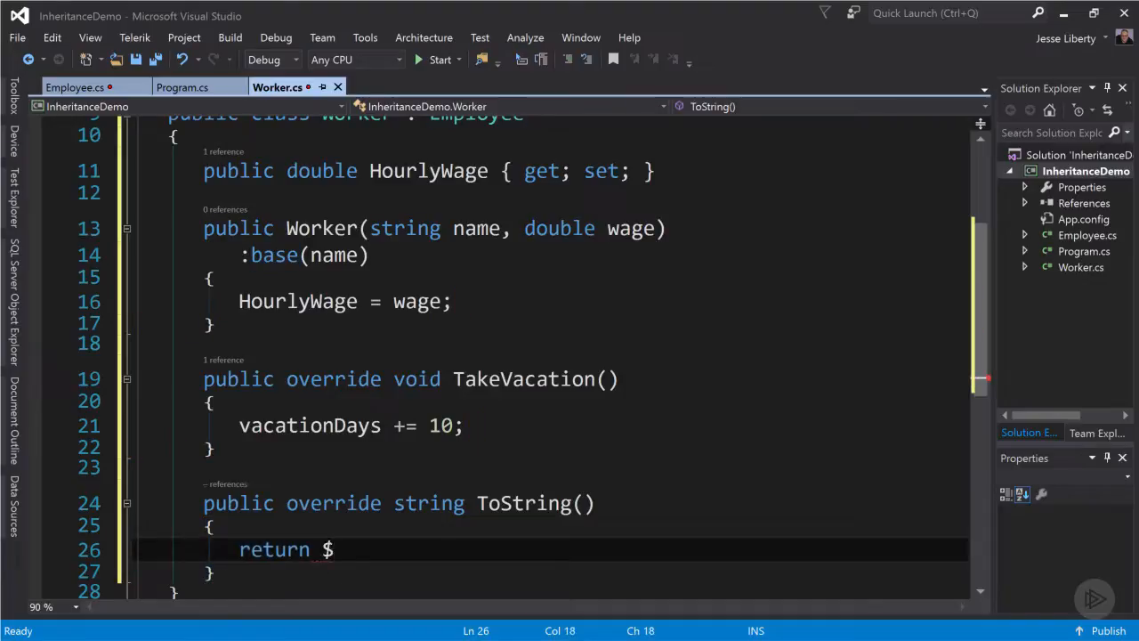
text("[)
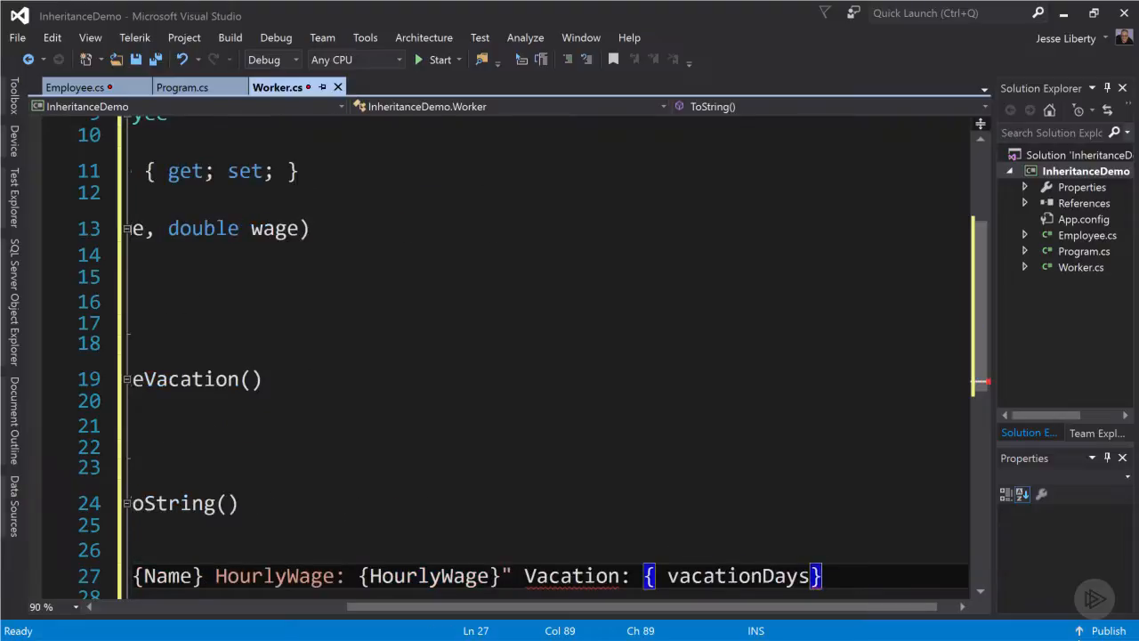
text(]"")
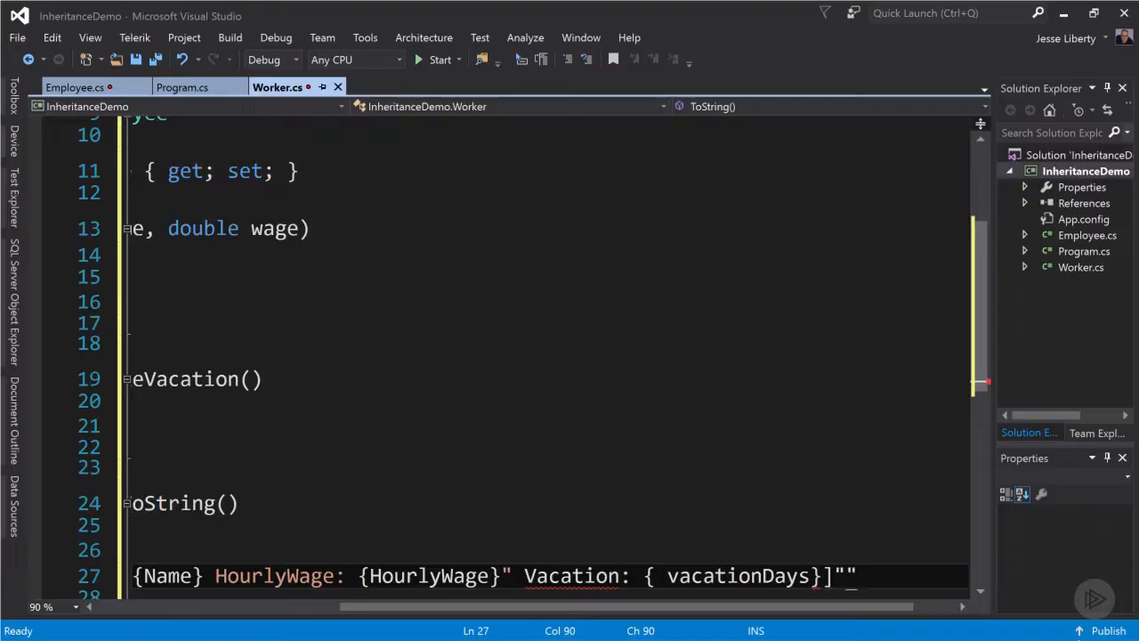
text(;)
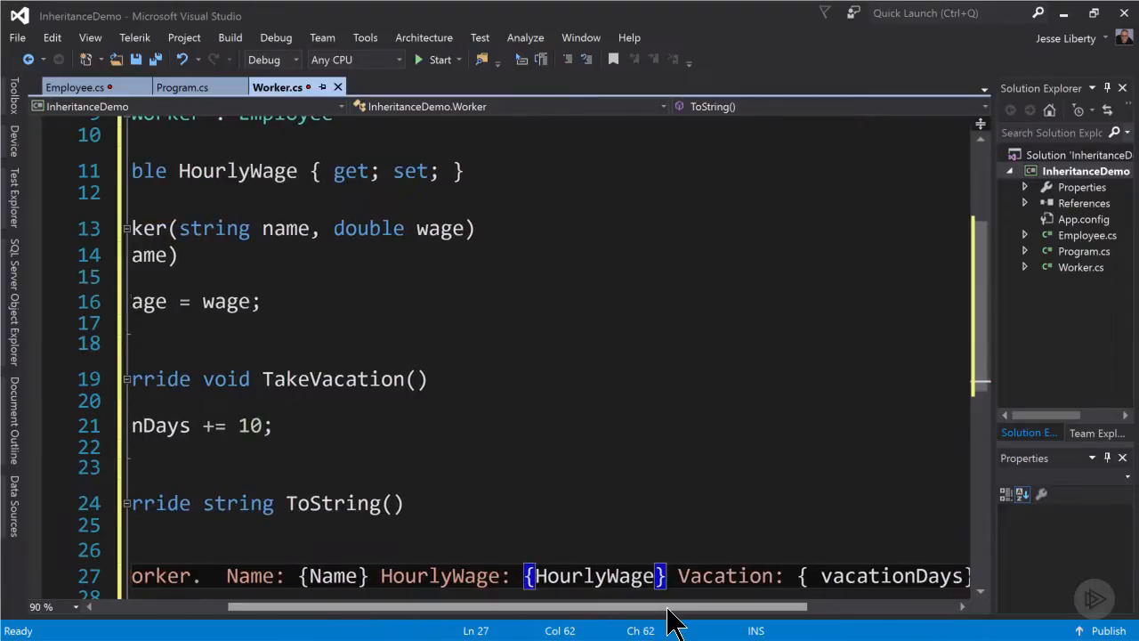
scroll(left, 3)
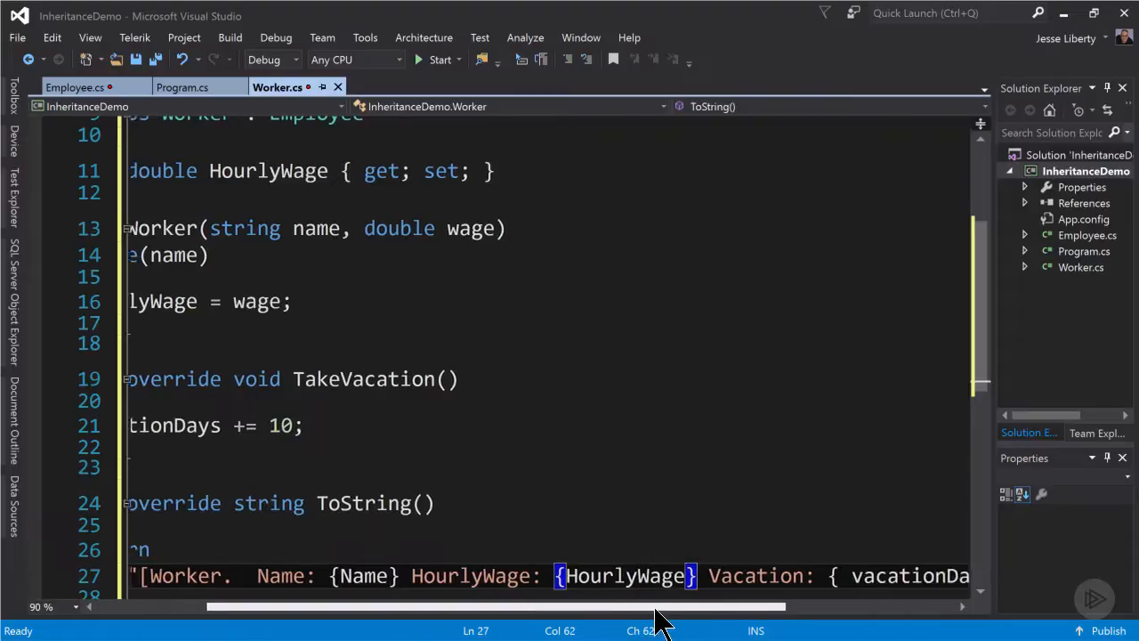
right_click(1085, 171)
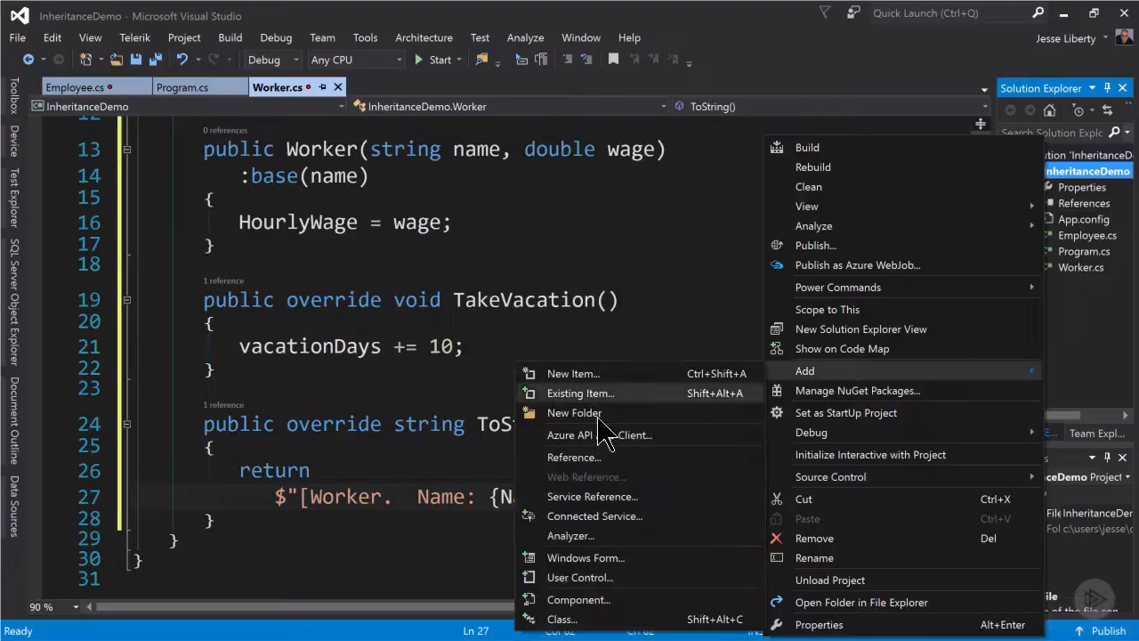
Add a Manager.cs class to the project, made public and inheriting from Employee.
click(572, 373)
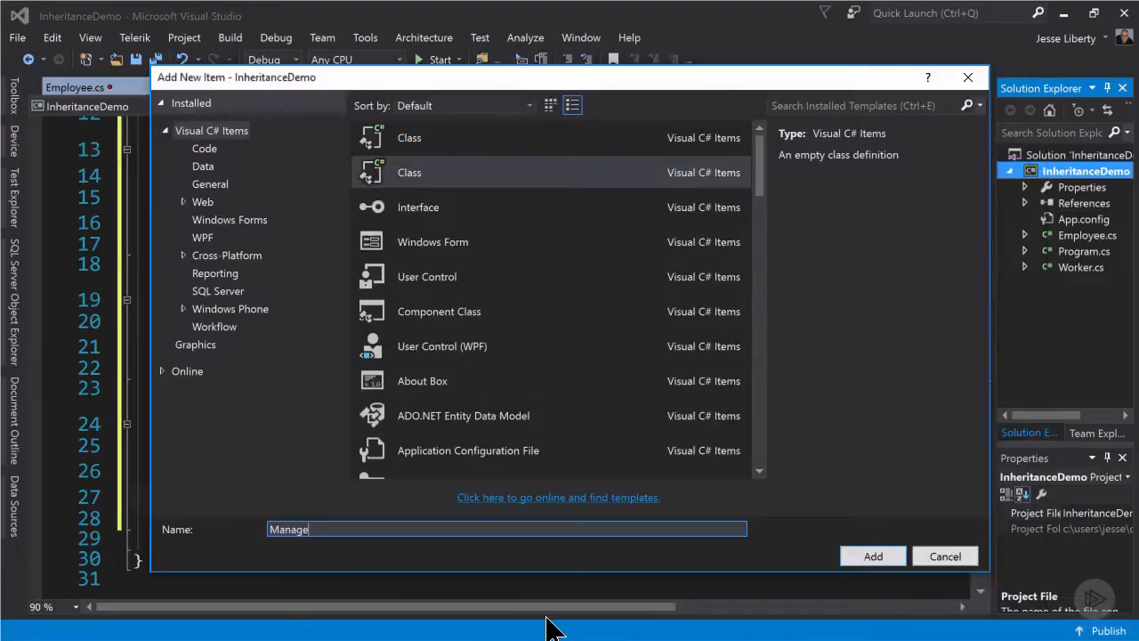
click(872, 556)
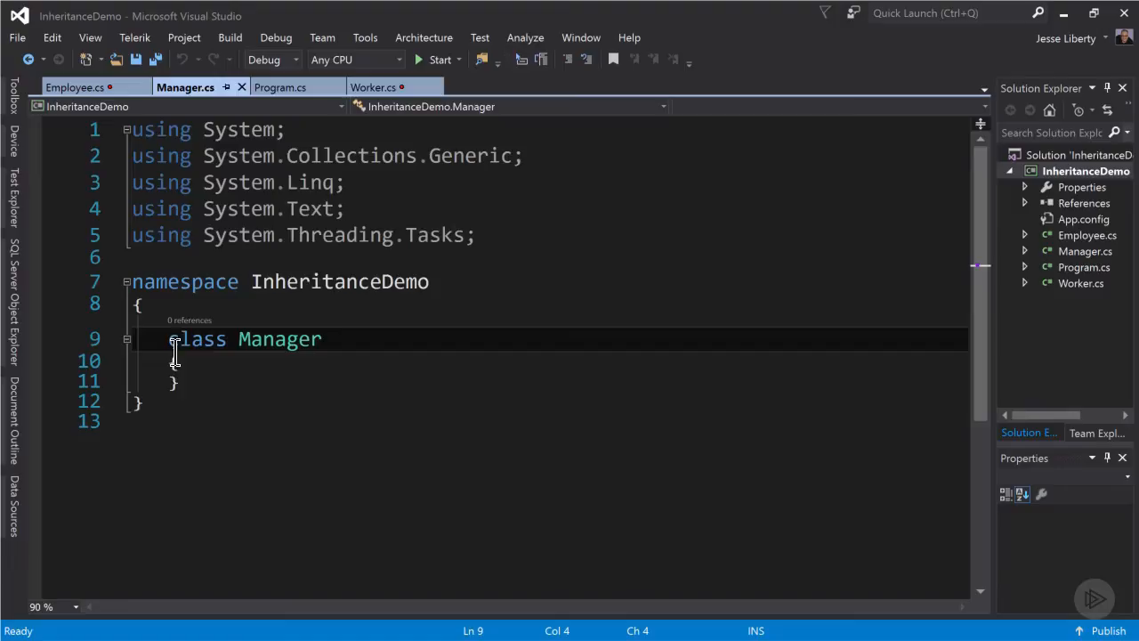
text(public)
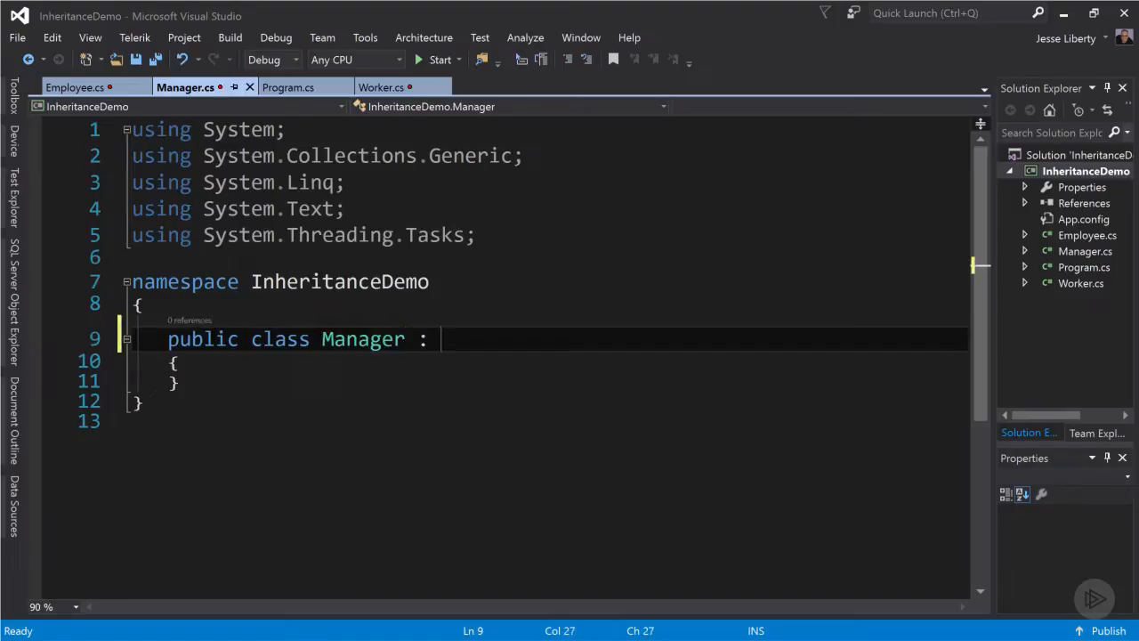
text(Employee)
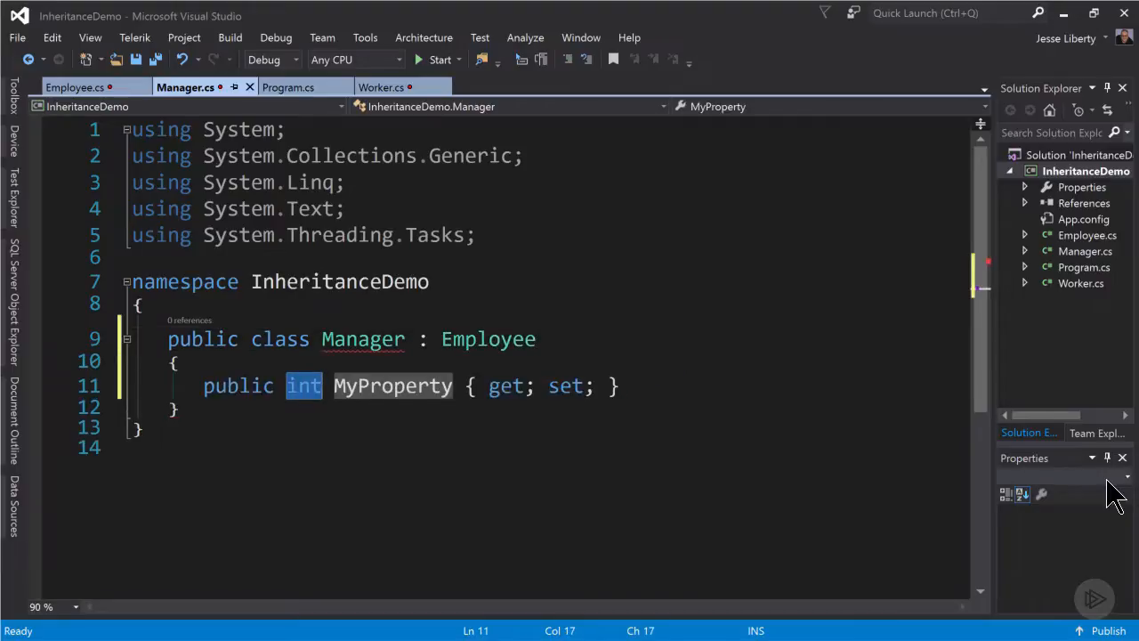
Fill the prop snippet as a public bool CompanyCar auto-property.
text(bool)
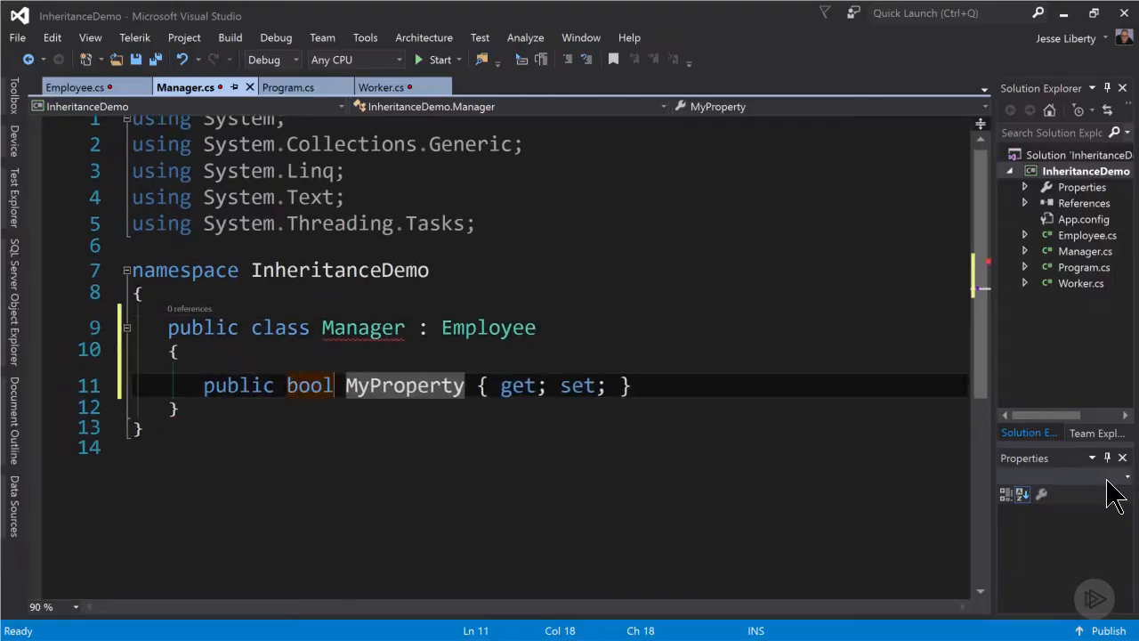
text(CompanyCa)
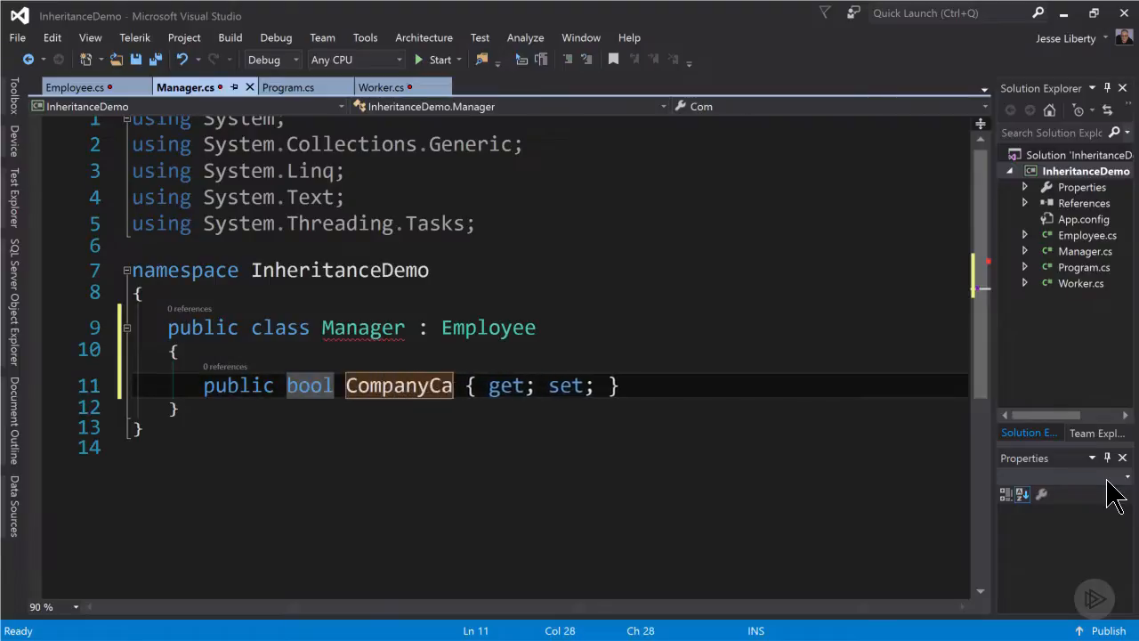
text(r)
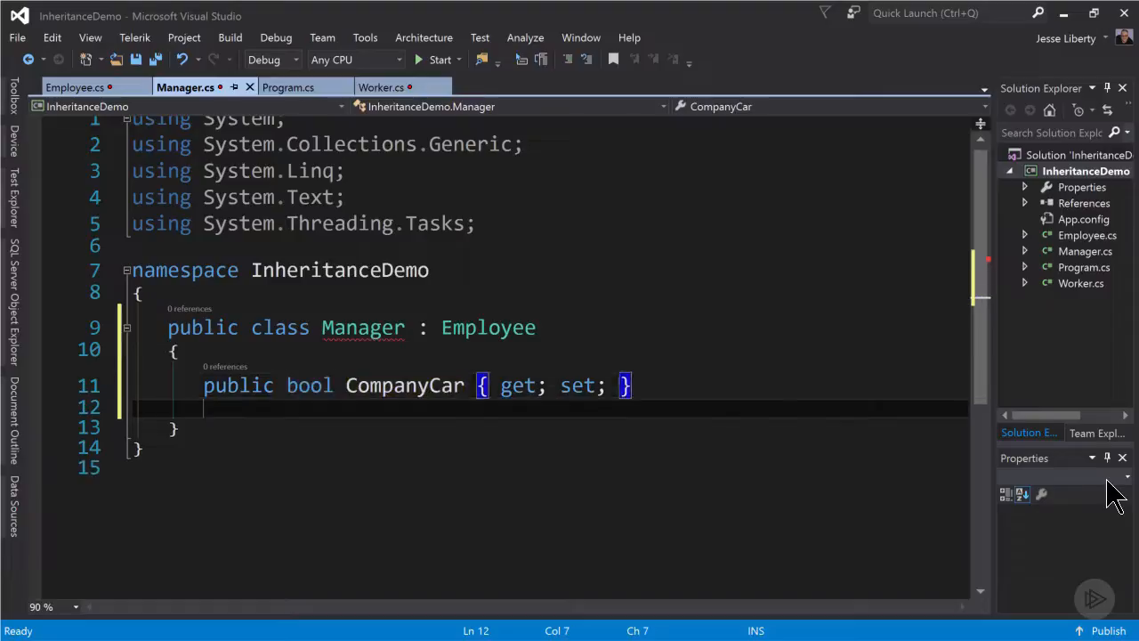
Write Manager(string name, bool hasCar) : base(name), setting CompanyCar = hasCar.
text(public Manager(string name, ))
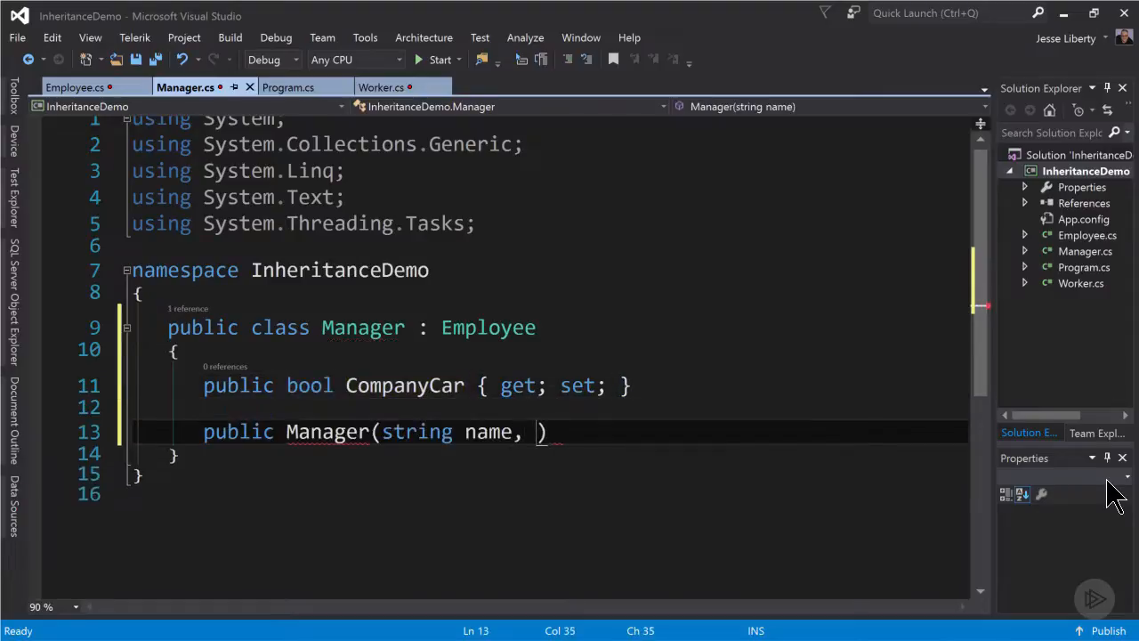
text(bool has)
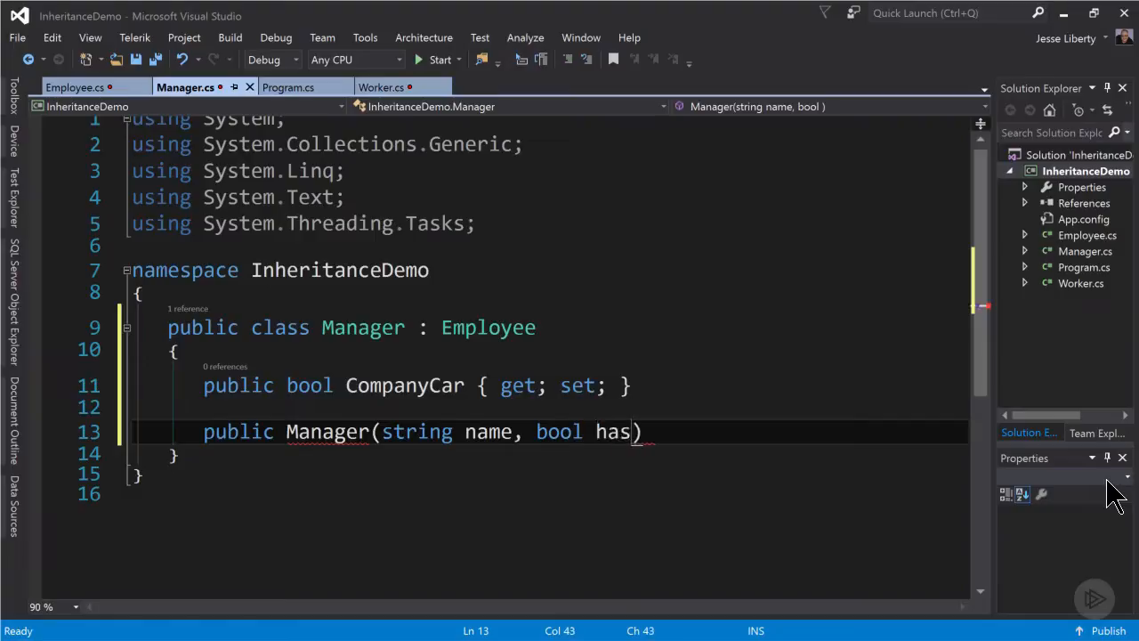
text(Car)
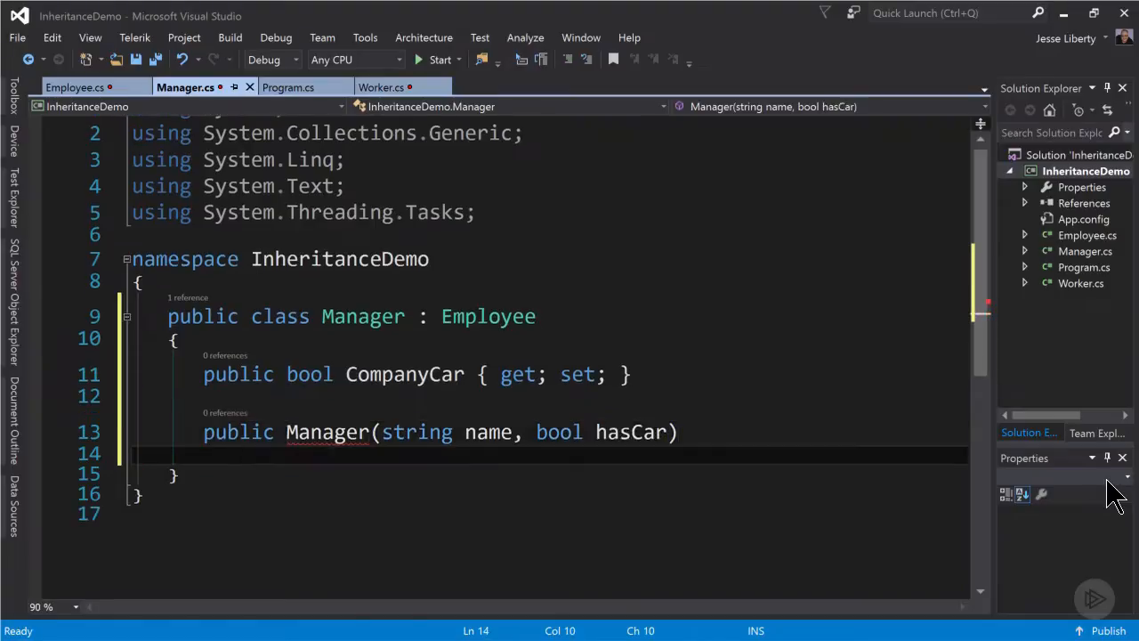
text(:base()
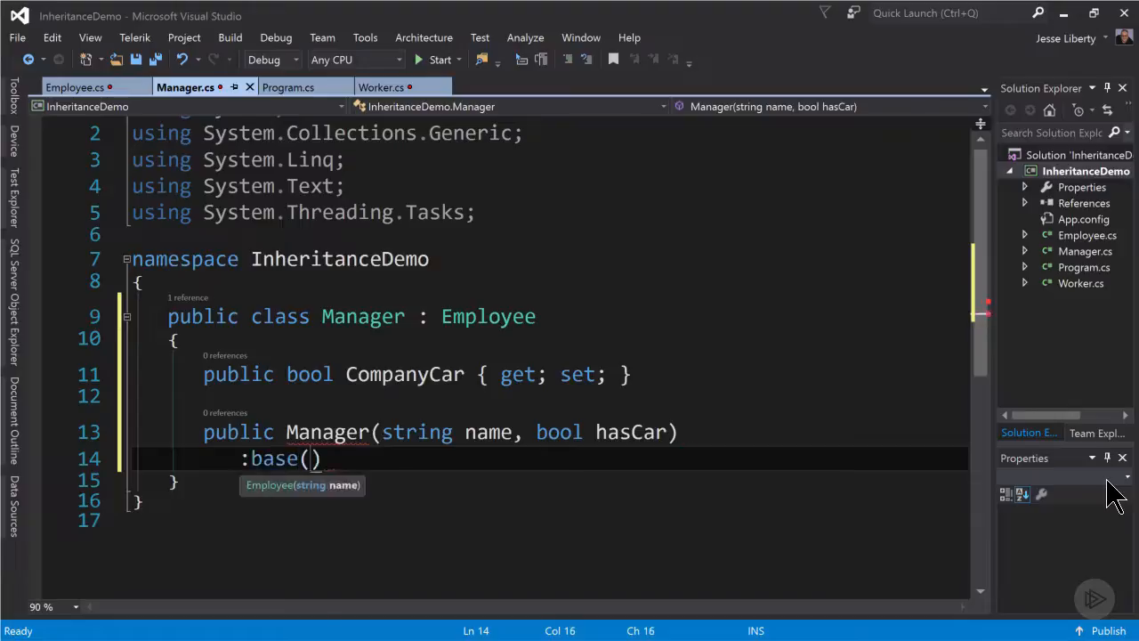
text(name)
text({)
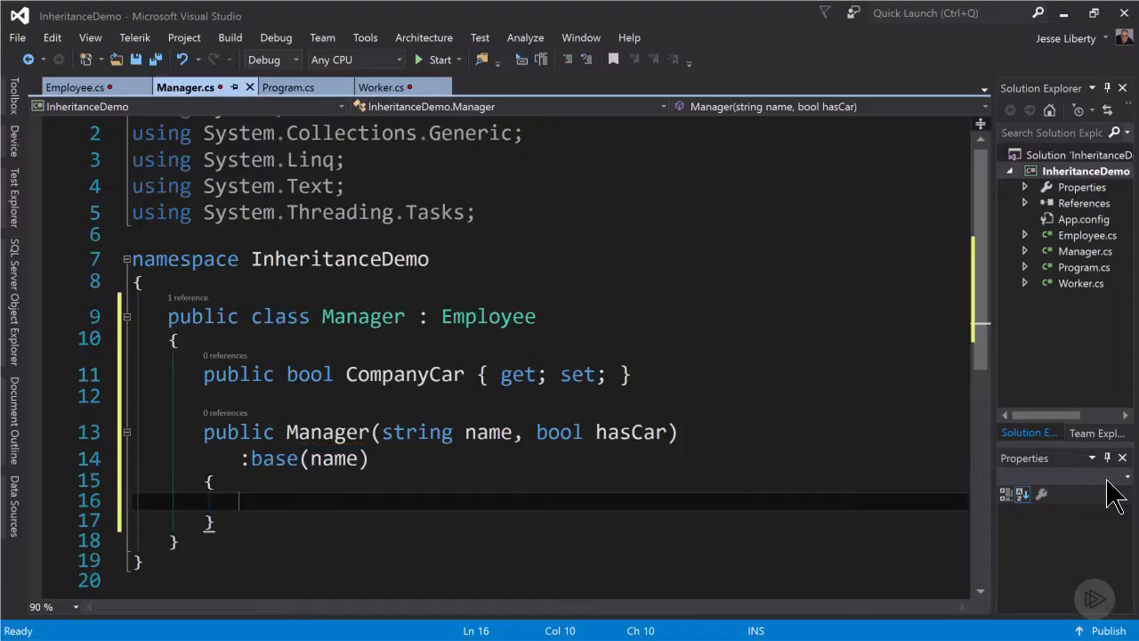
text(CompanyCar = hasCar)
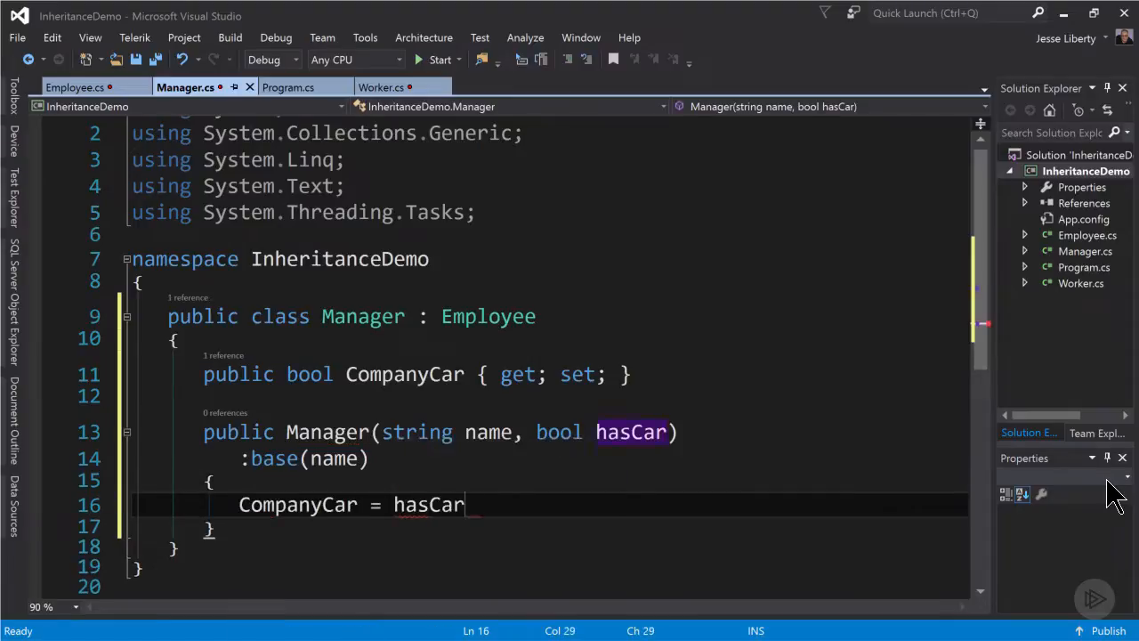
text(;)
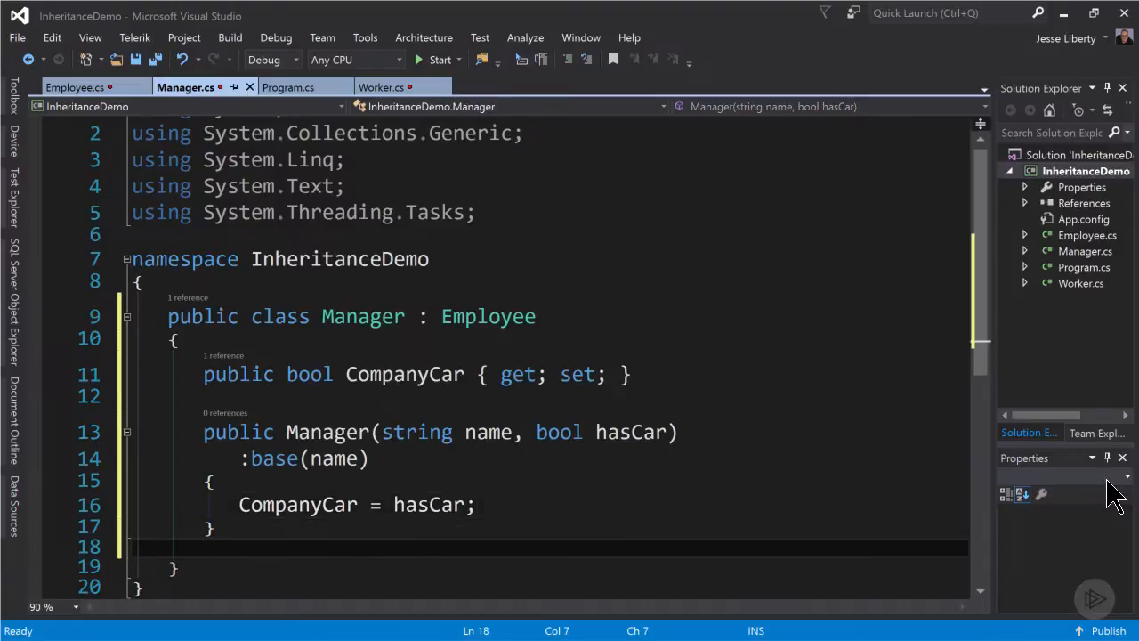
text(override void TakeVacation()
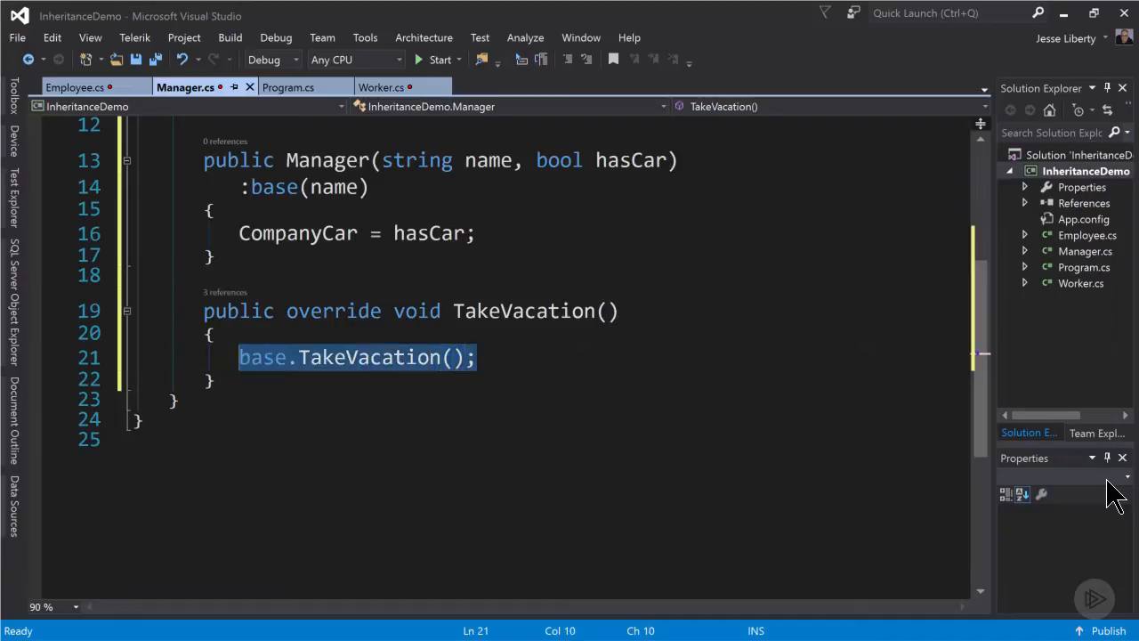
Make Manager's TakeVacation override do vacationDays += 15.
text(vacationDays +=)
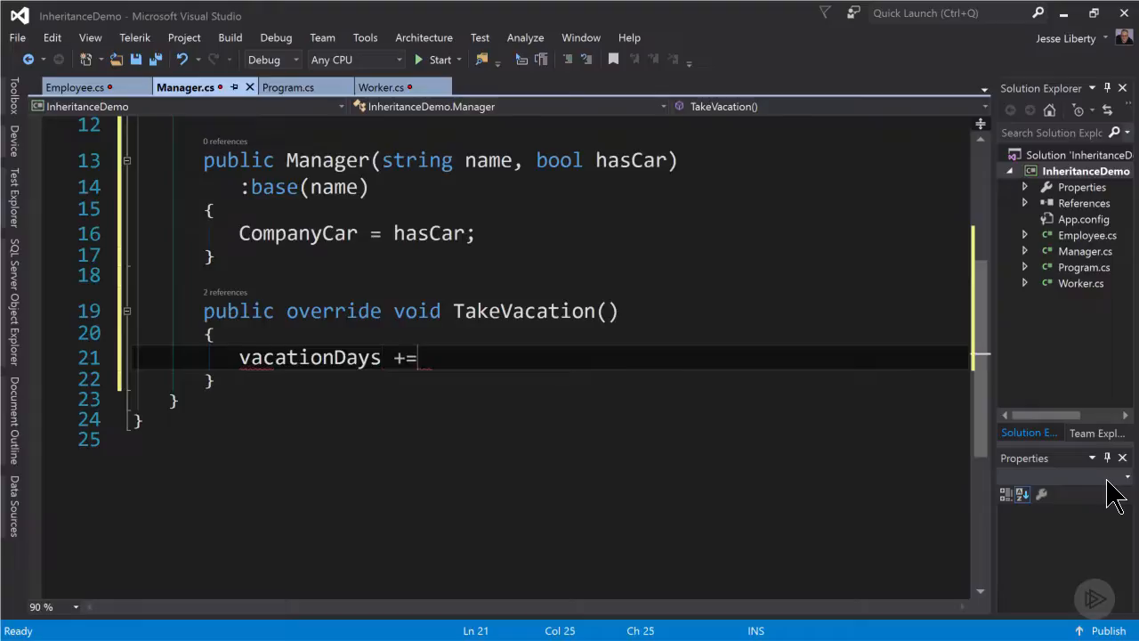
text(15;)
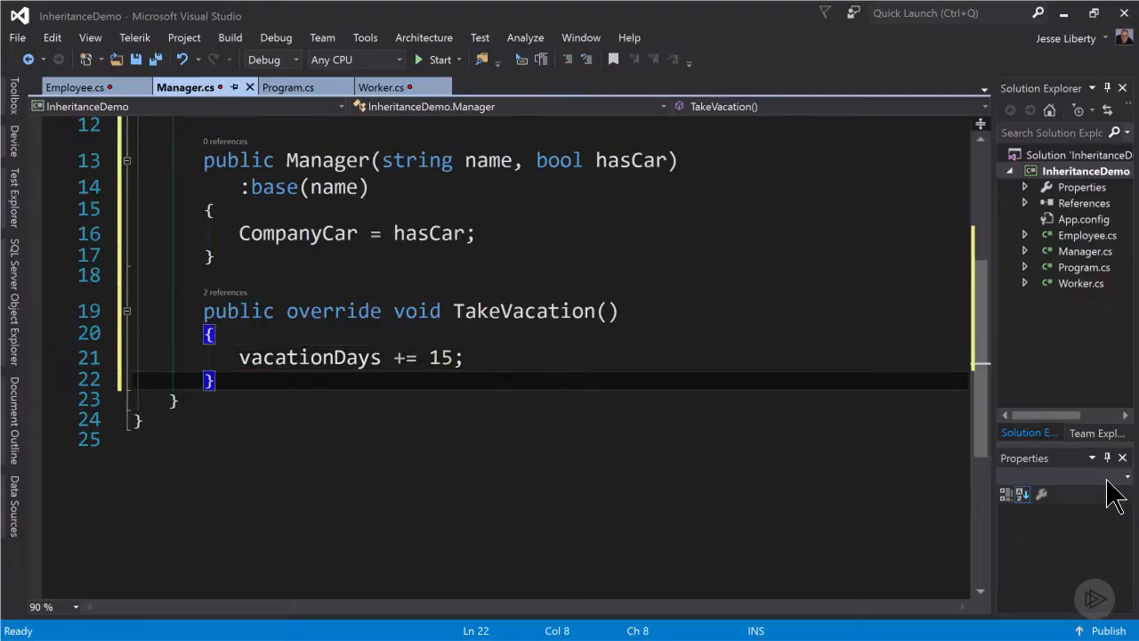
text(override)
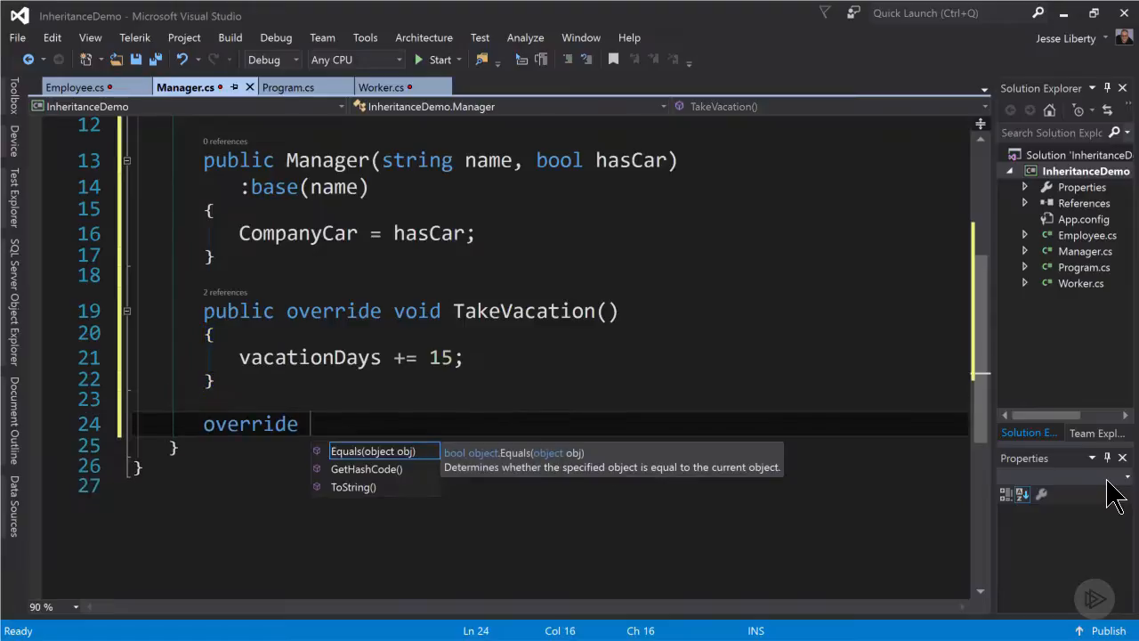
click(353, 488)
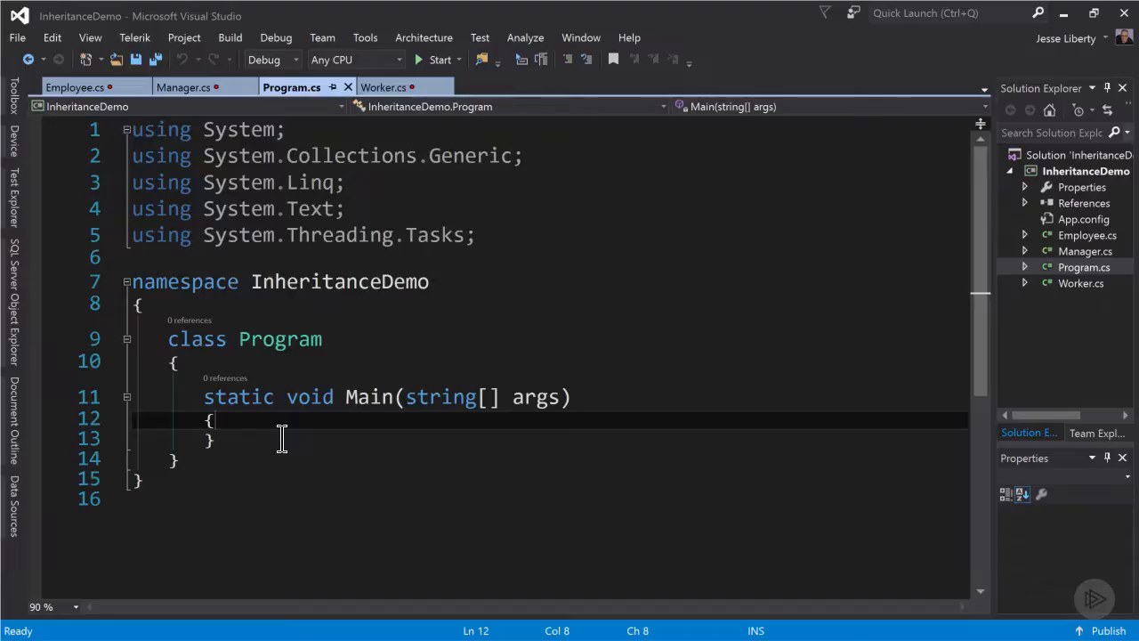
Declare Employee bob = new Worker("Bob", 35.00) in Main.
text(Employee)
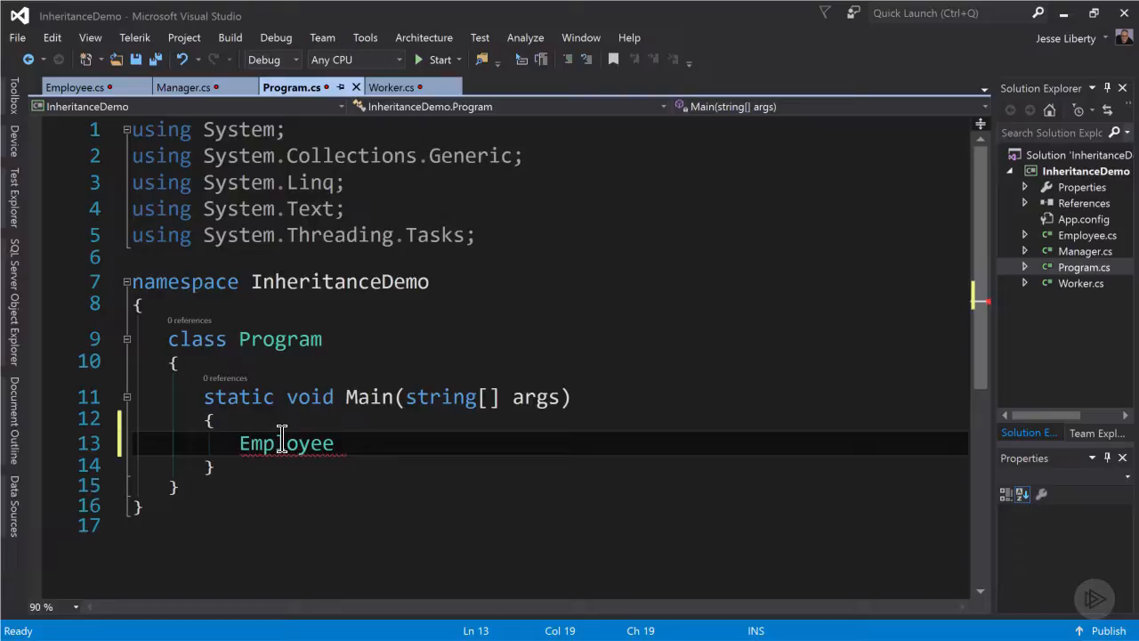
text(bob =)
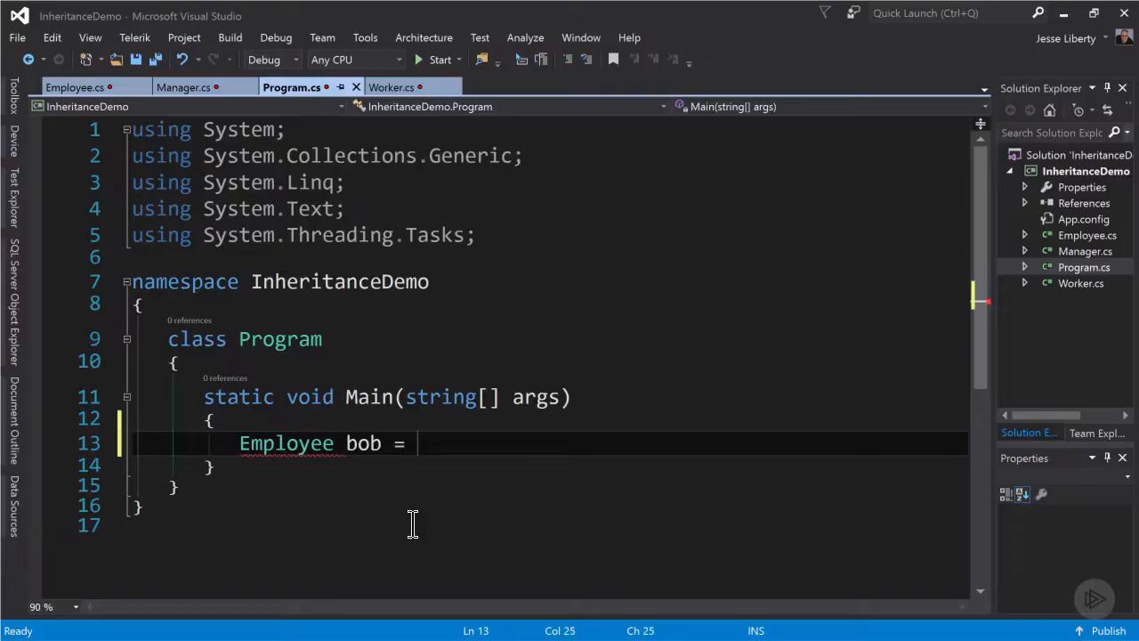
text(new Worker()
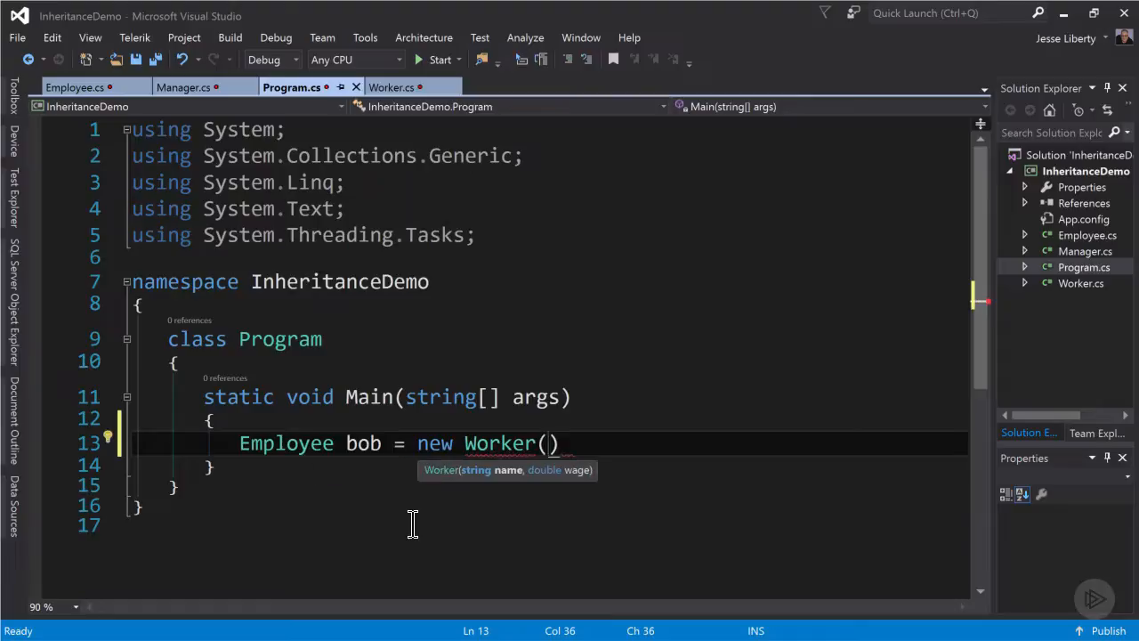
text("Bob")
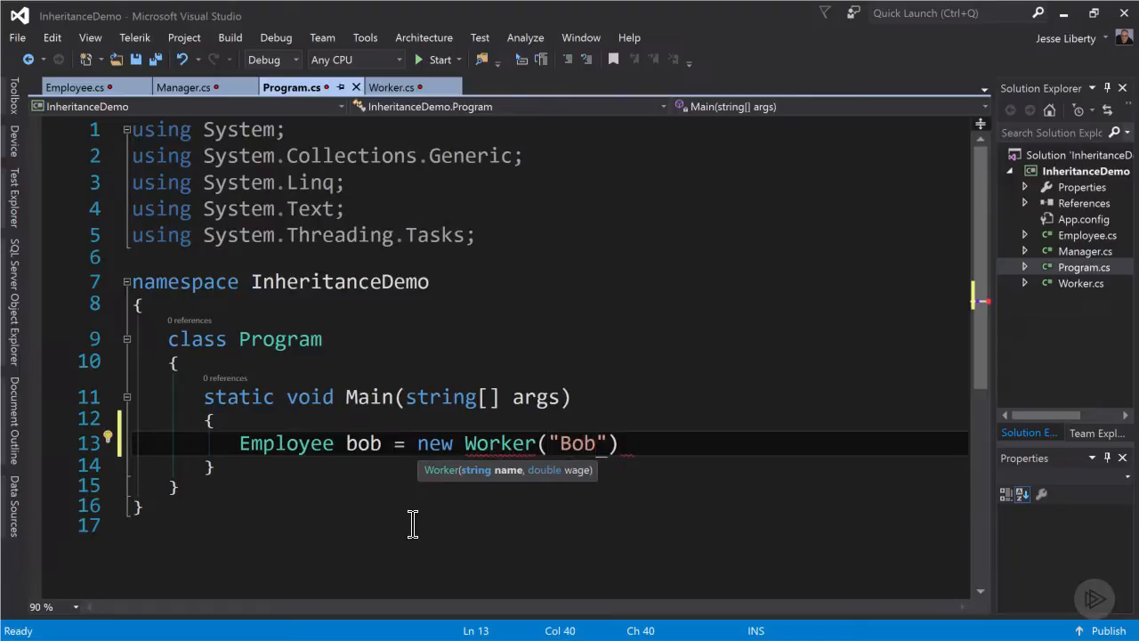
text(, 3)
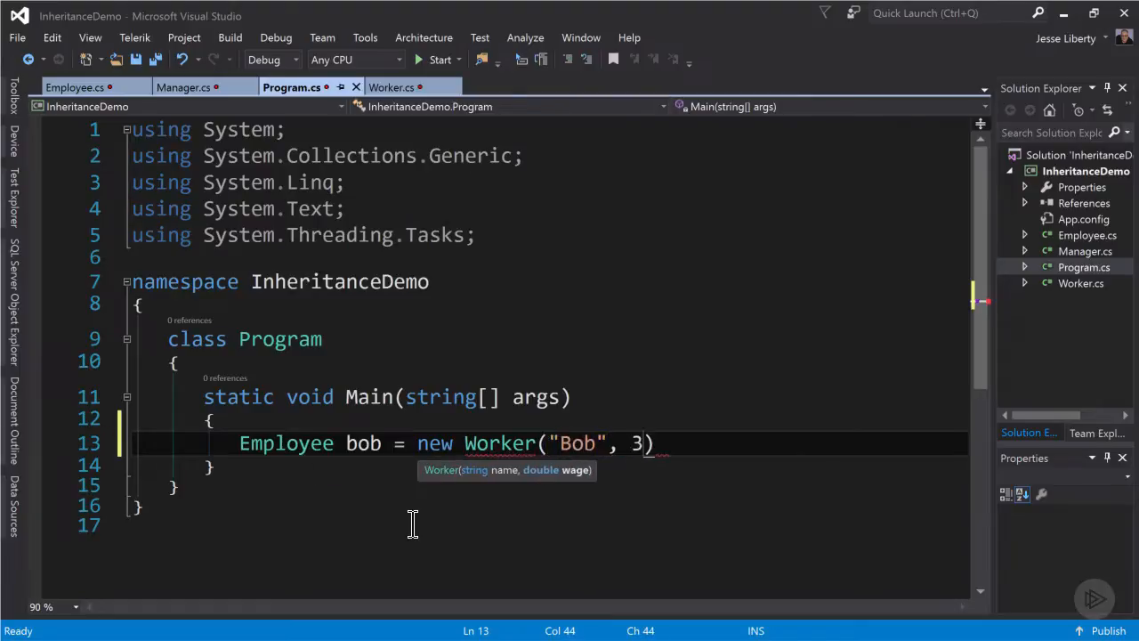
text(5.)
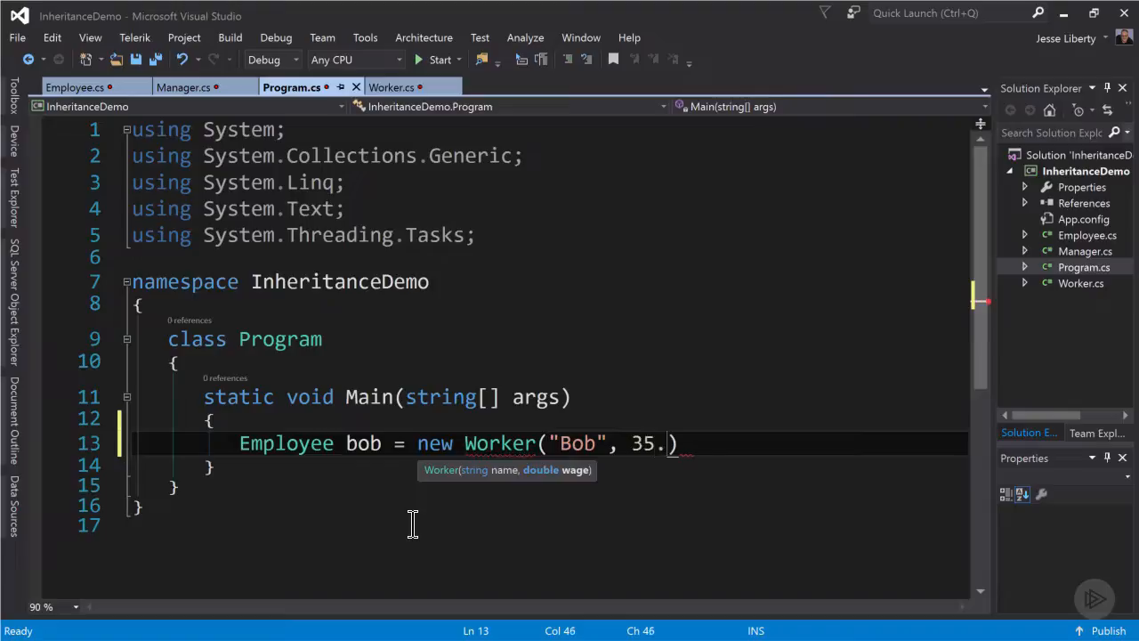
text(00)
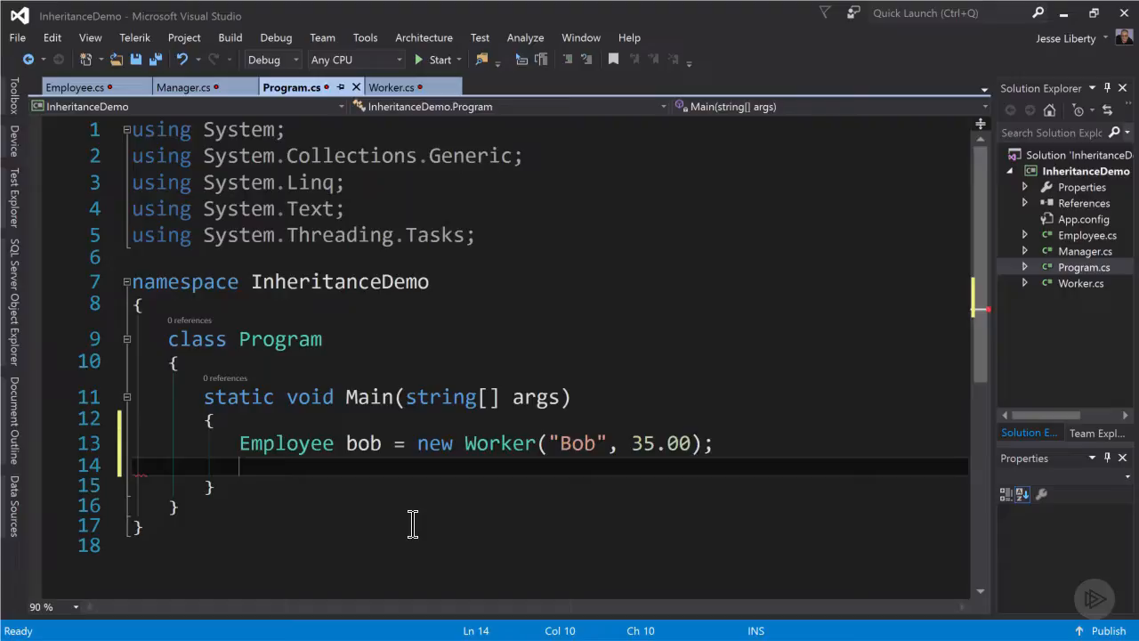
text(Employee)
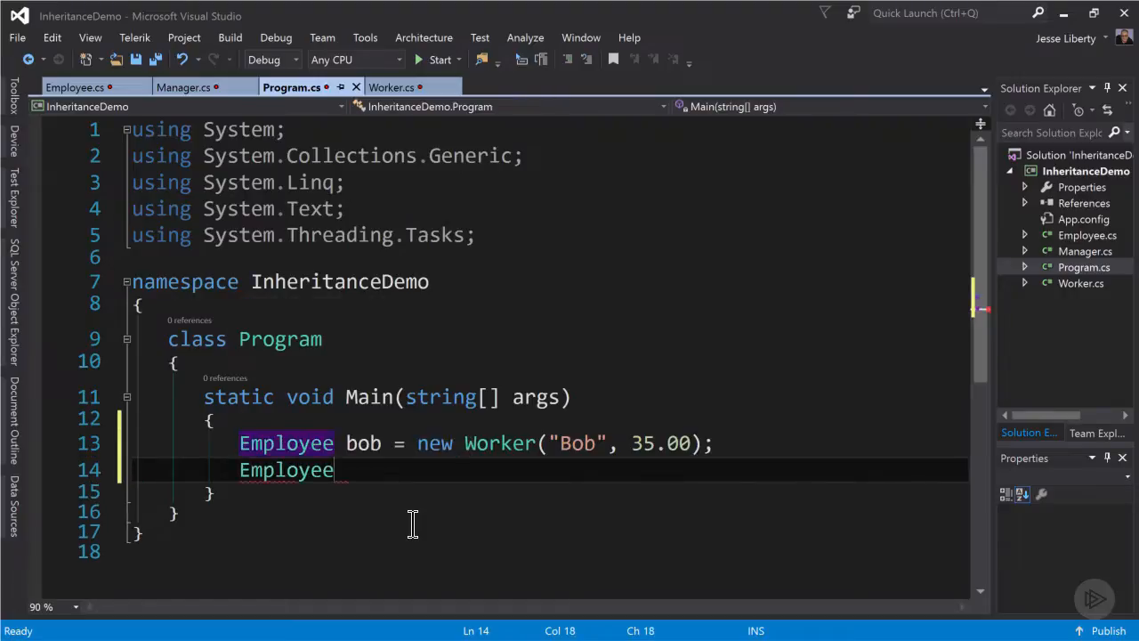
Declare Employee joe = new Manager("Joe", true).
text(joe)
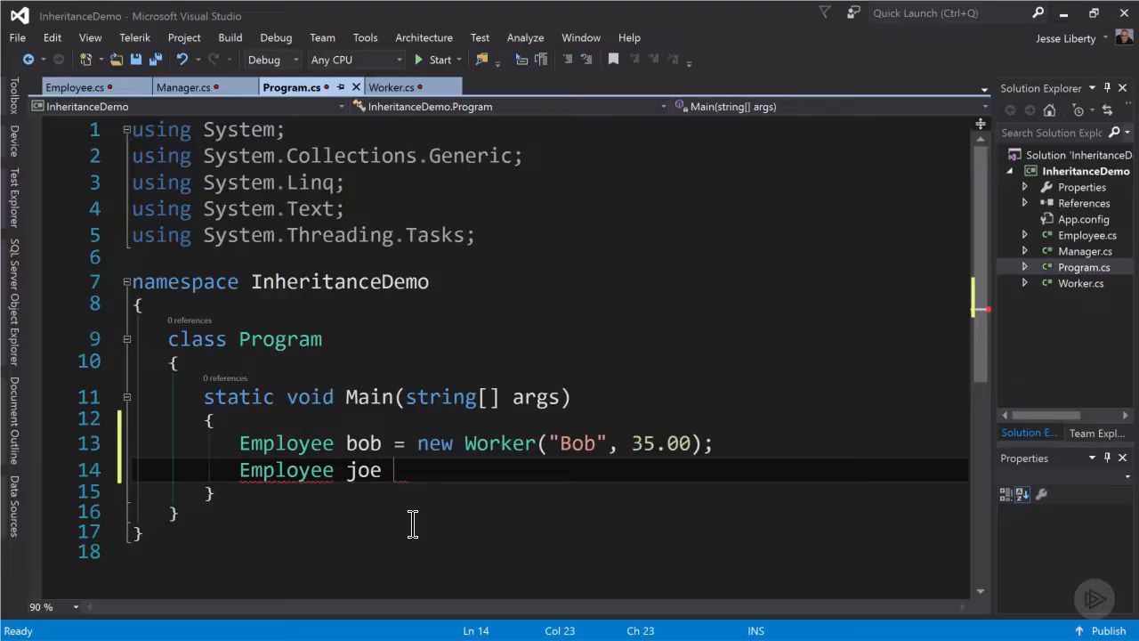
text(= new Manager)
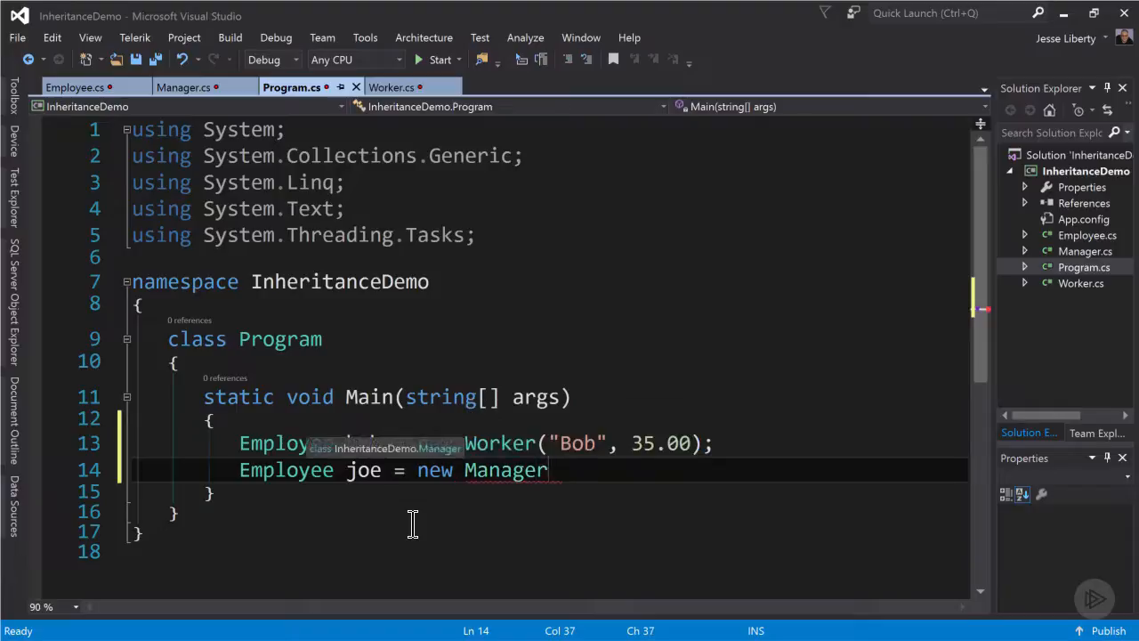
text(("J")
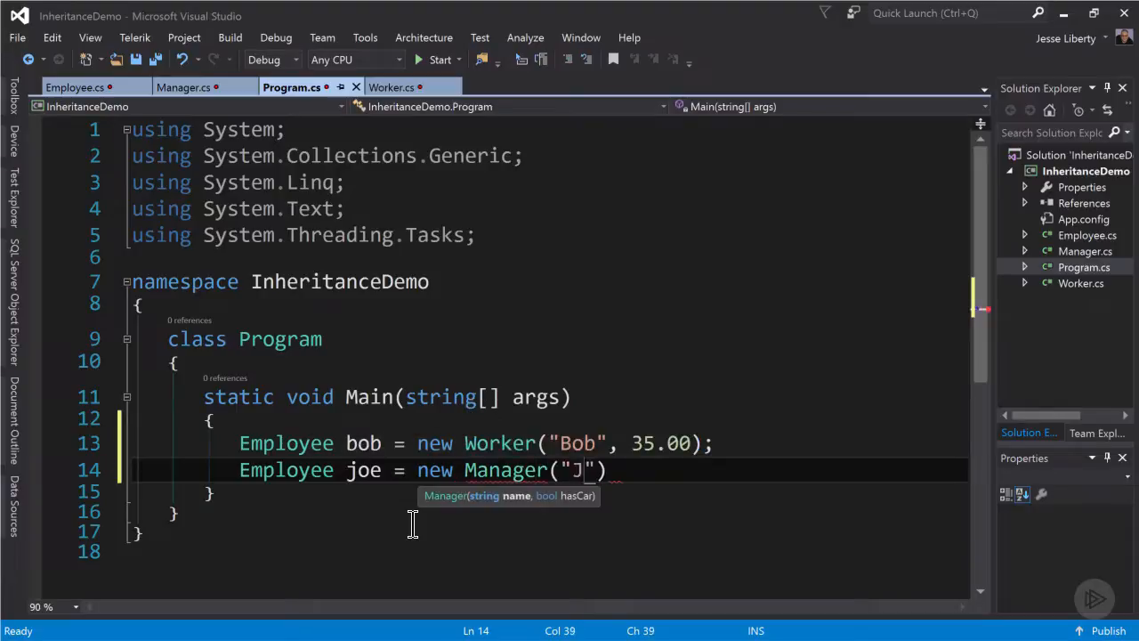
text(oe)
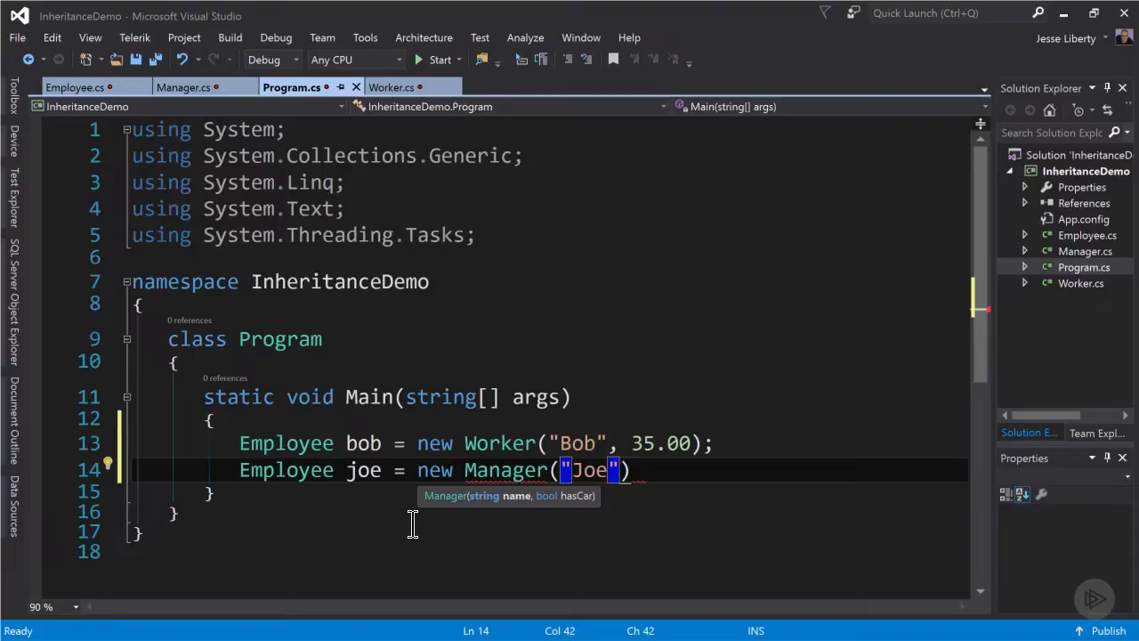
text(, true)
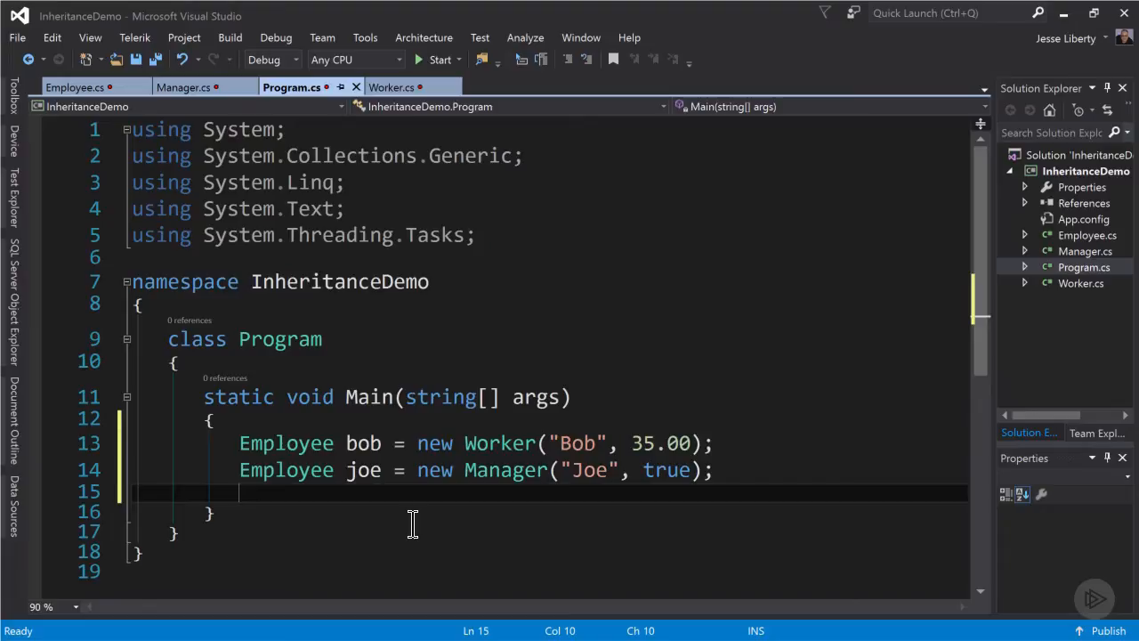
Declare Employee sally = new Worker("Sally", 27.50).
text(Employee sa)
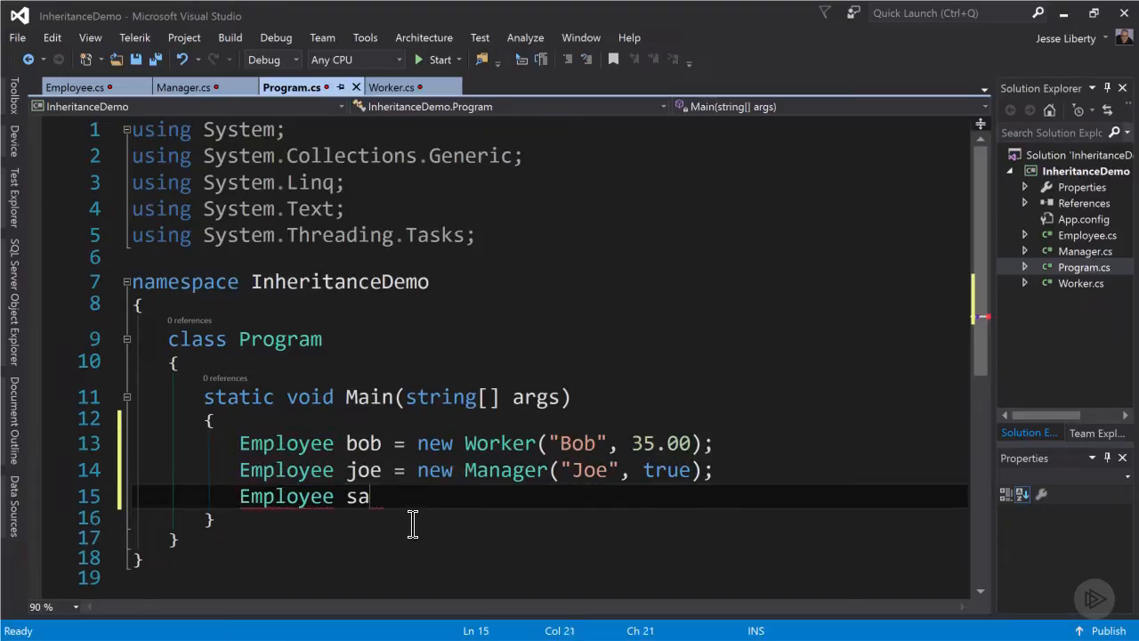
text(lly)
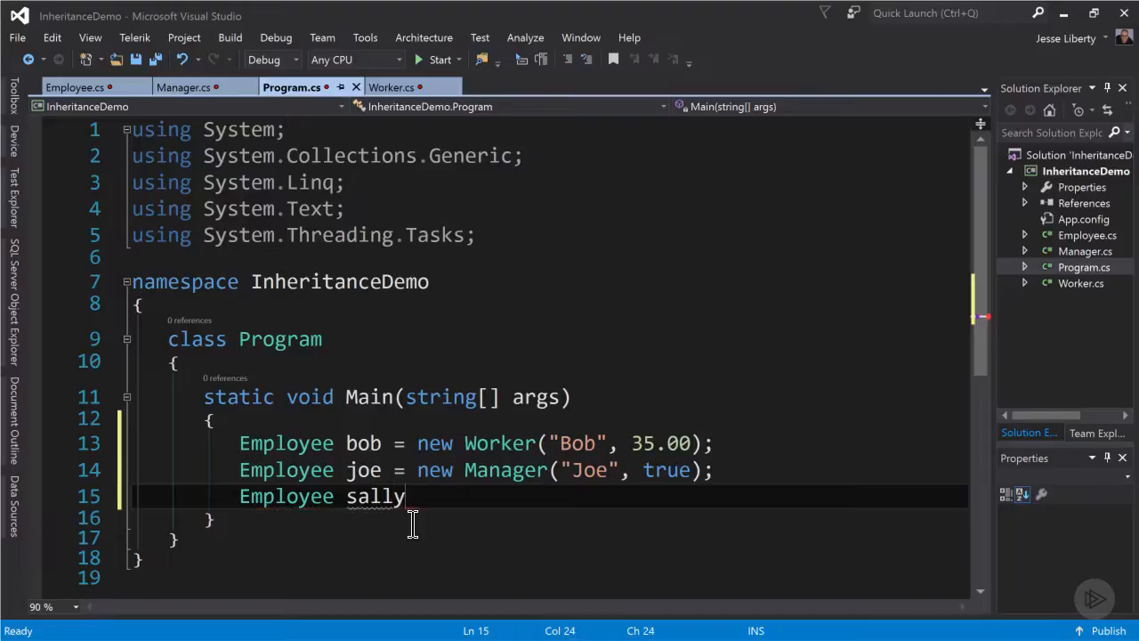
text(= new Worker)
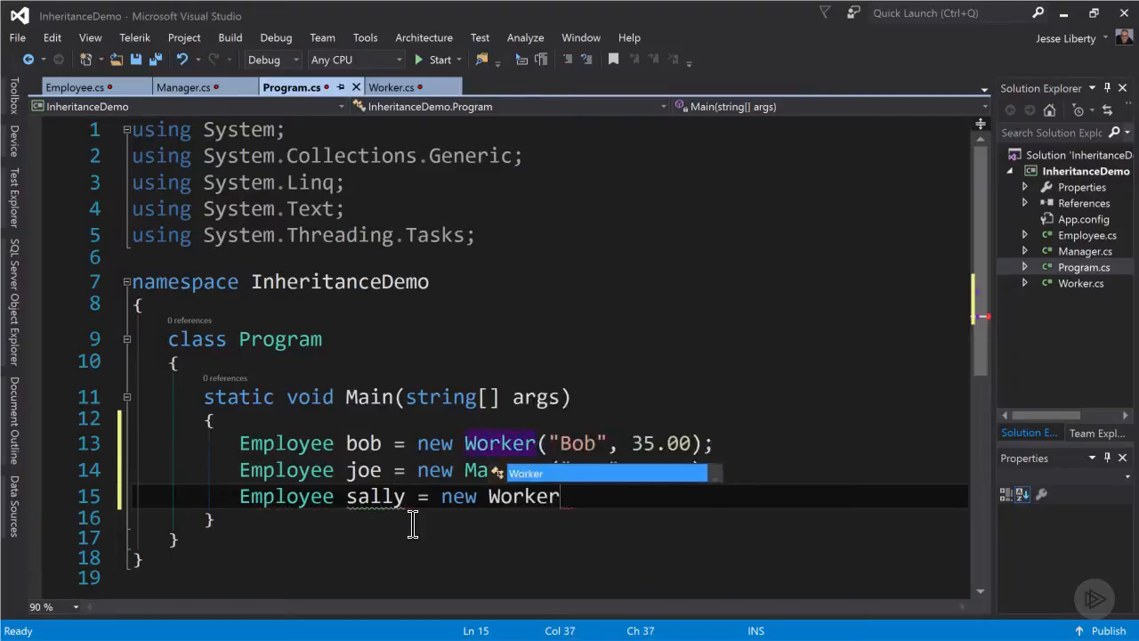
text(()
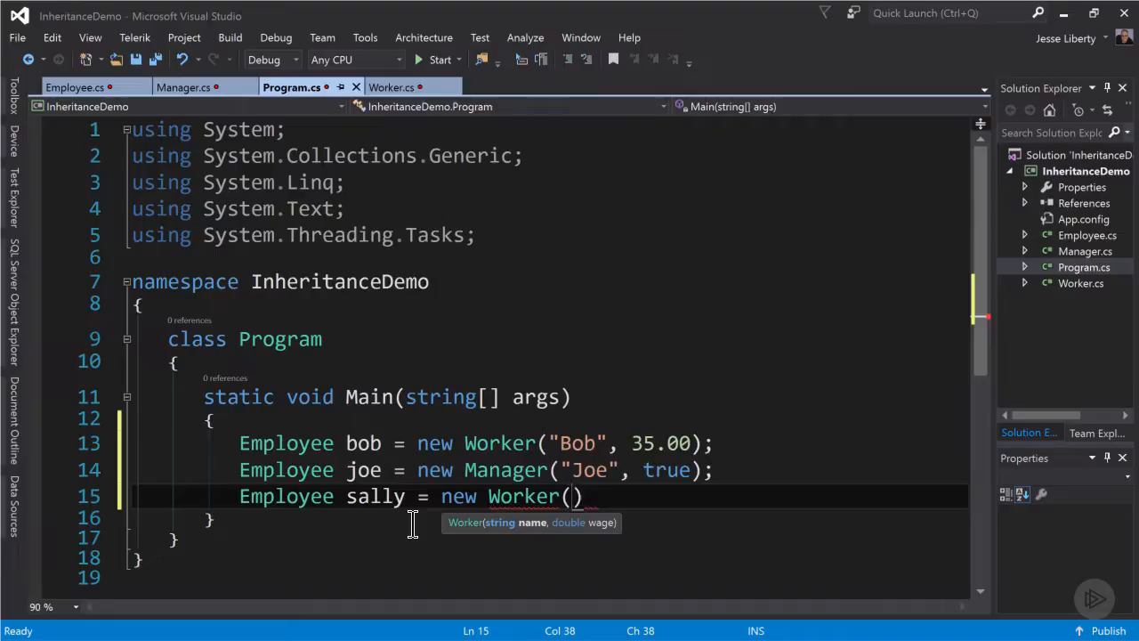
text("Sally")
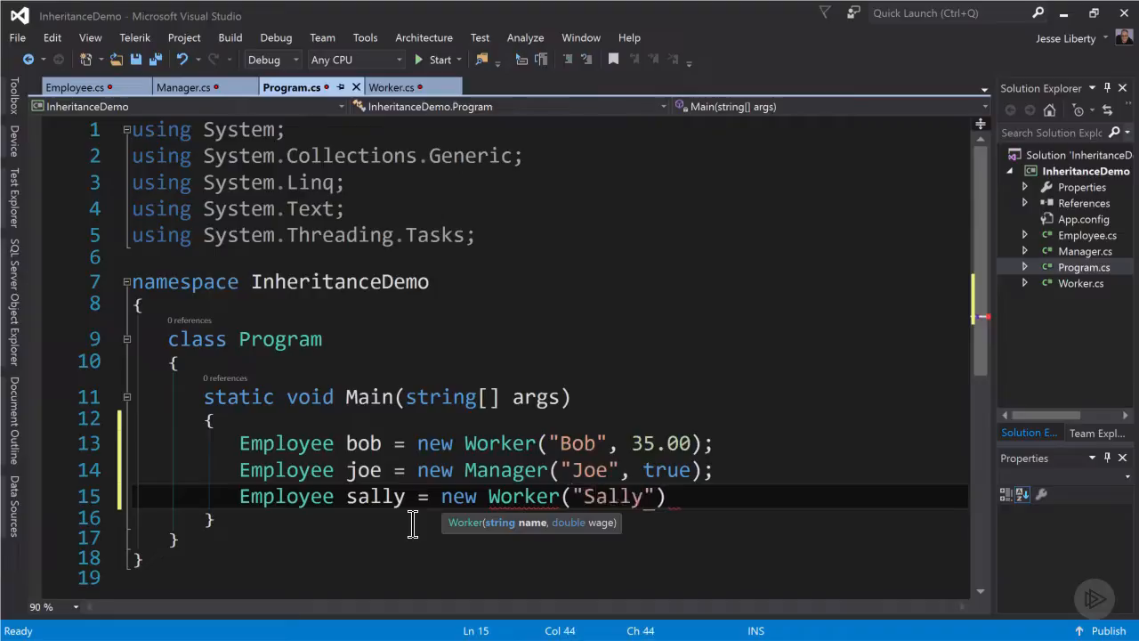
text(, 27.5)
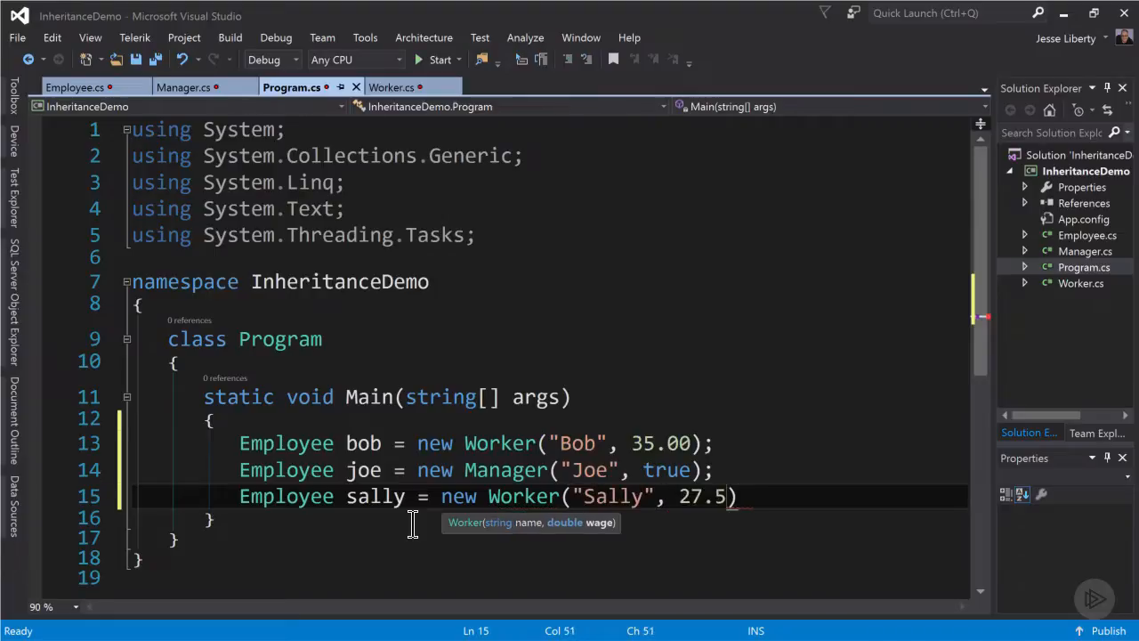
text(0)
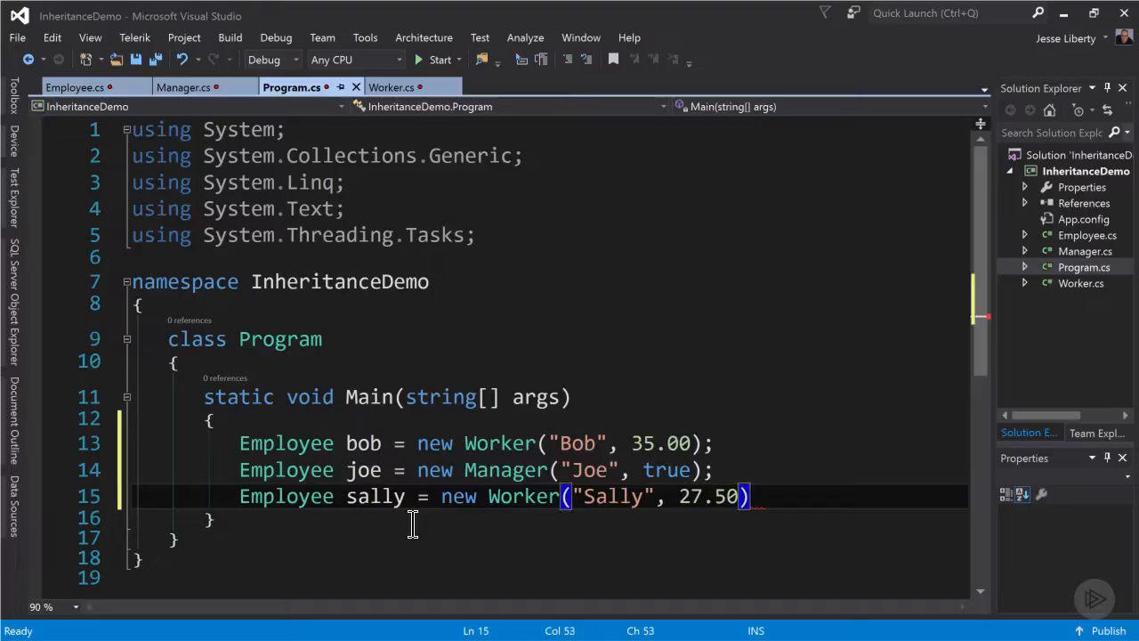
text(;)
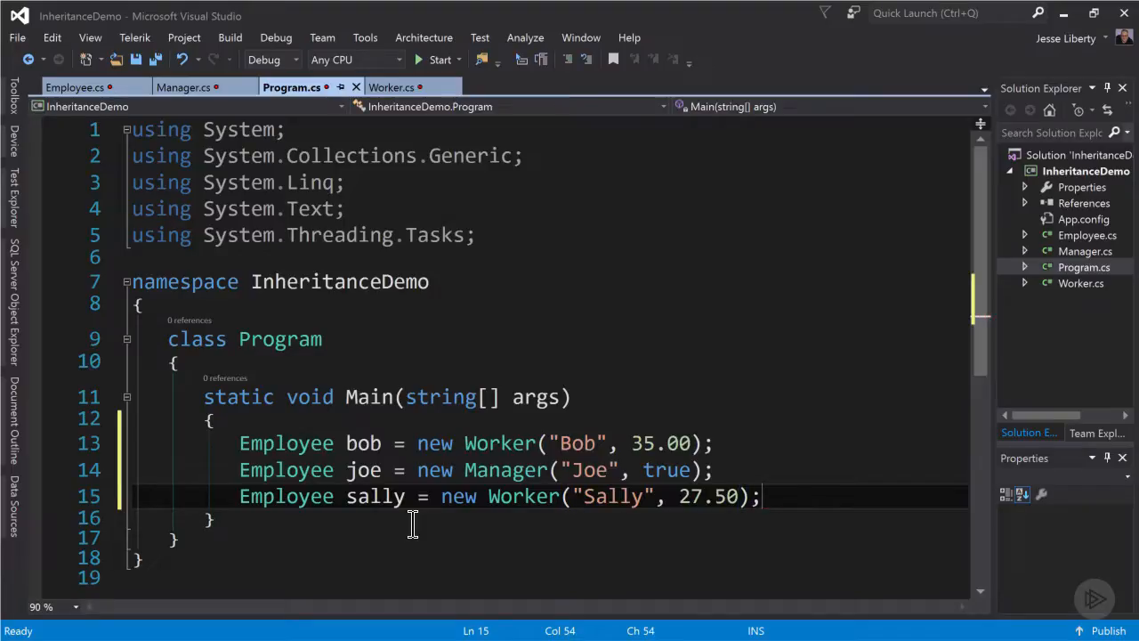
text(List<Emplo>)
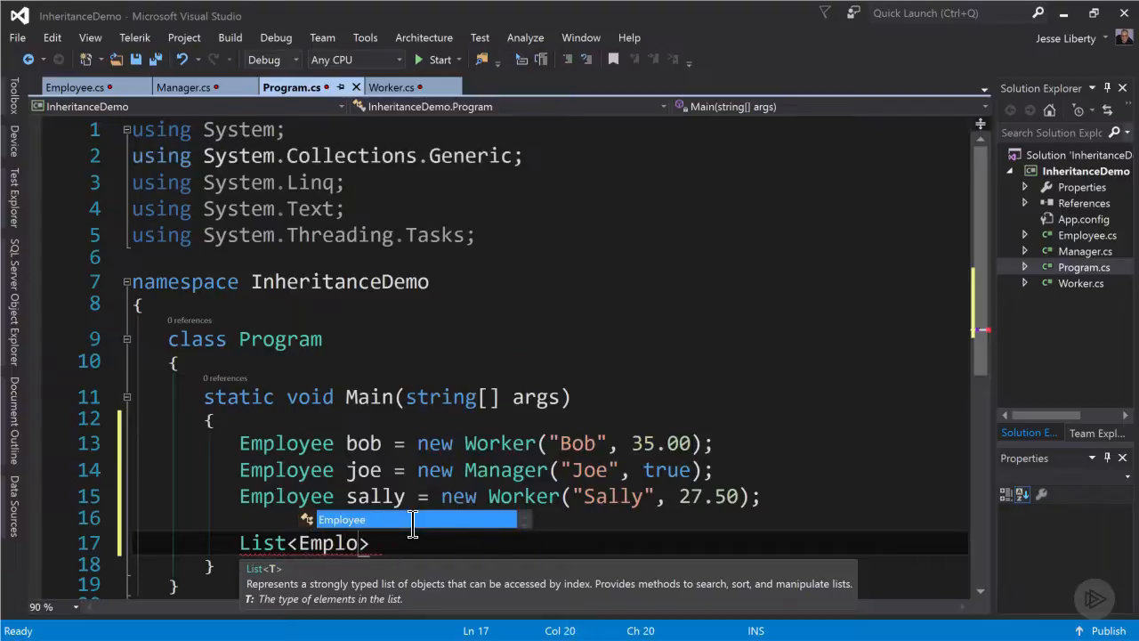
Create List<Employee> employees initialised with { joe, bob, sally }.
key(Tab)
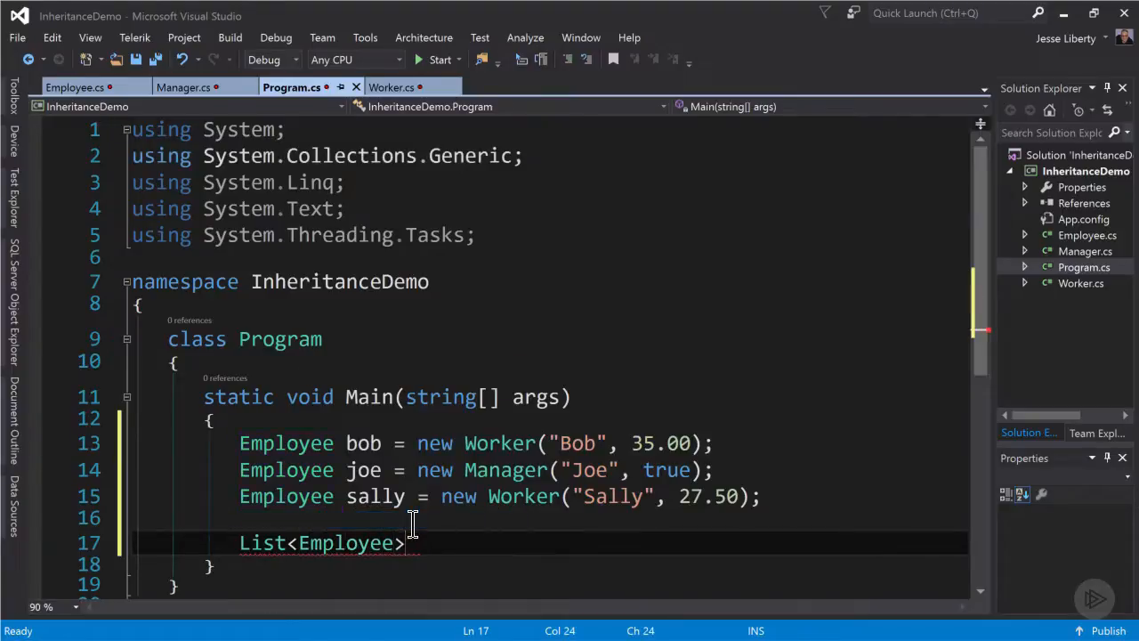
text(employ)
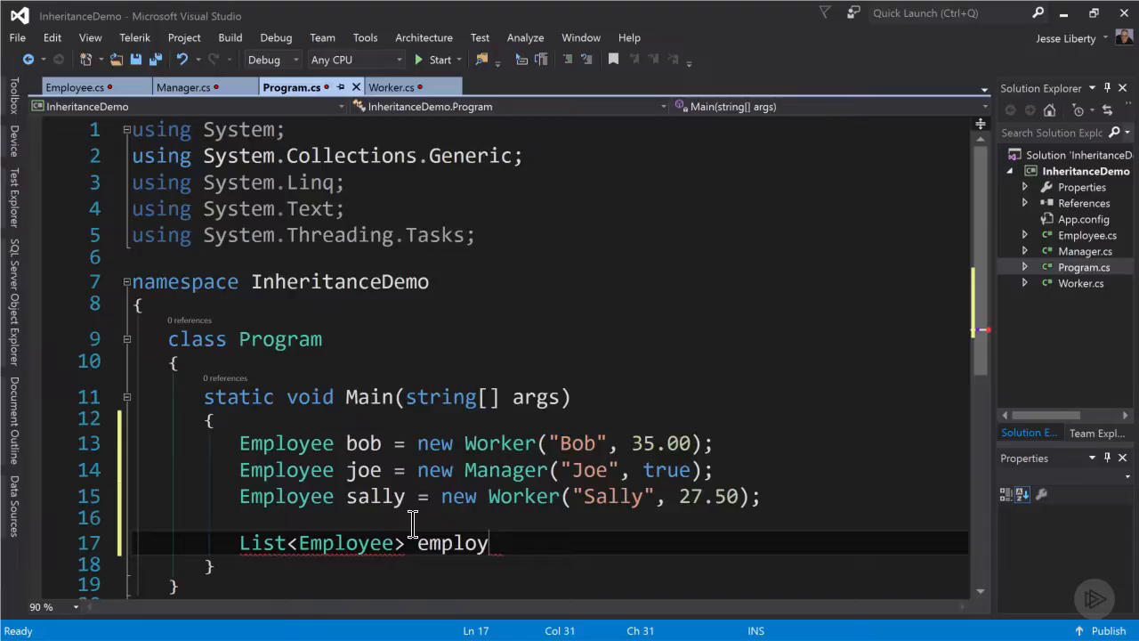
text(ees = new List<Employee>()
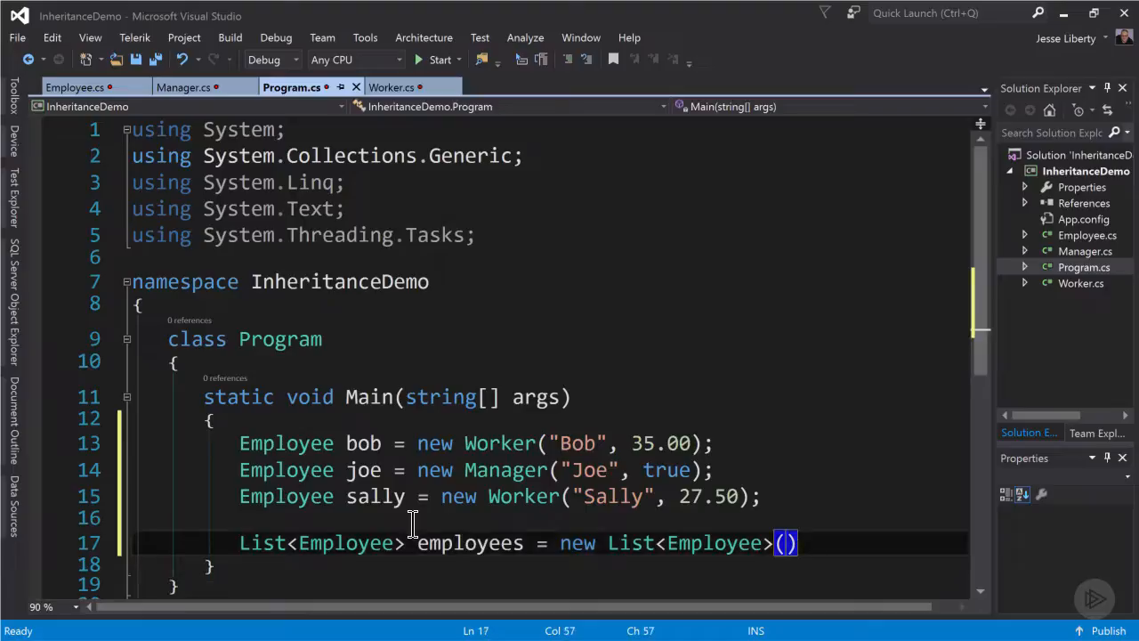
text({j)
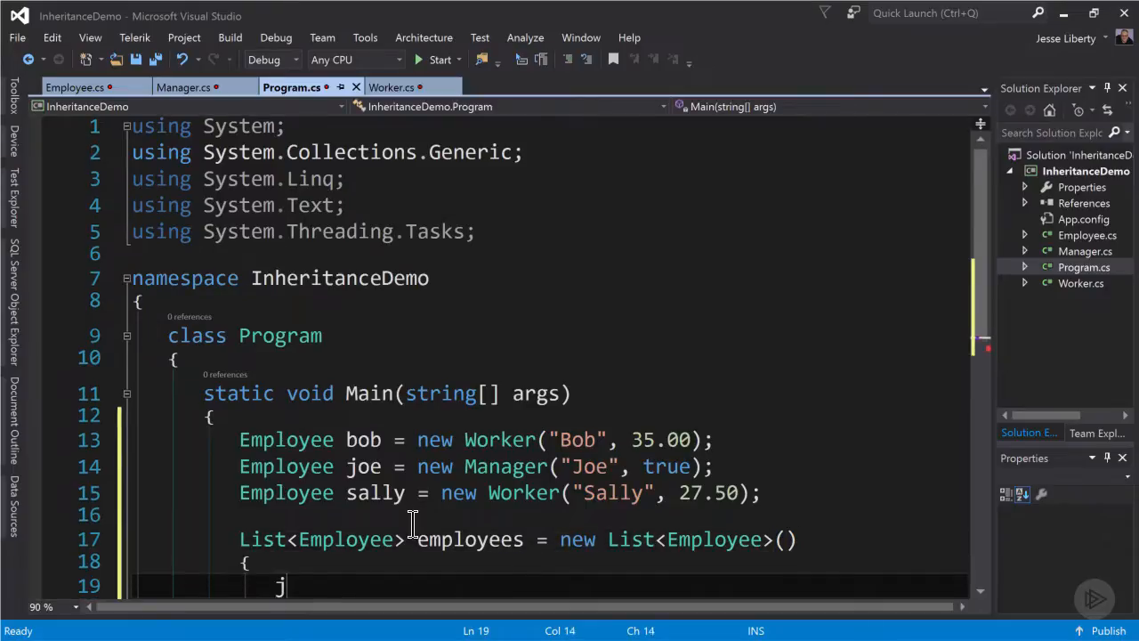
text(oe)
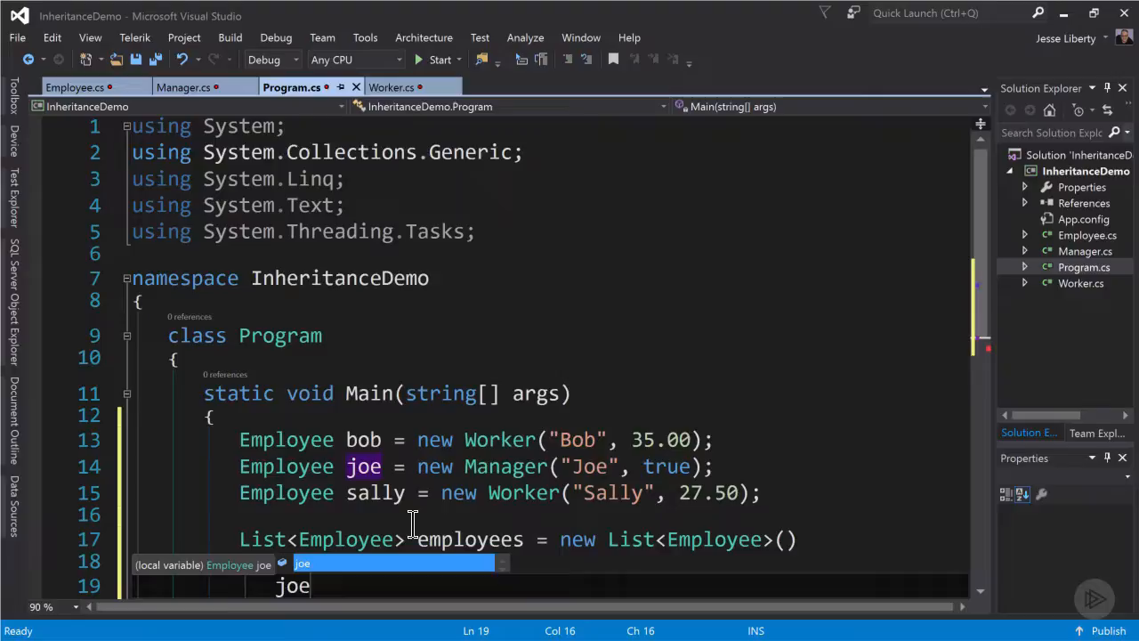
text(bo)
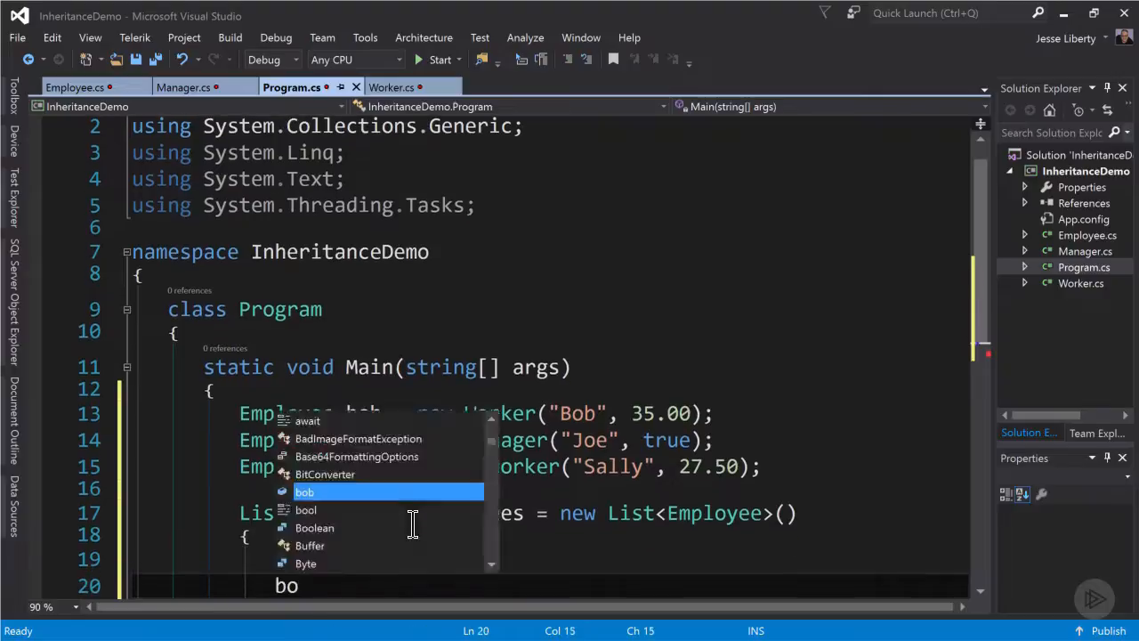
text(sally)
text(for()
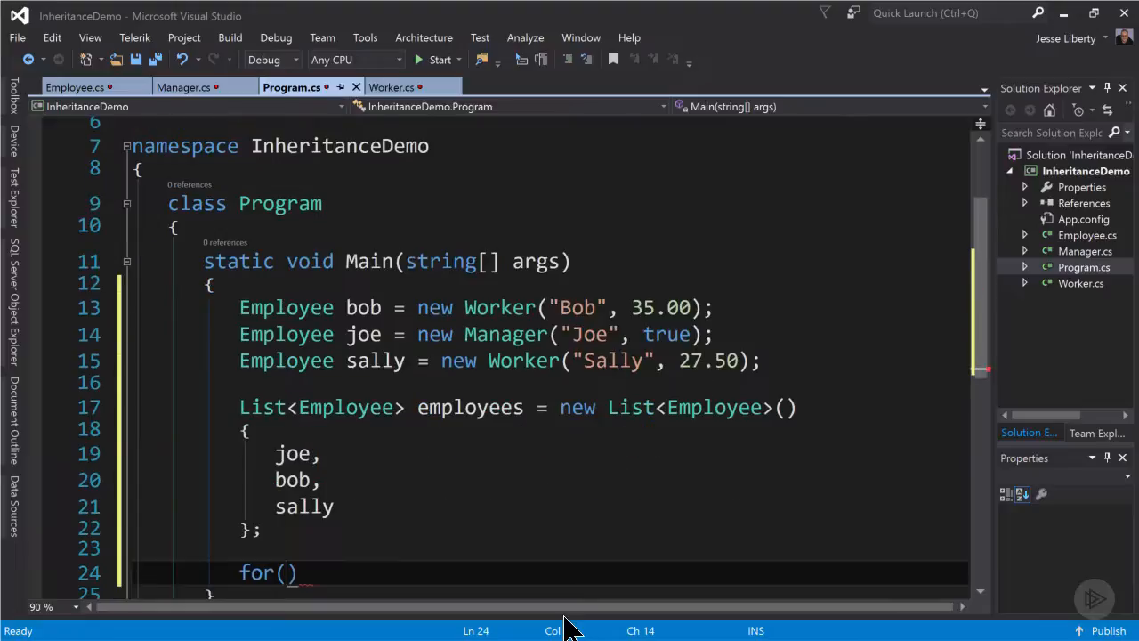
Finish the for loop from i = 0, calling employees[i].TakeVacation() and Console.WriteLine(employees[i]).
text(int)
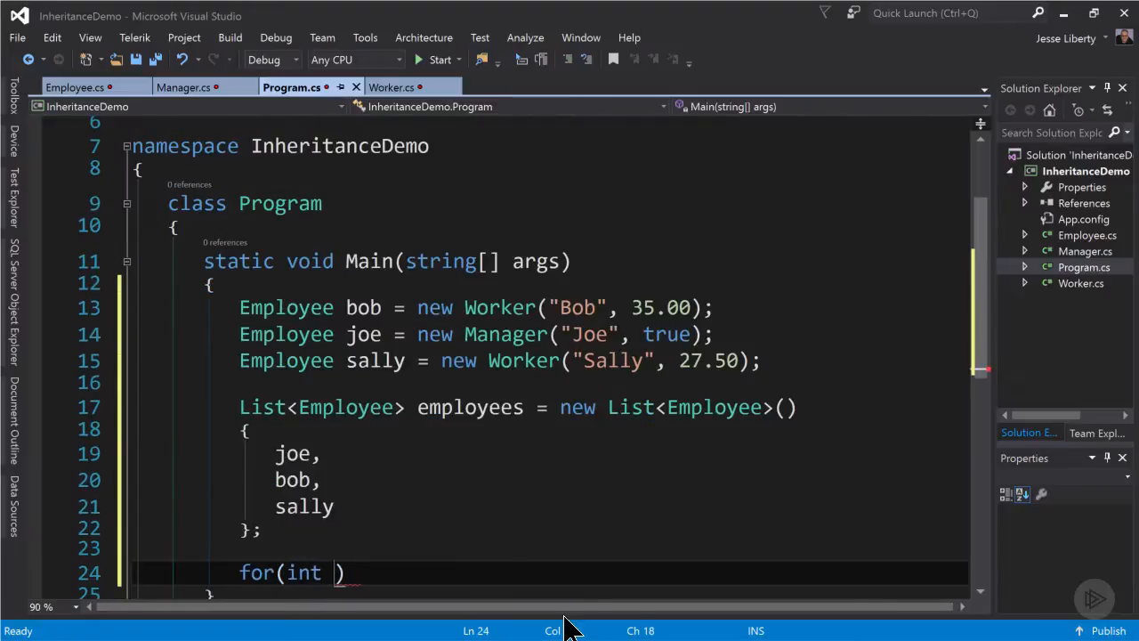
text(i = 0; i < employees.Count, i++)
text(employees[)
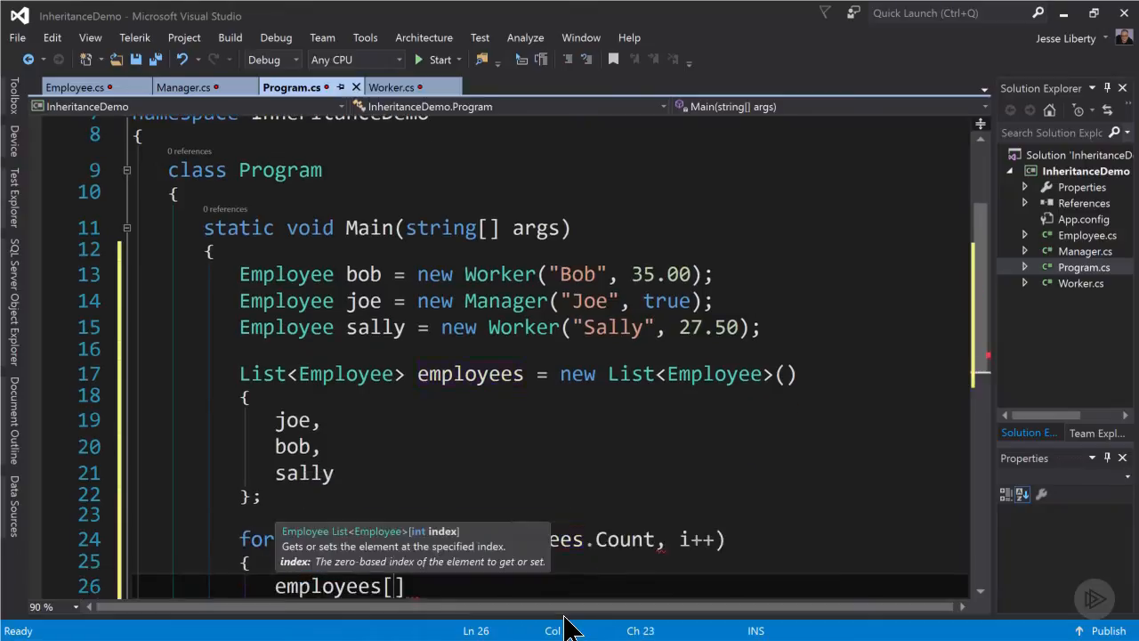
text(i)
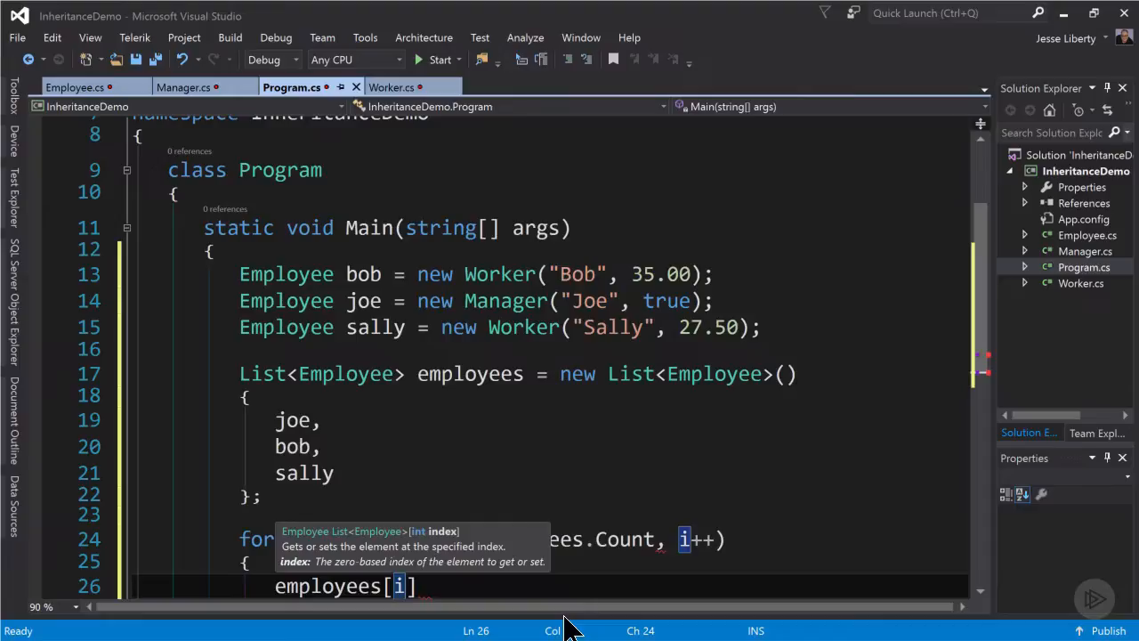
text(.)
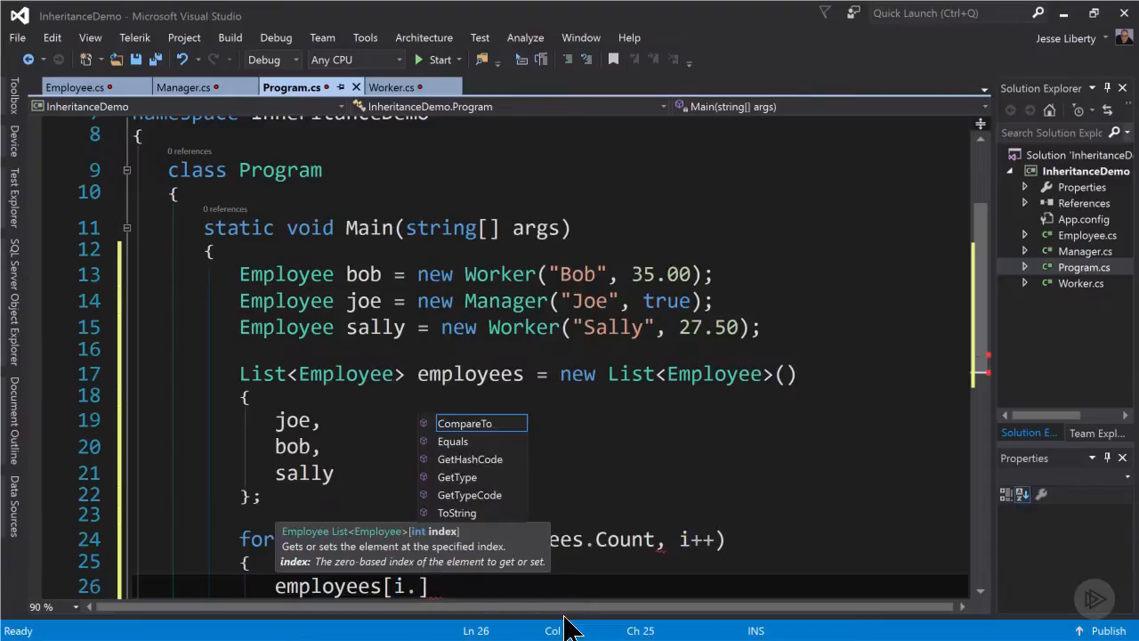
text(Ta)
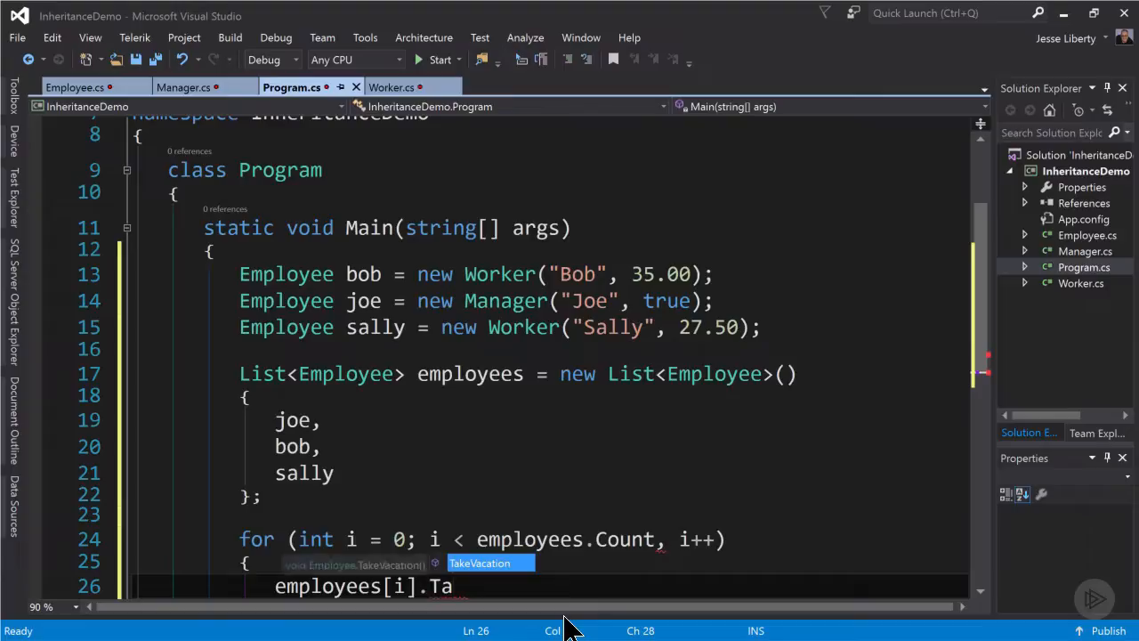
key(Tab)
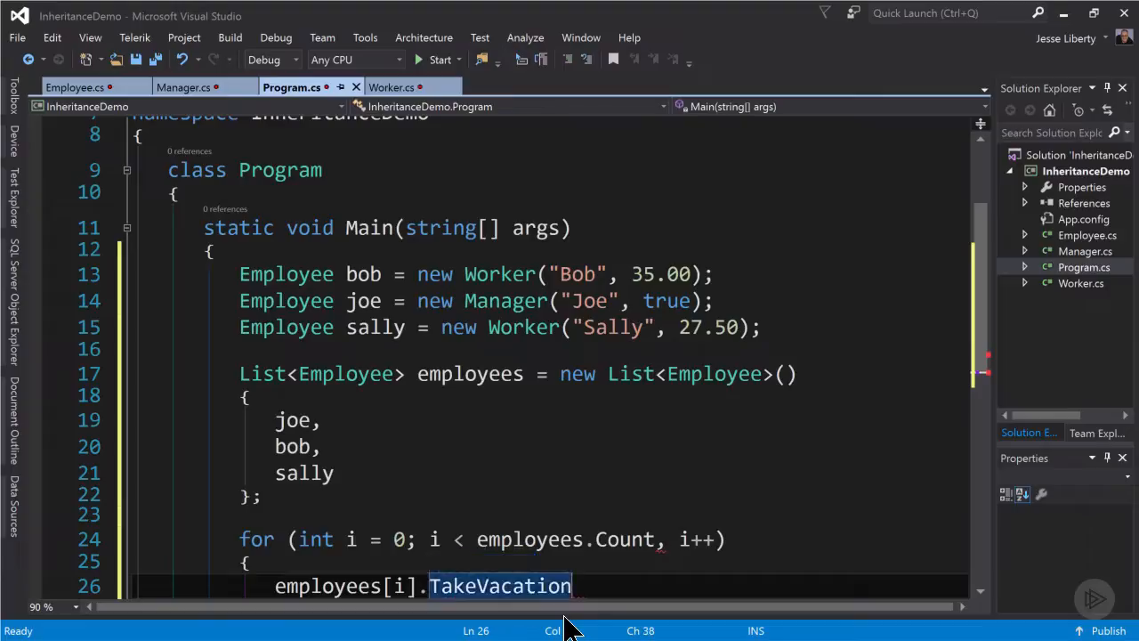
text(();)
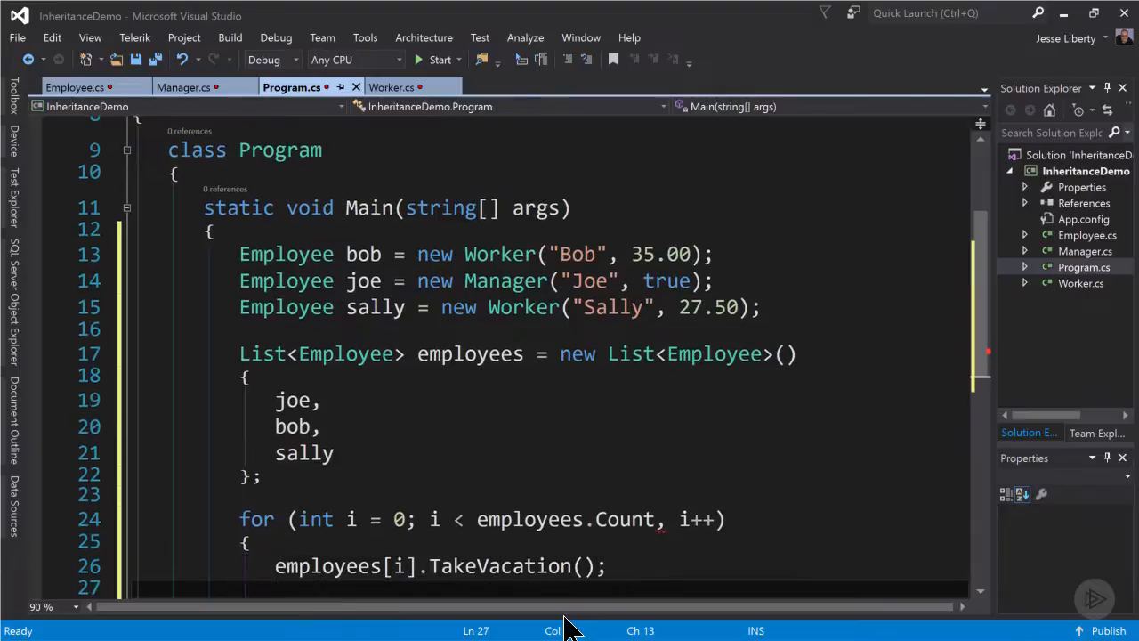
text(Console.Writ)
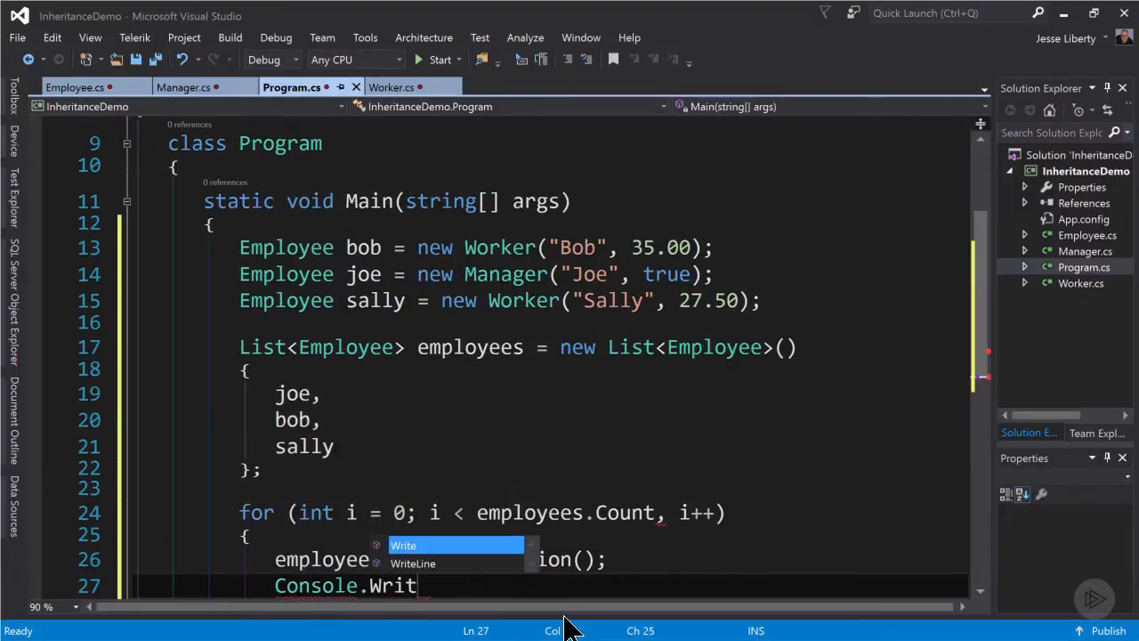
key(Tab)
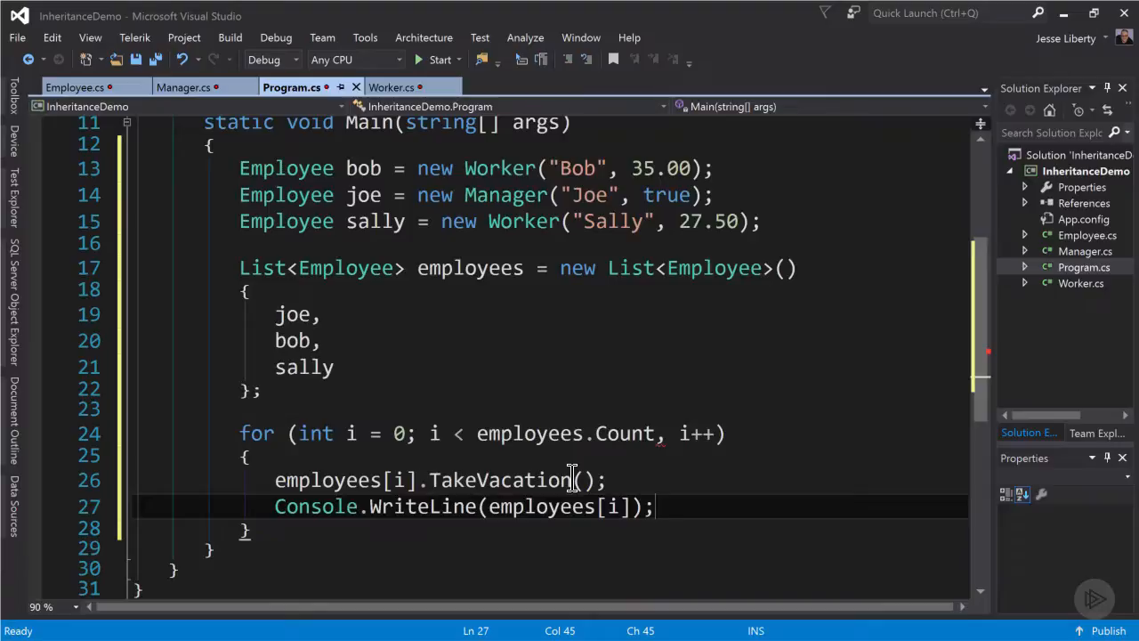
Replace the comma after employees.Count with a semicolon, save all, and build.
click(433, 60)
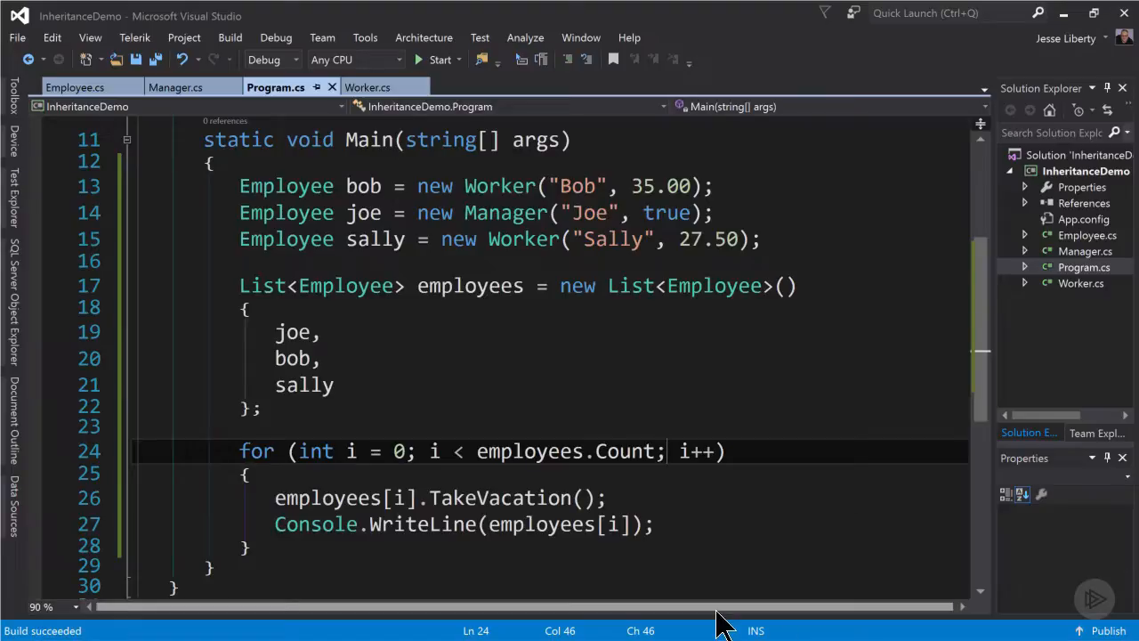
mouse_move(222, 120)
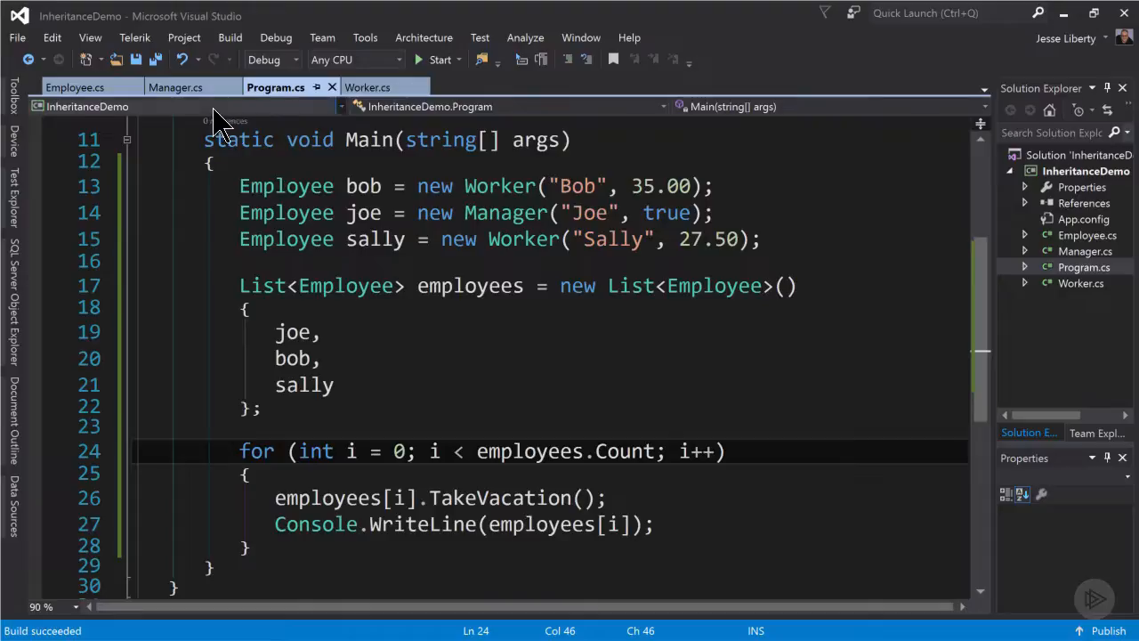
mouse_move(175, 87)
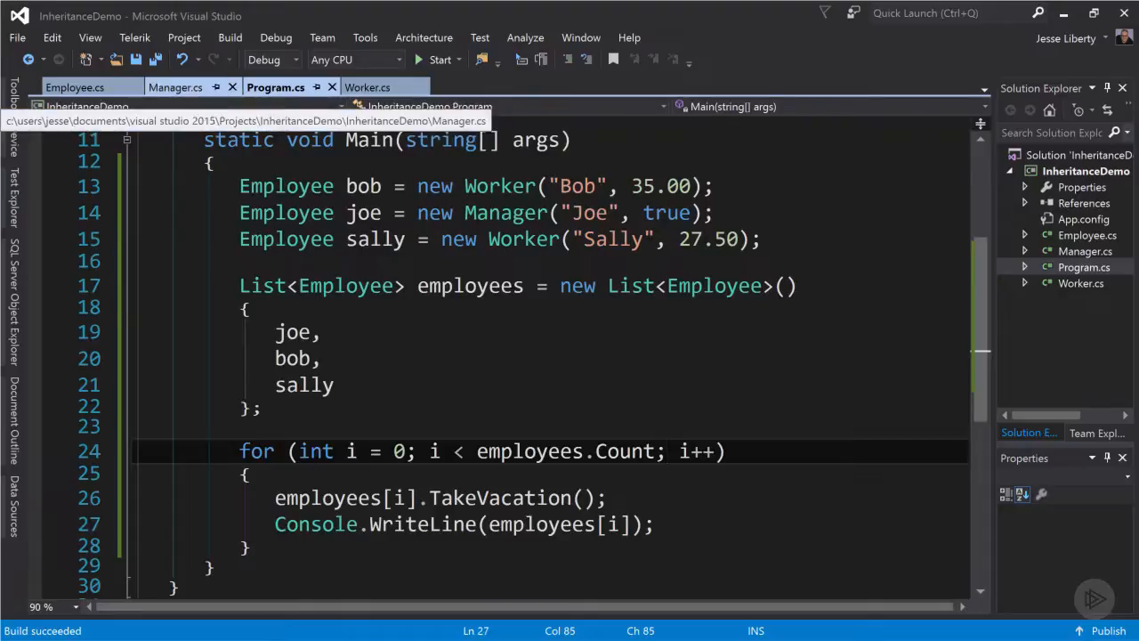
In Manager.cs add DriveCar() printing "Driving the car." when CompanyCar is true.
click(177, 87)
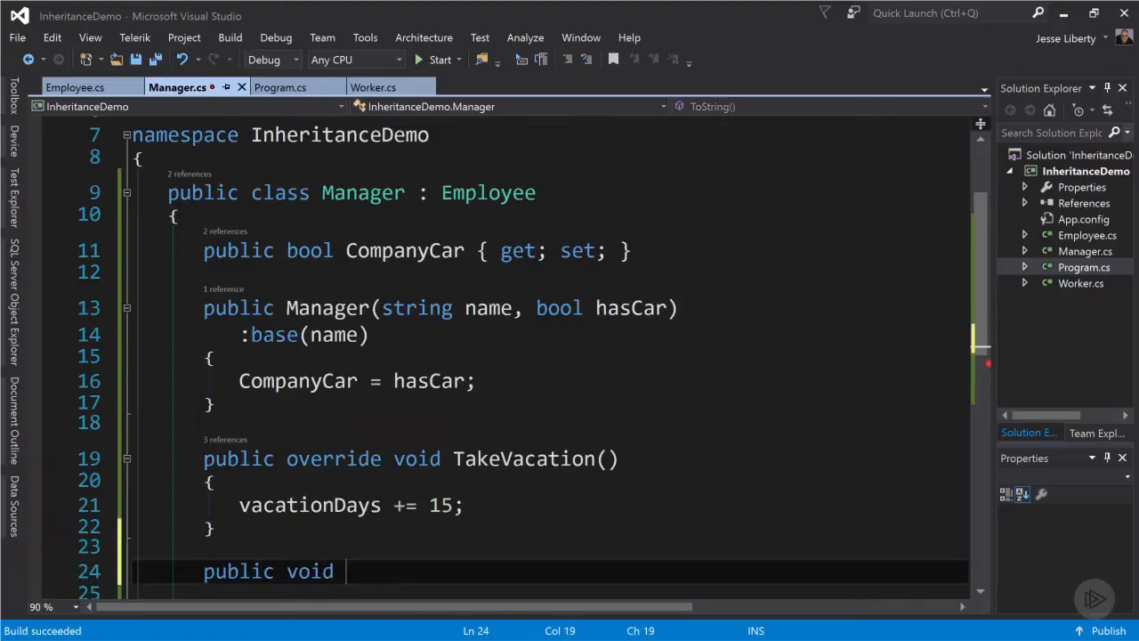
text(Driv)
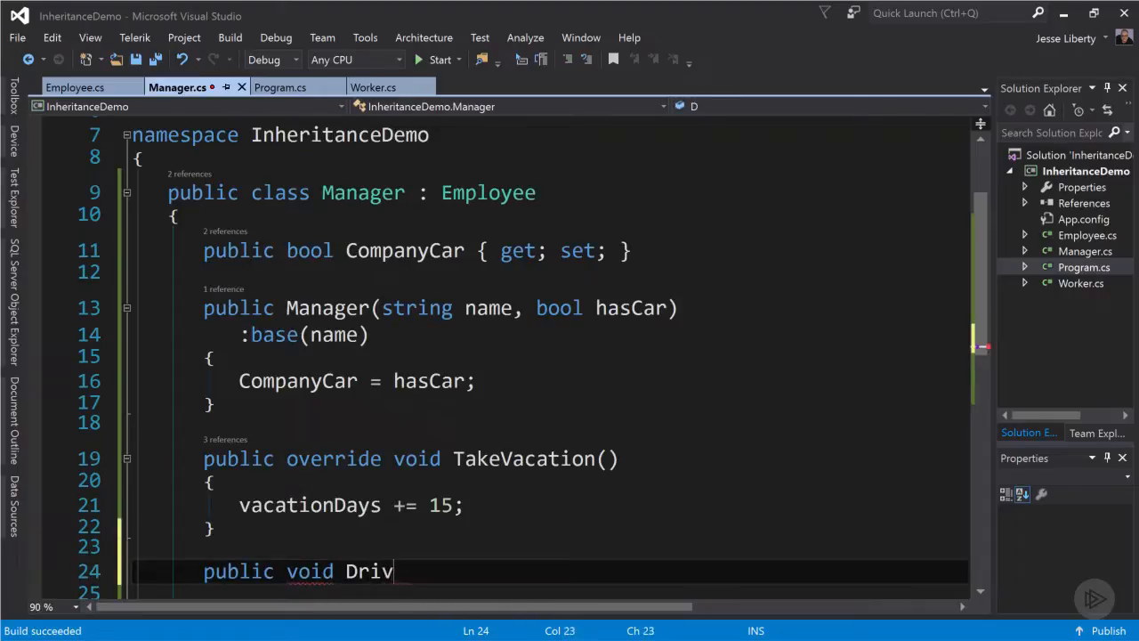
text(eCar()
click(550, 592)
text({ )
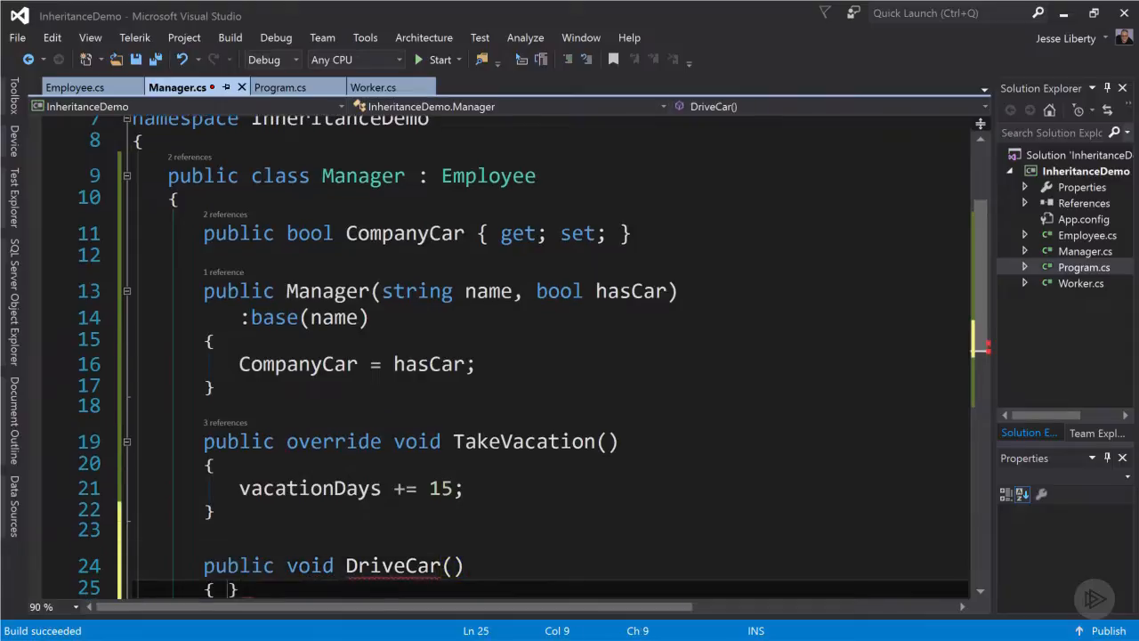
text(if)
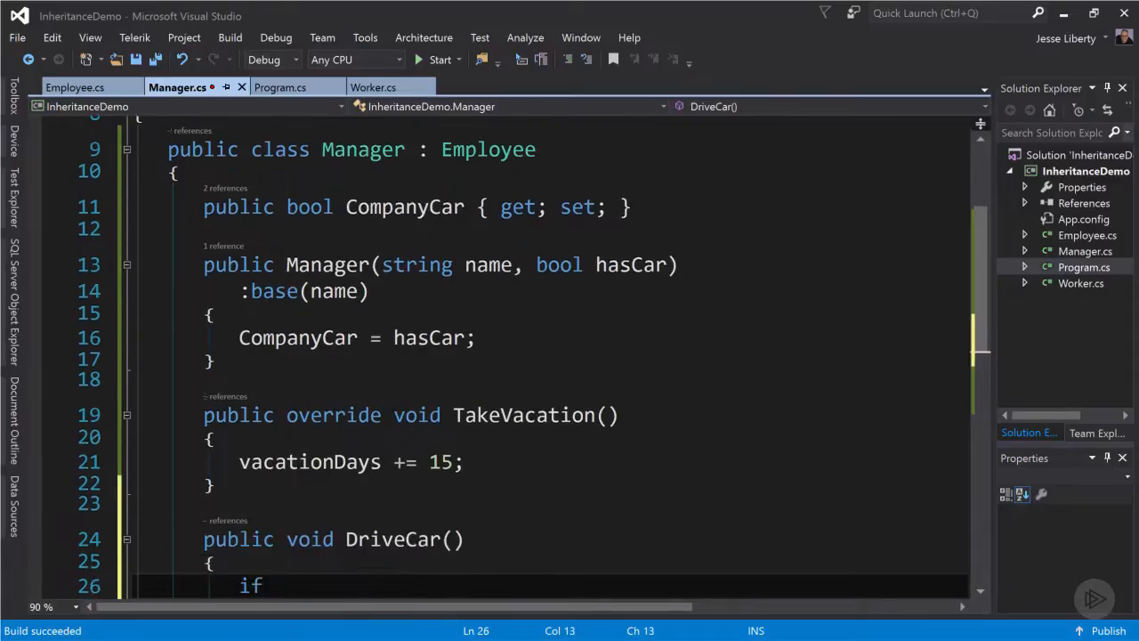
text((CompanyCar))
text({)
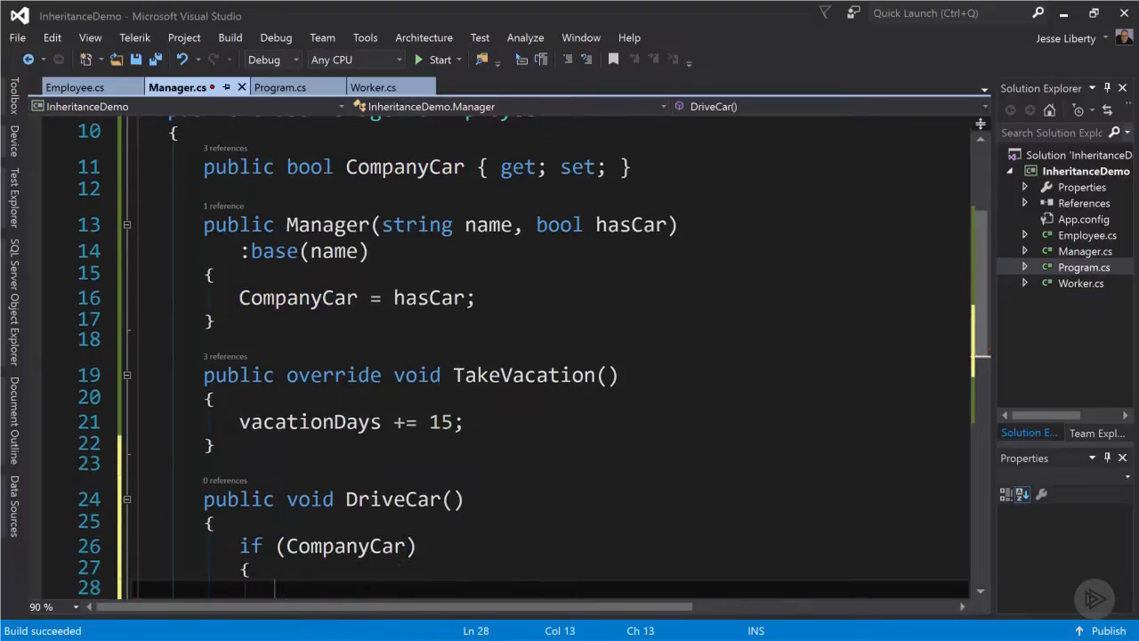
text(Console.)
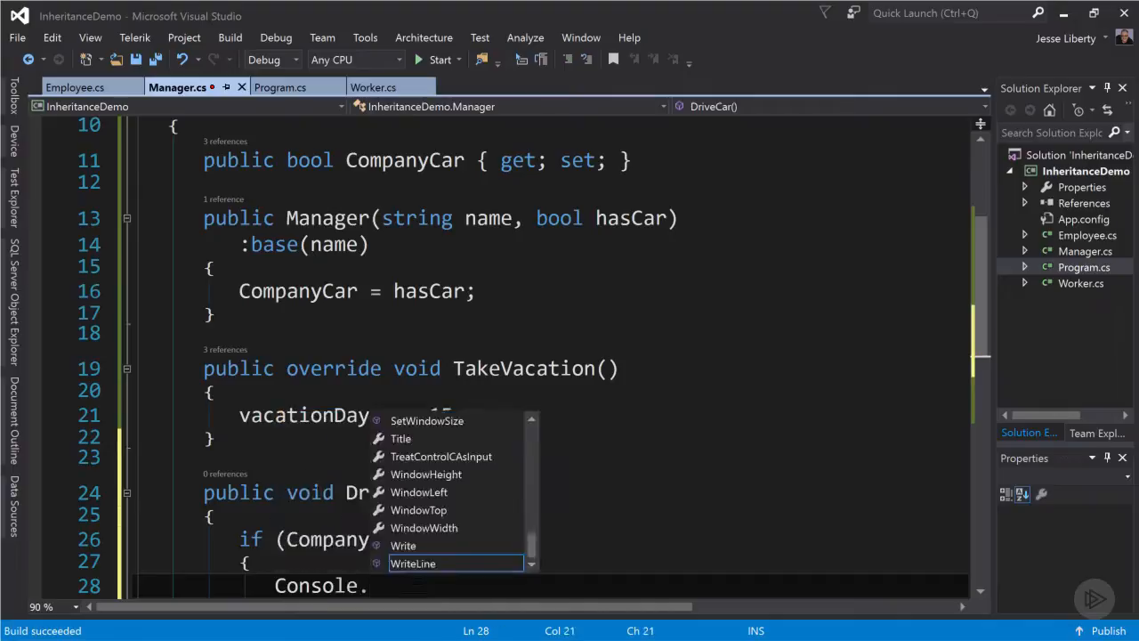
text(WriteLine("Driving the car.)
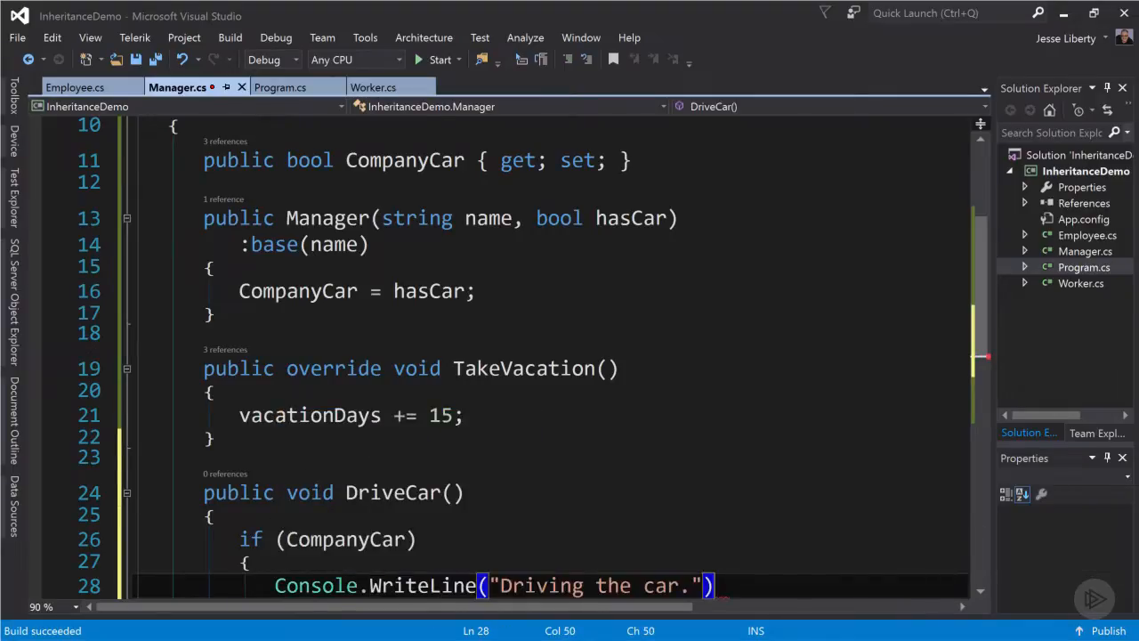
text(;)
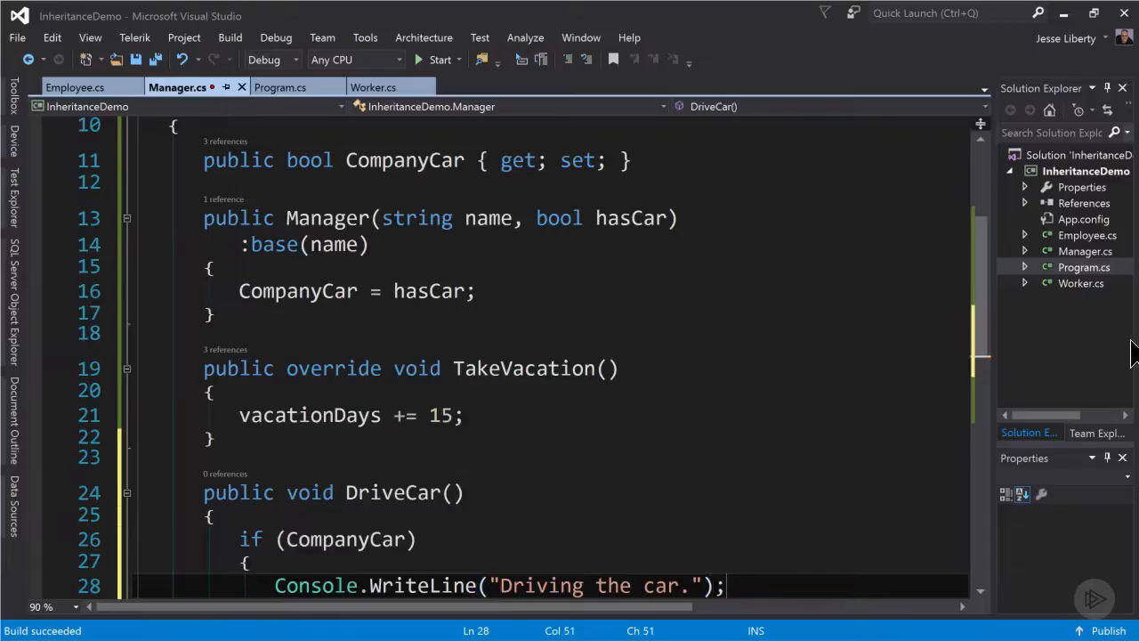
scroll(down, 3)
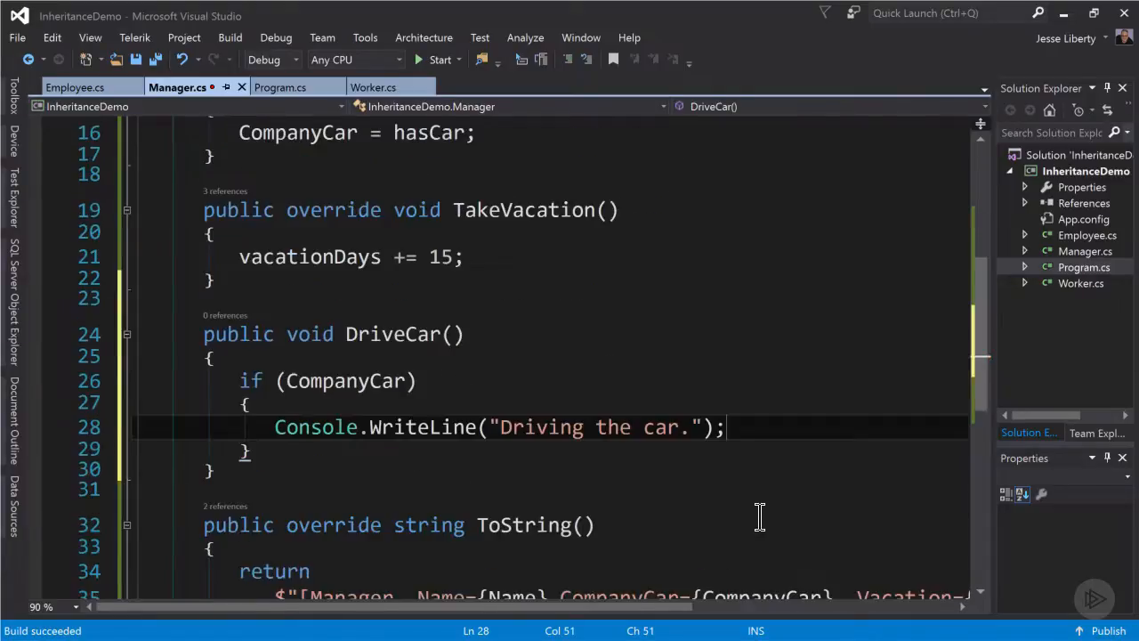
click(285, 87)
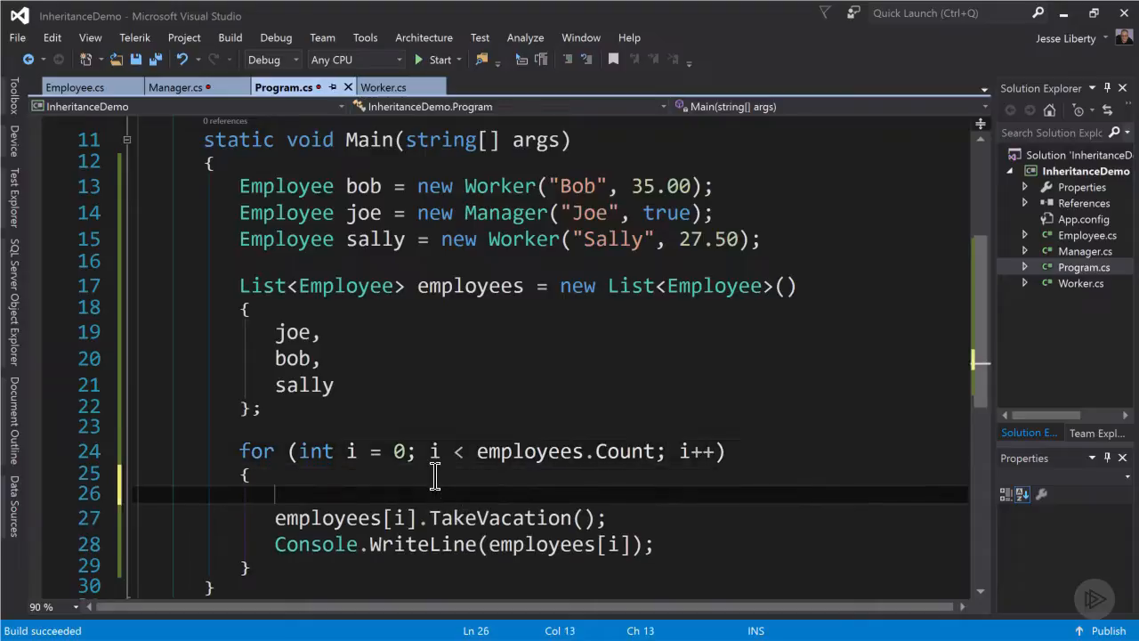
Insert employees[i].DriveCar(); as the first statement of the for loop in Program.cs.
text(employe)
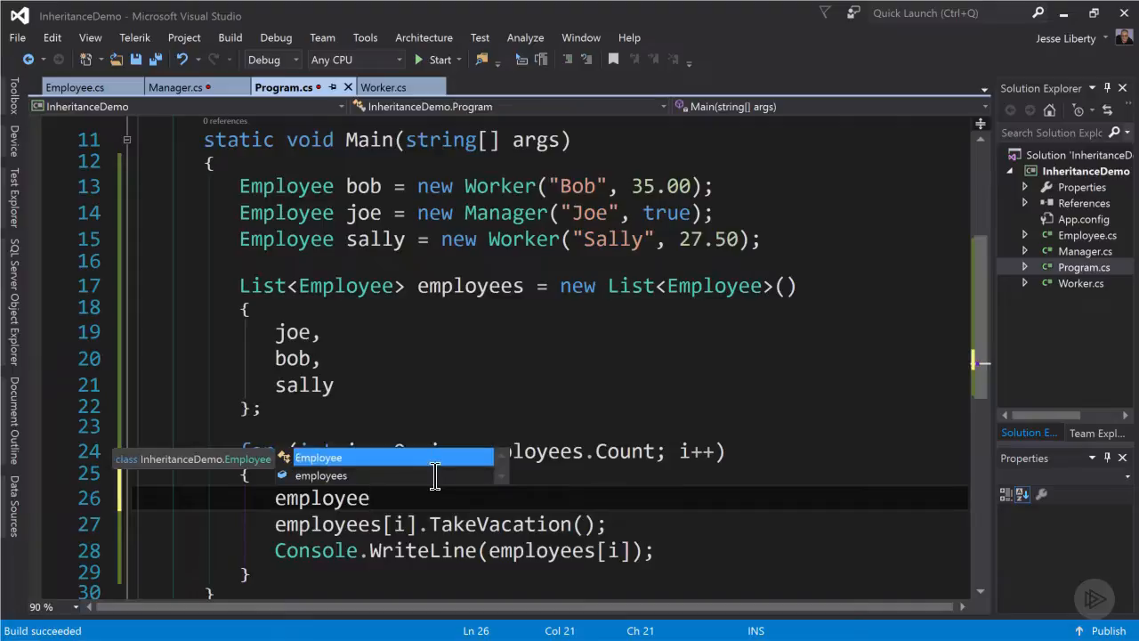
text(employees[i].DriveCar();)
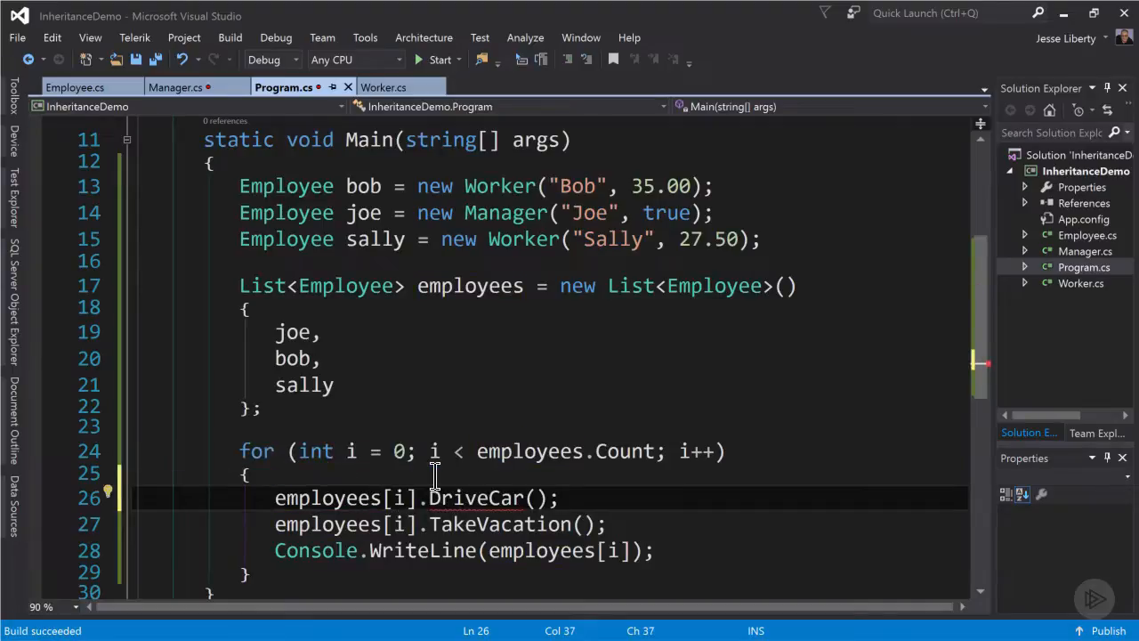
mouse_move(356, 624)
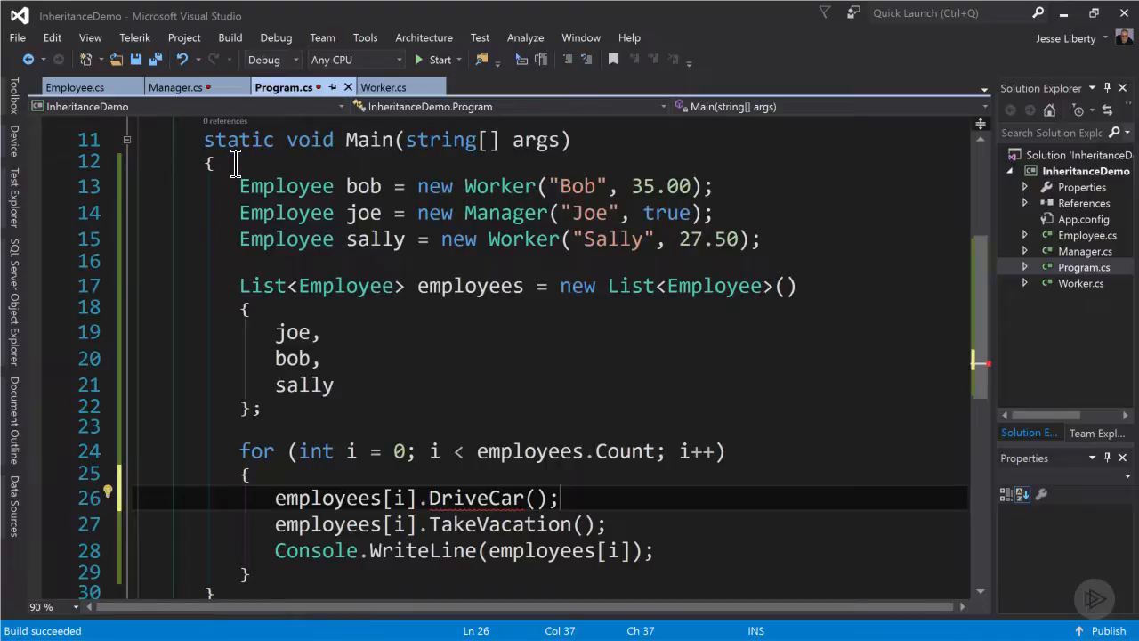
click(230, 38)
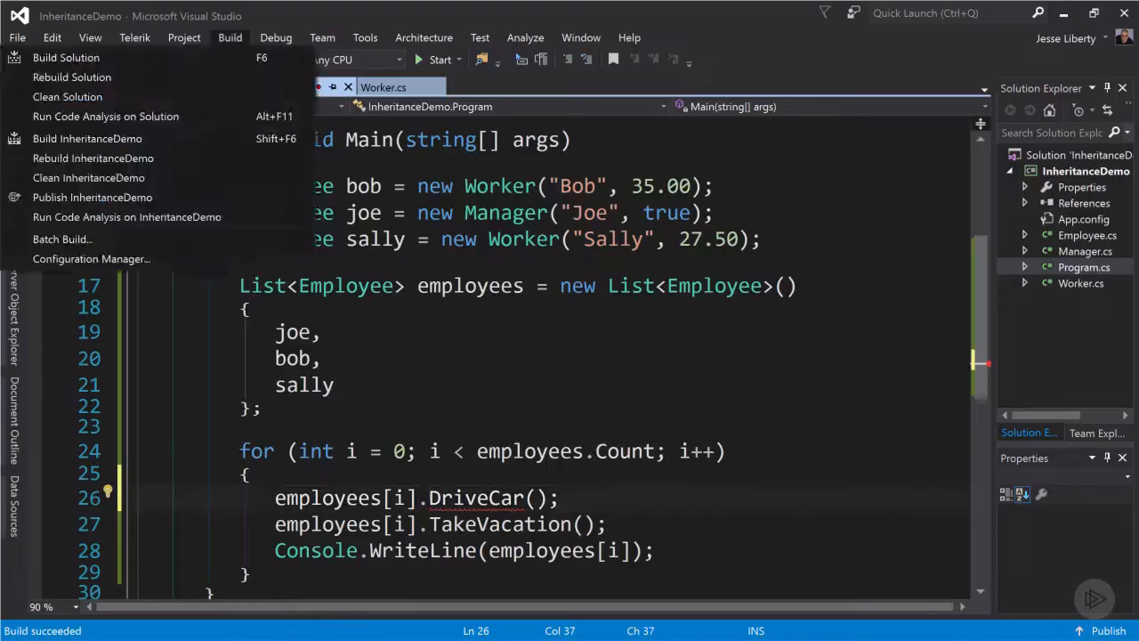
Build the solution and dismiss the CS1061 error saying Employee has no DriveCar.
click(65, 56)
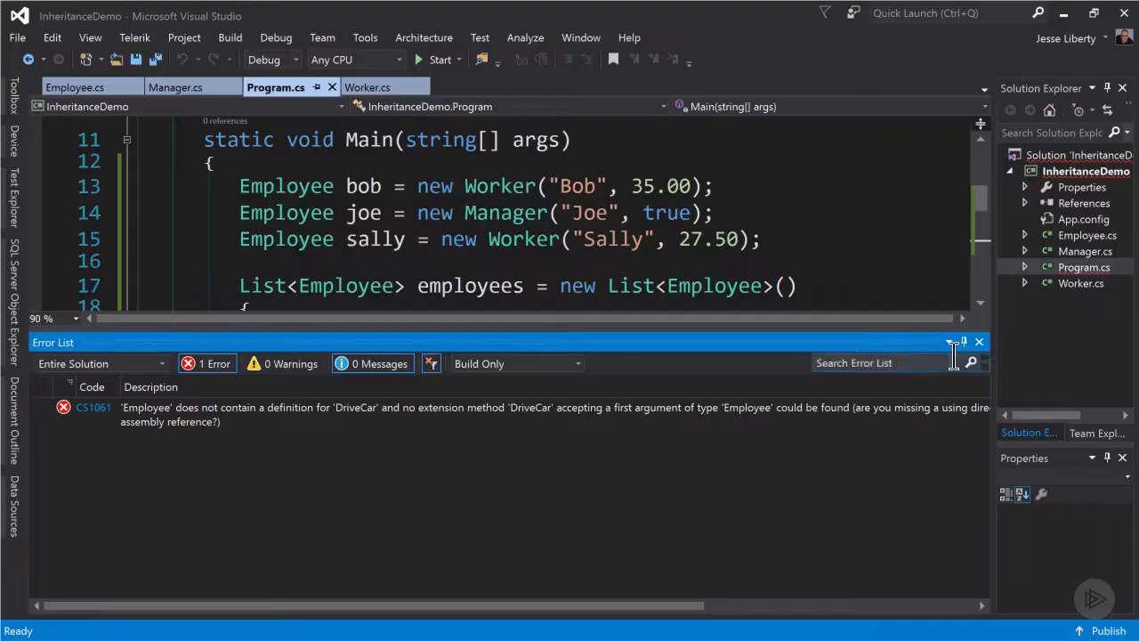
click(978, 342)
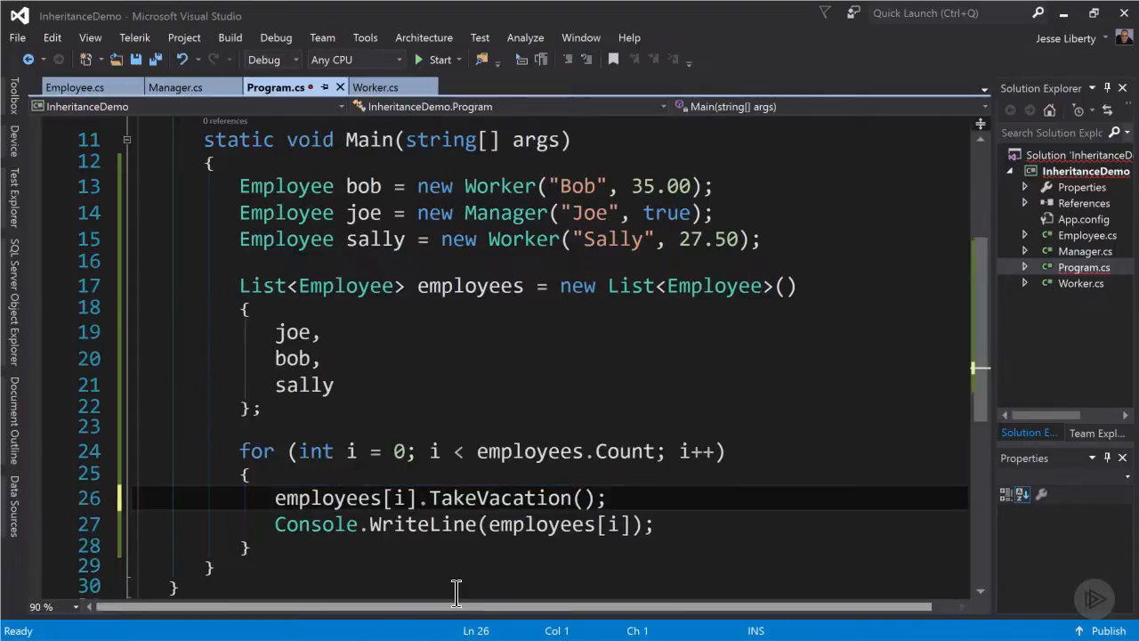
mouse_move(450, 576)
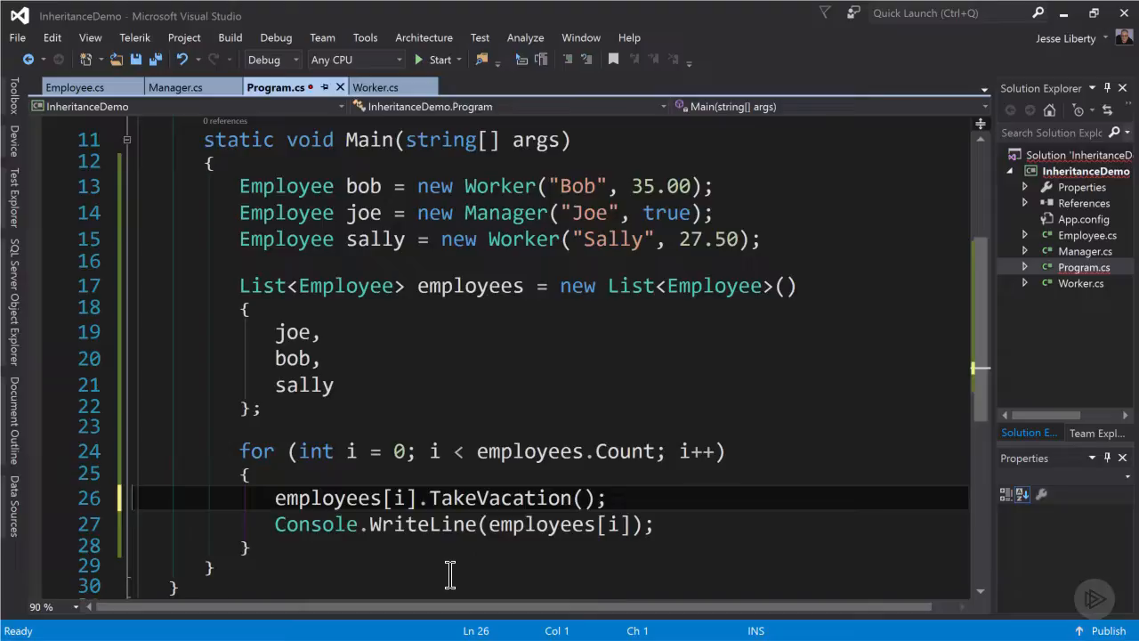